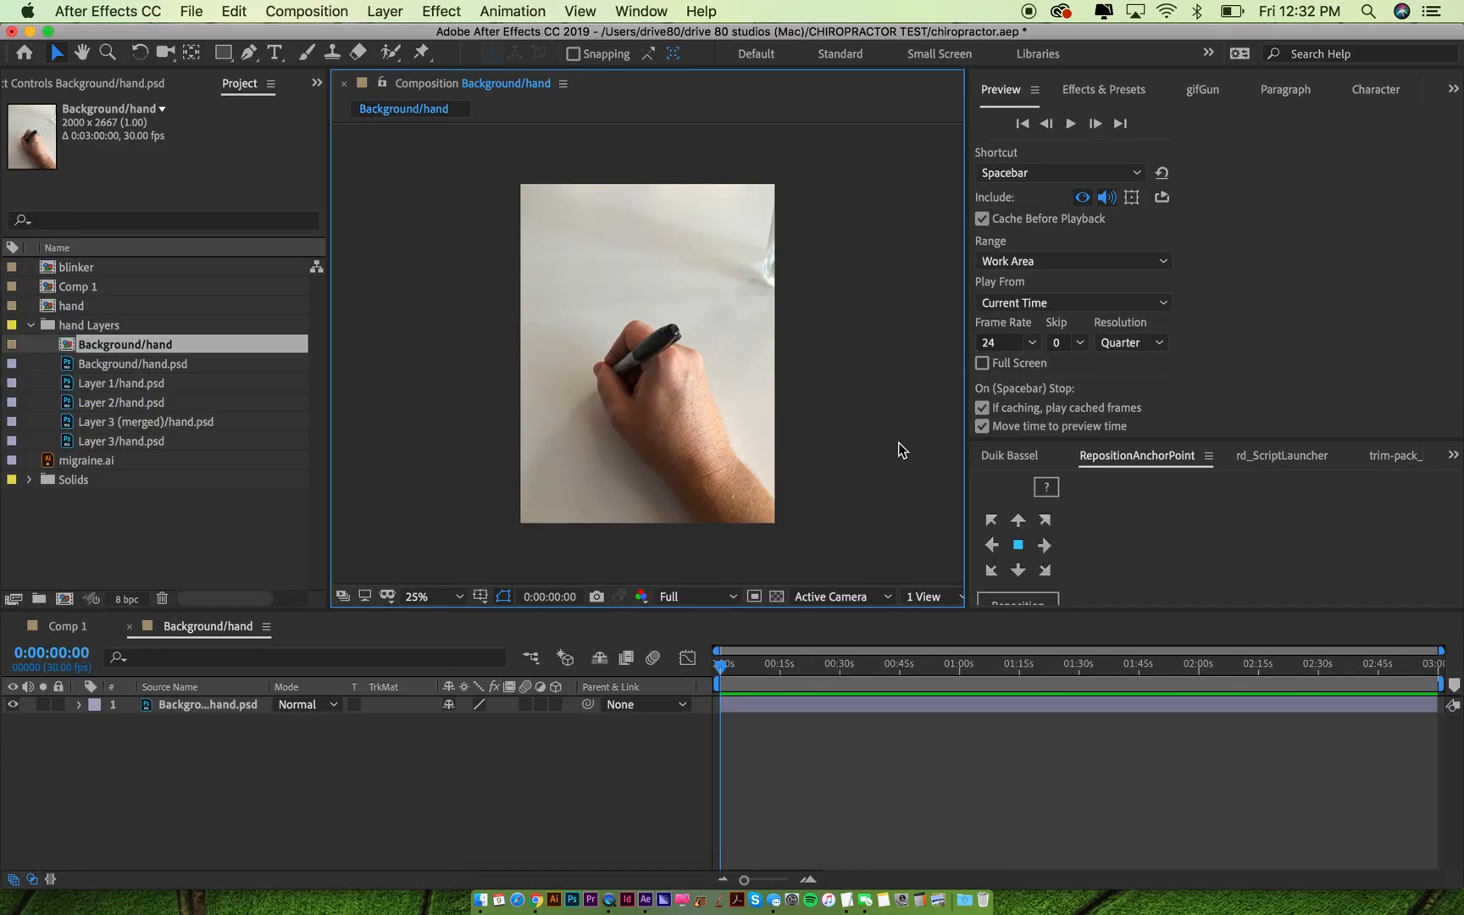
pyautogui.moveTo(688, 441)
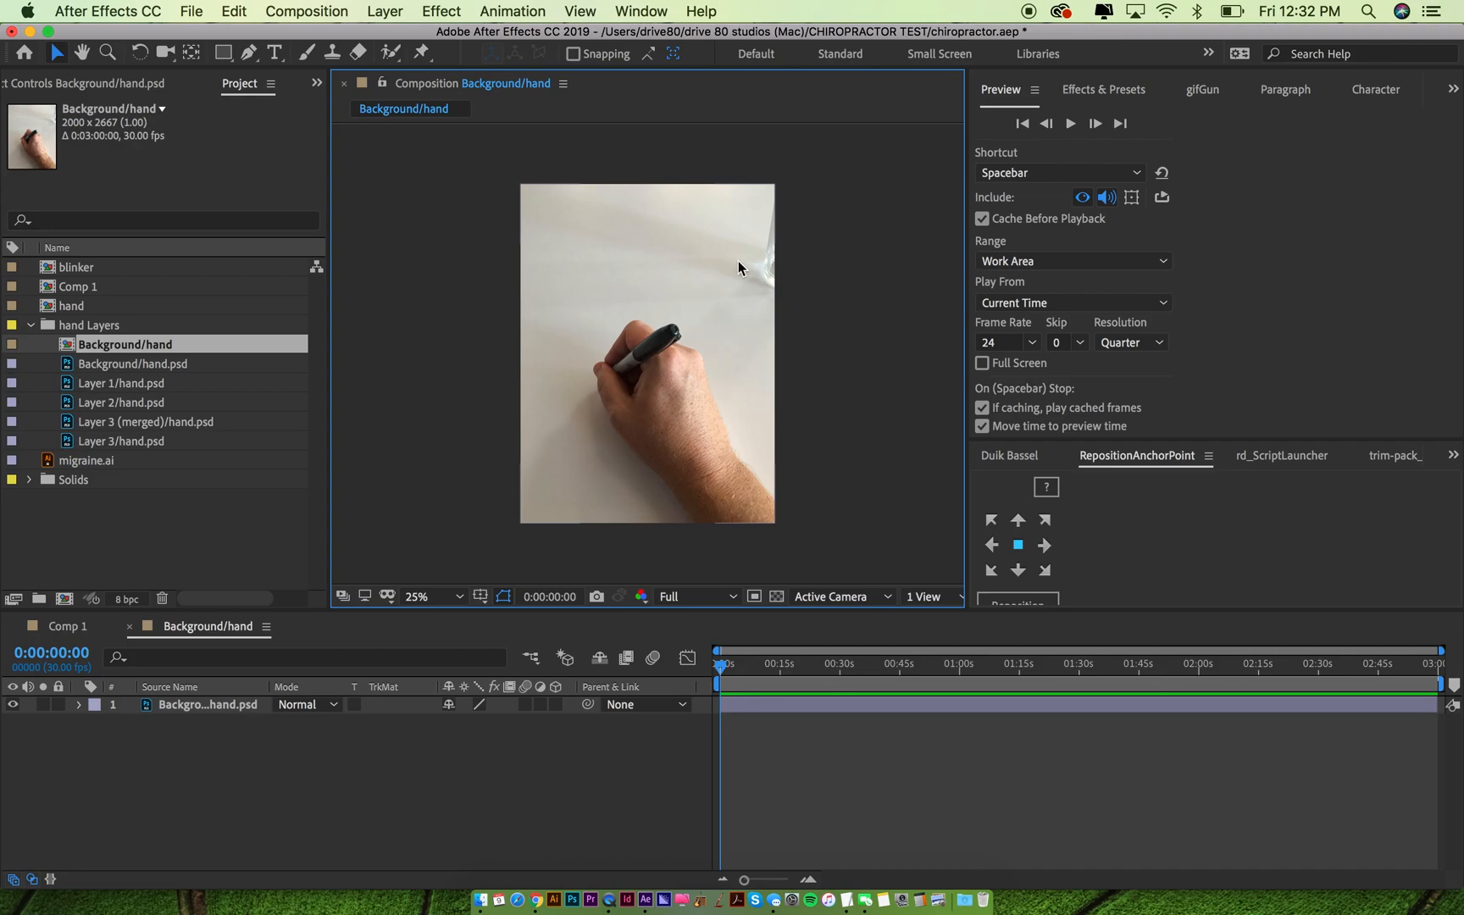
pyautogui.moveTo(659, 351)
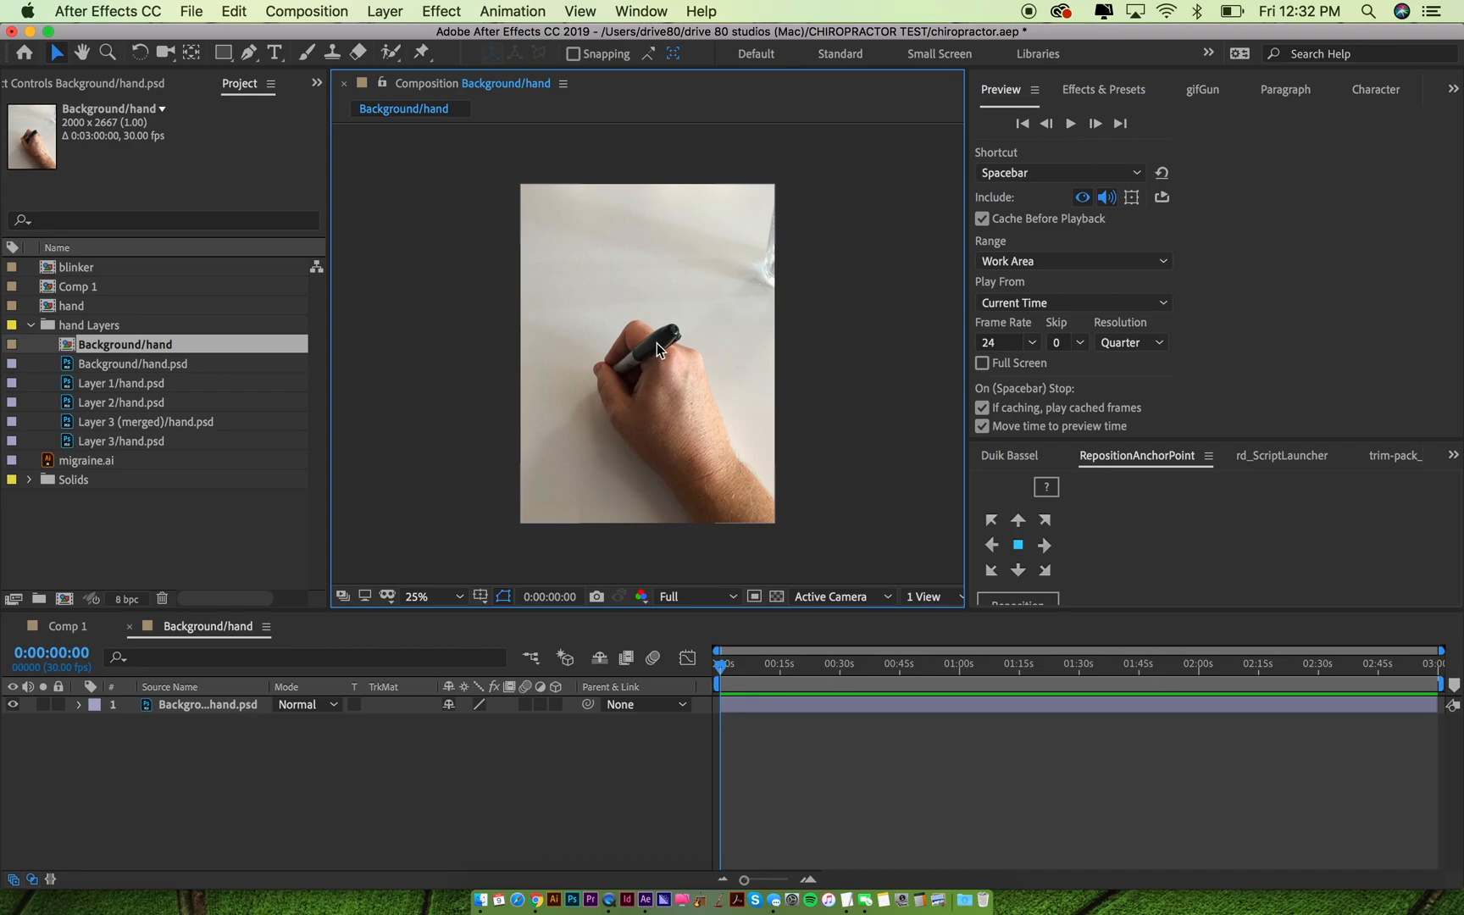
pyautogui.moveTo(218, 332)
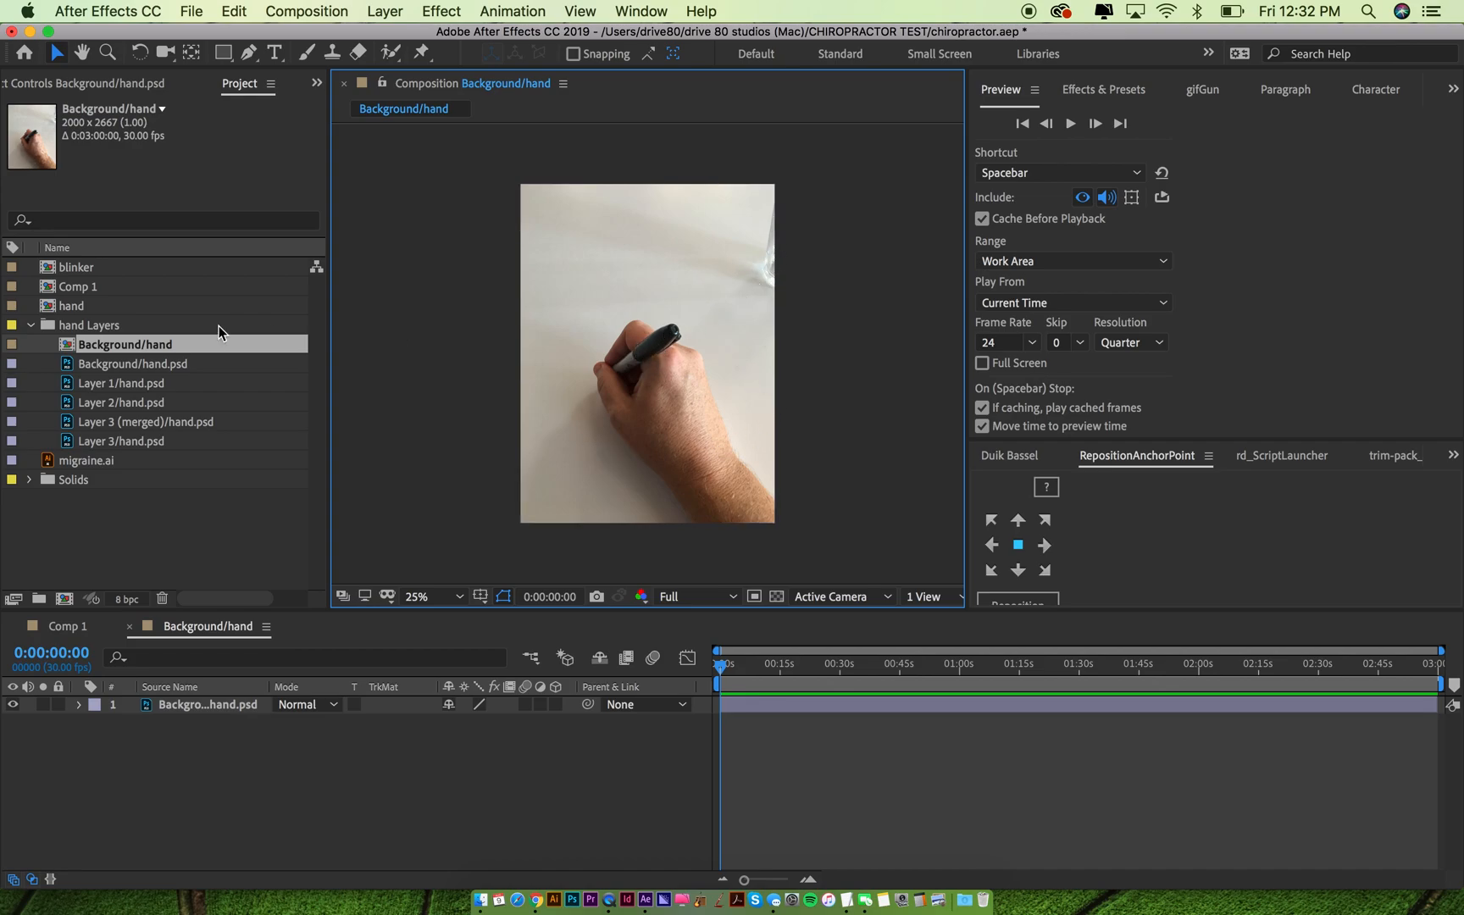
# Inspect the hand footage items and make a new composition from the Layer 1 hand cut-out
pyautogui.click(124, 402)
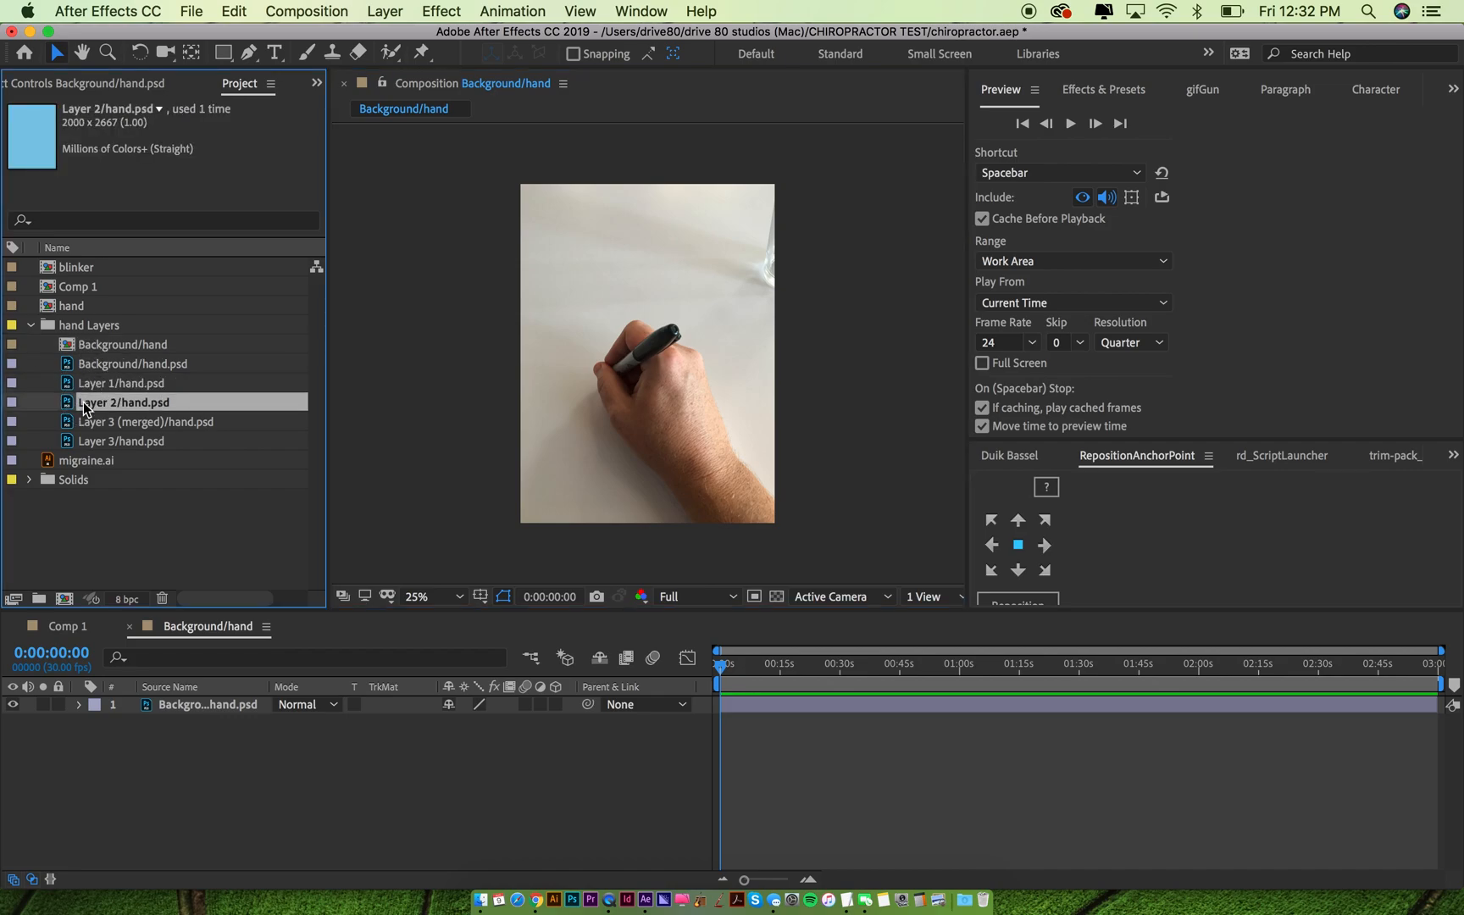
pyautogui.click(151, 422)
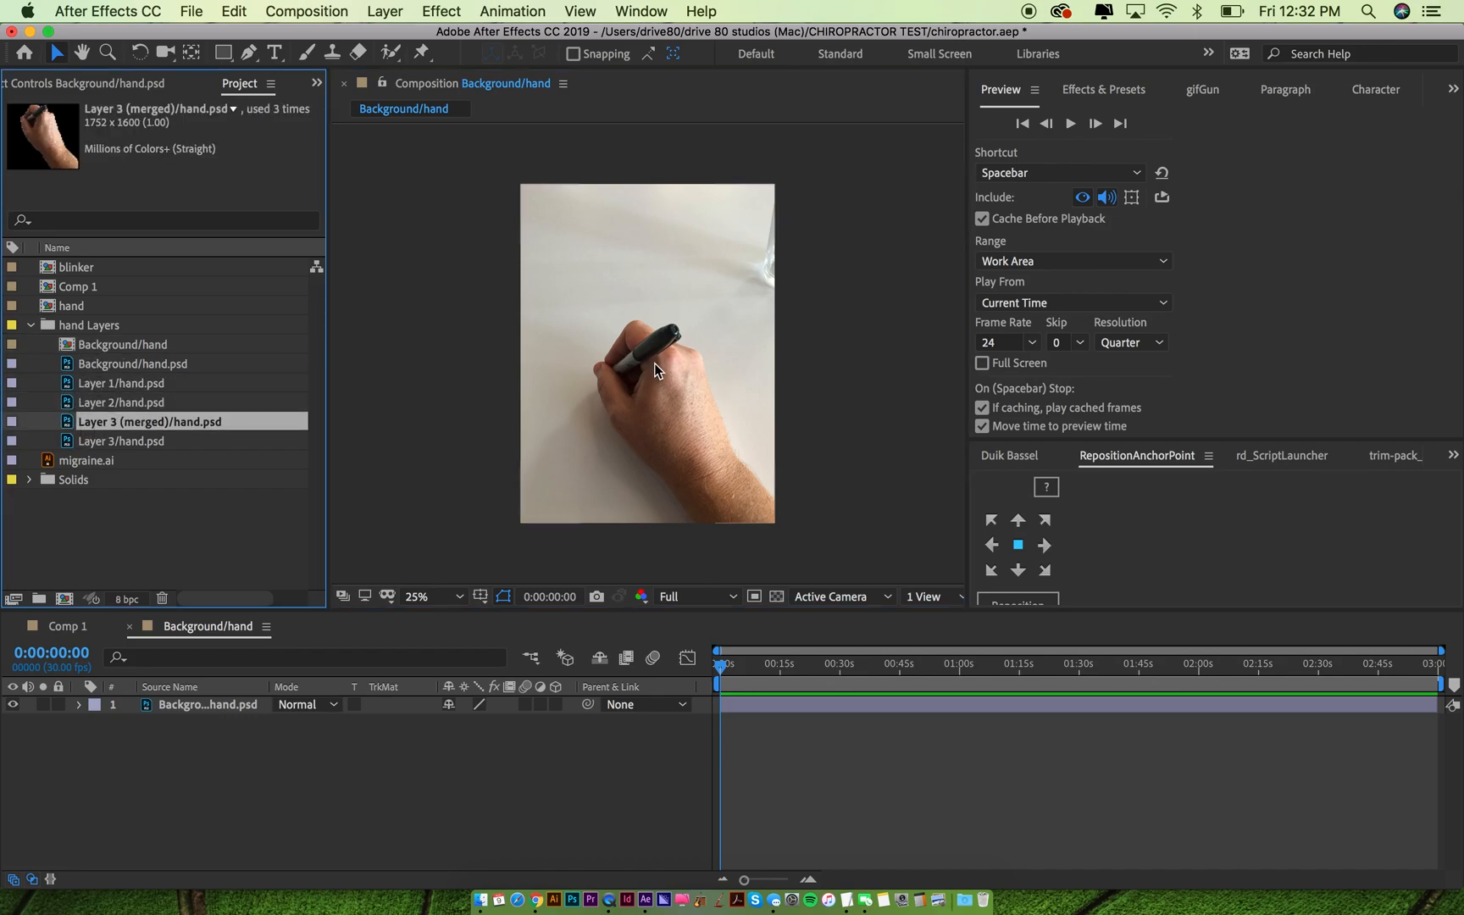
pyautogui.moveTo(676, 336)
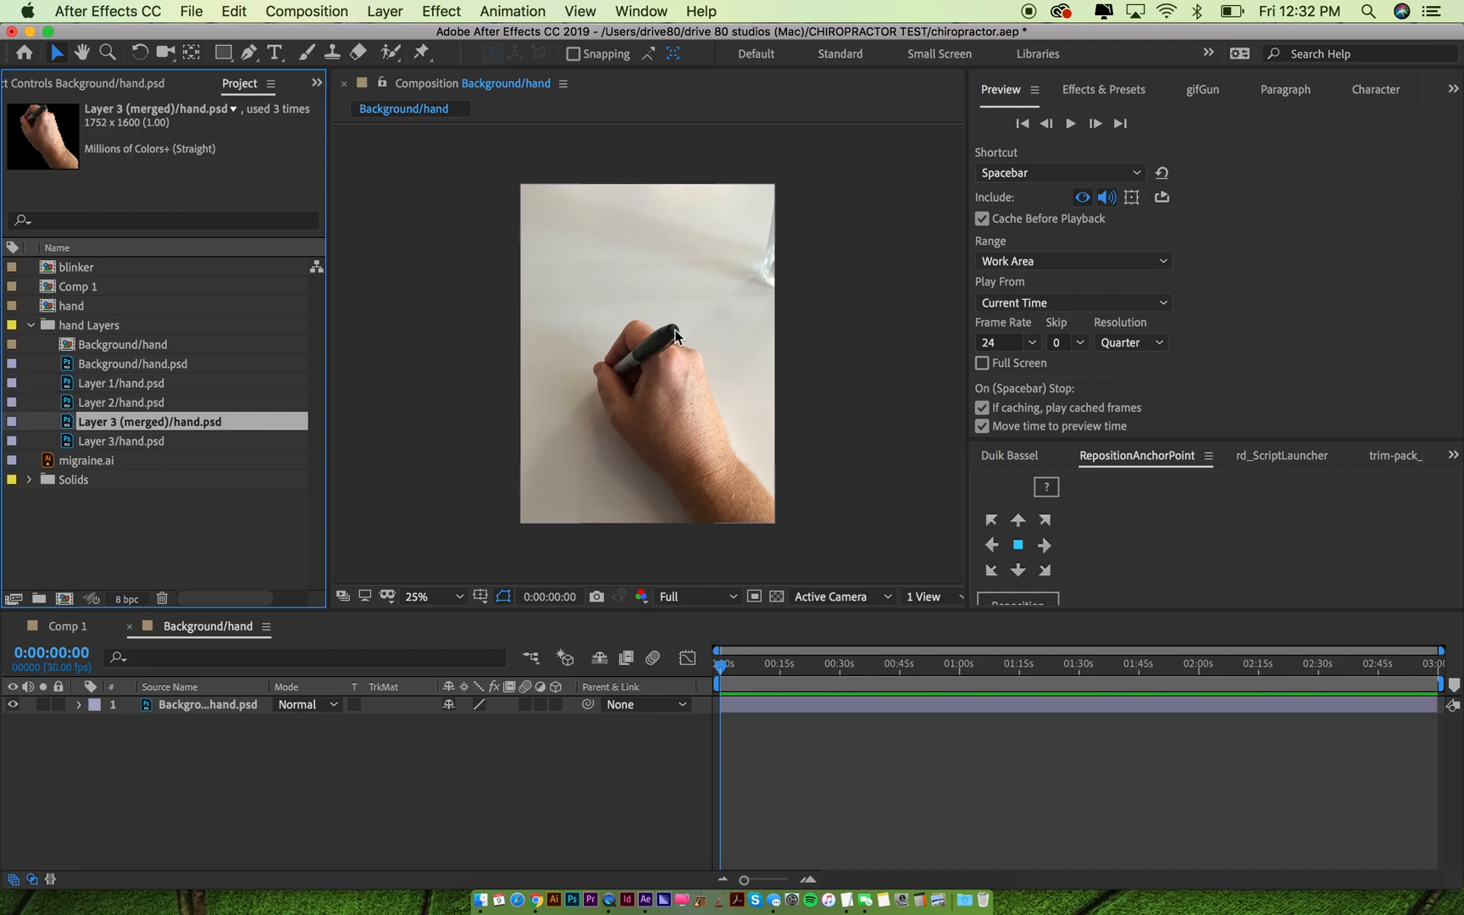
pyautogui.moveTo(653, 399)
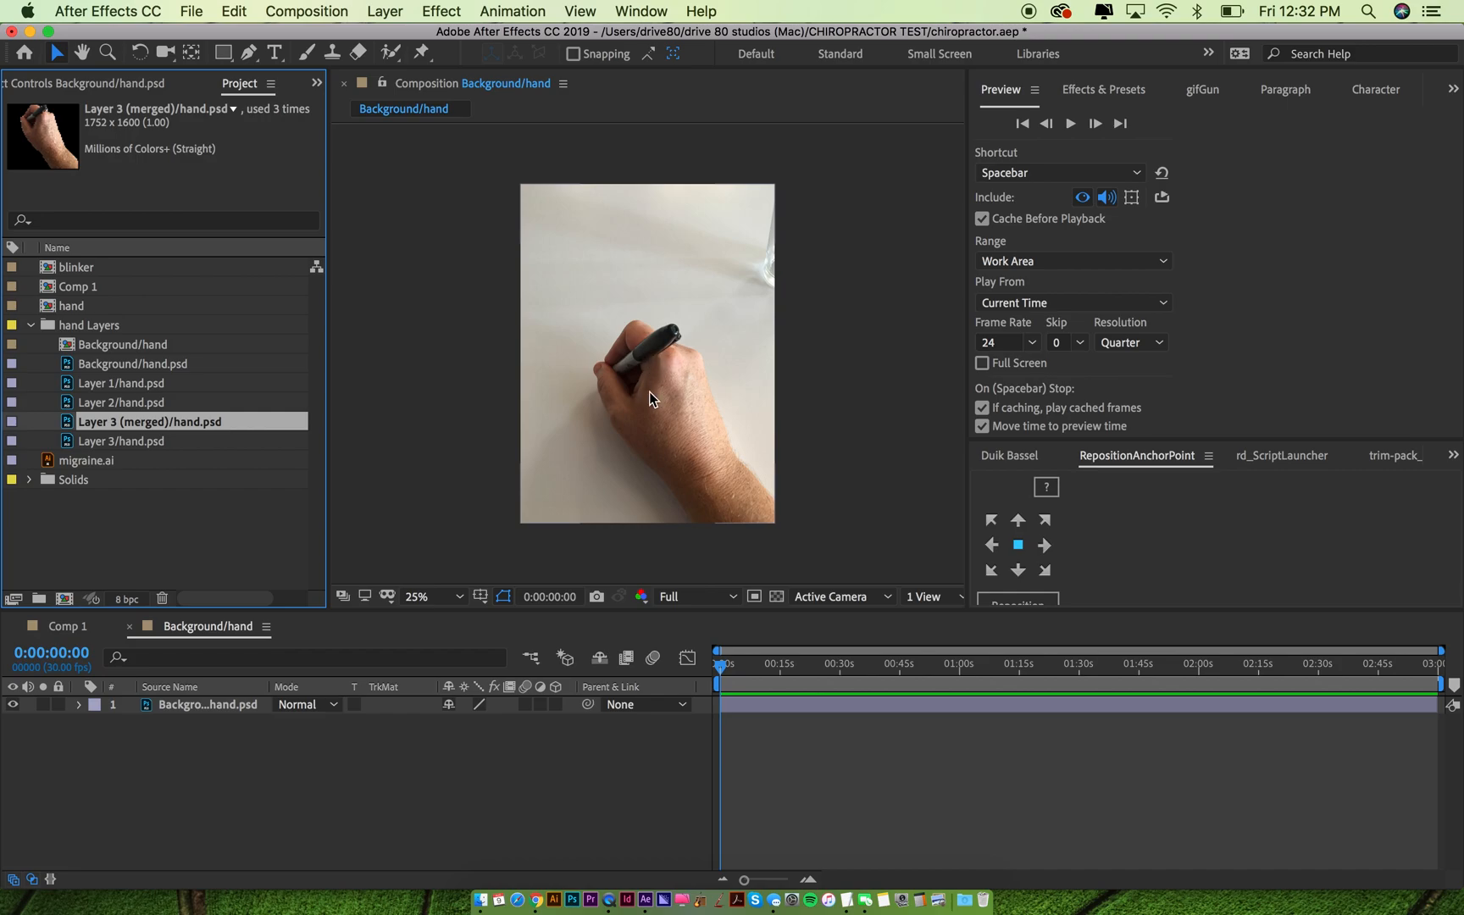
pyautogui.click(136, 362)
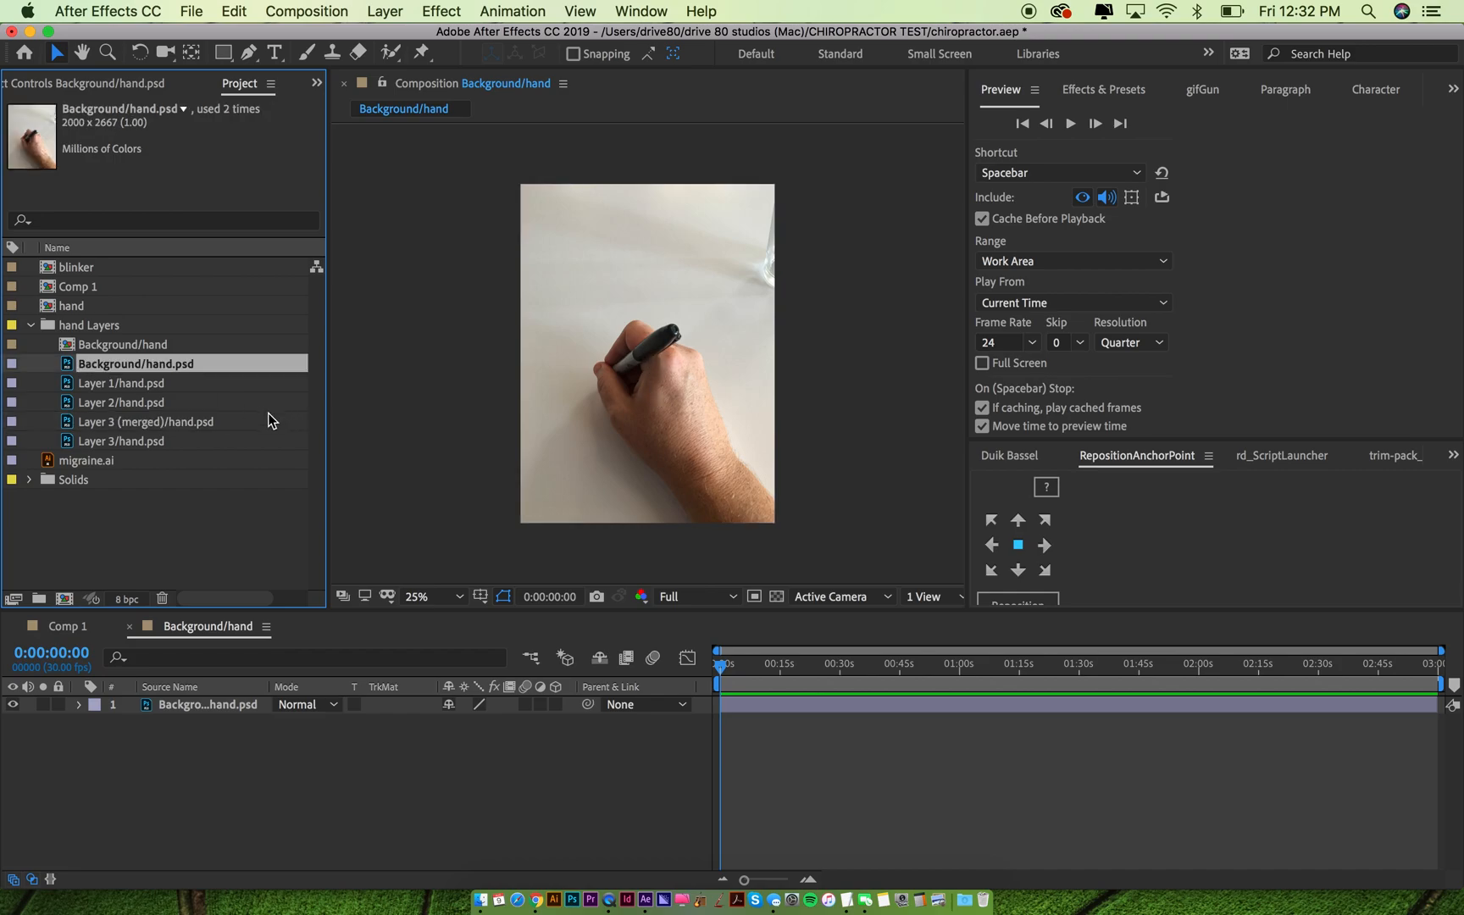
pyautogui.click(122, 383)
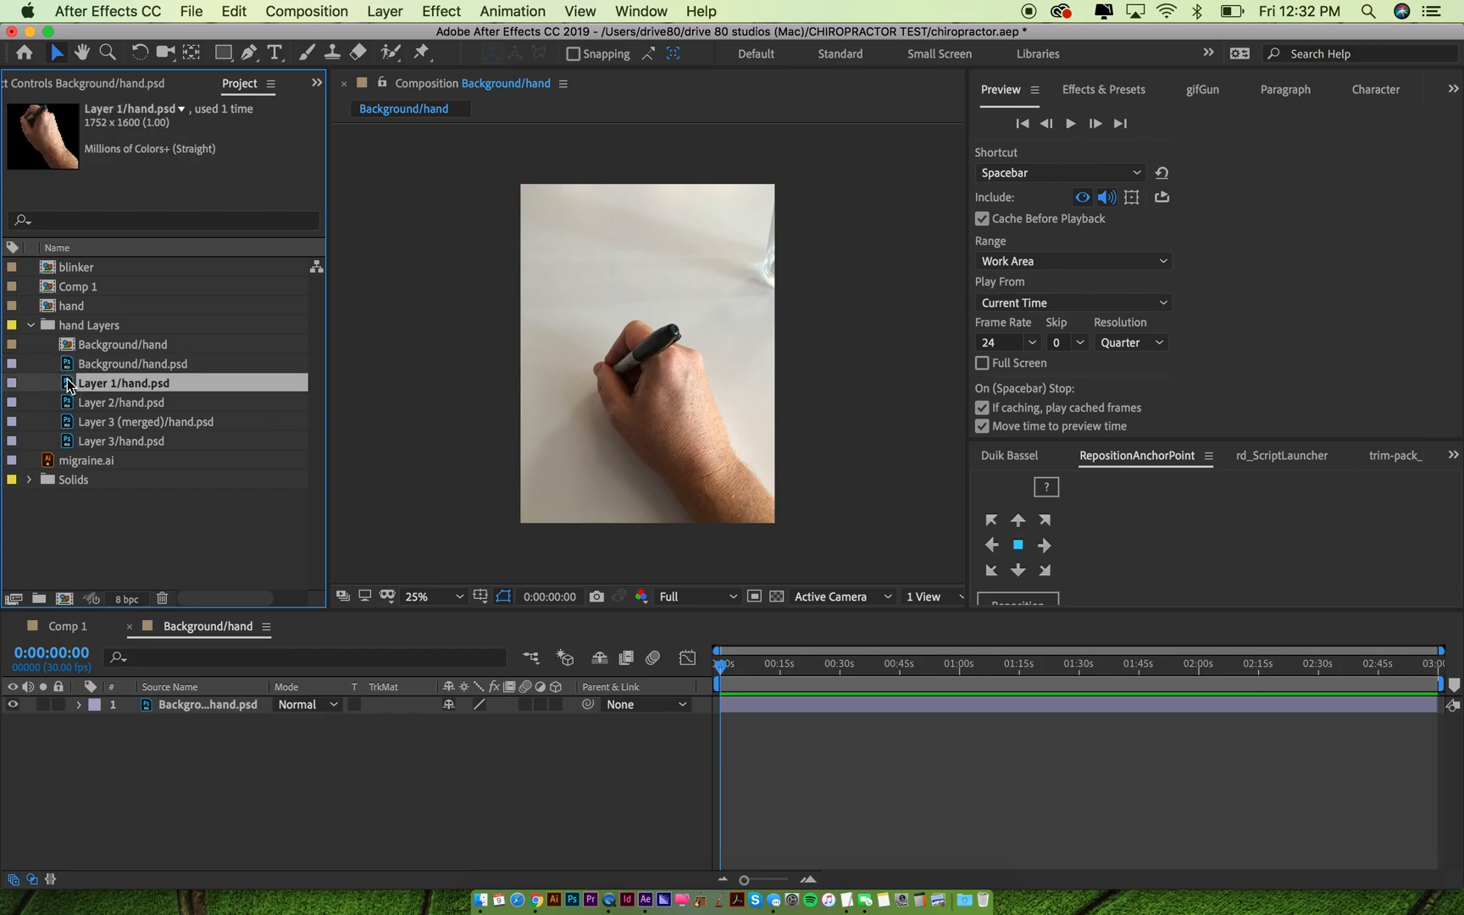
pyautogui.moveTo(87, 429)
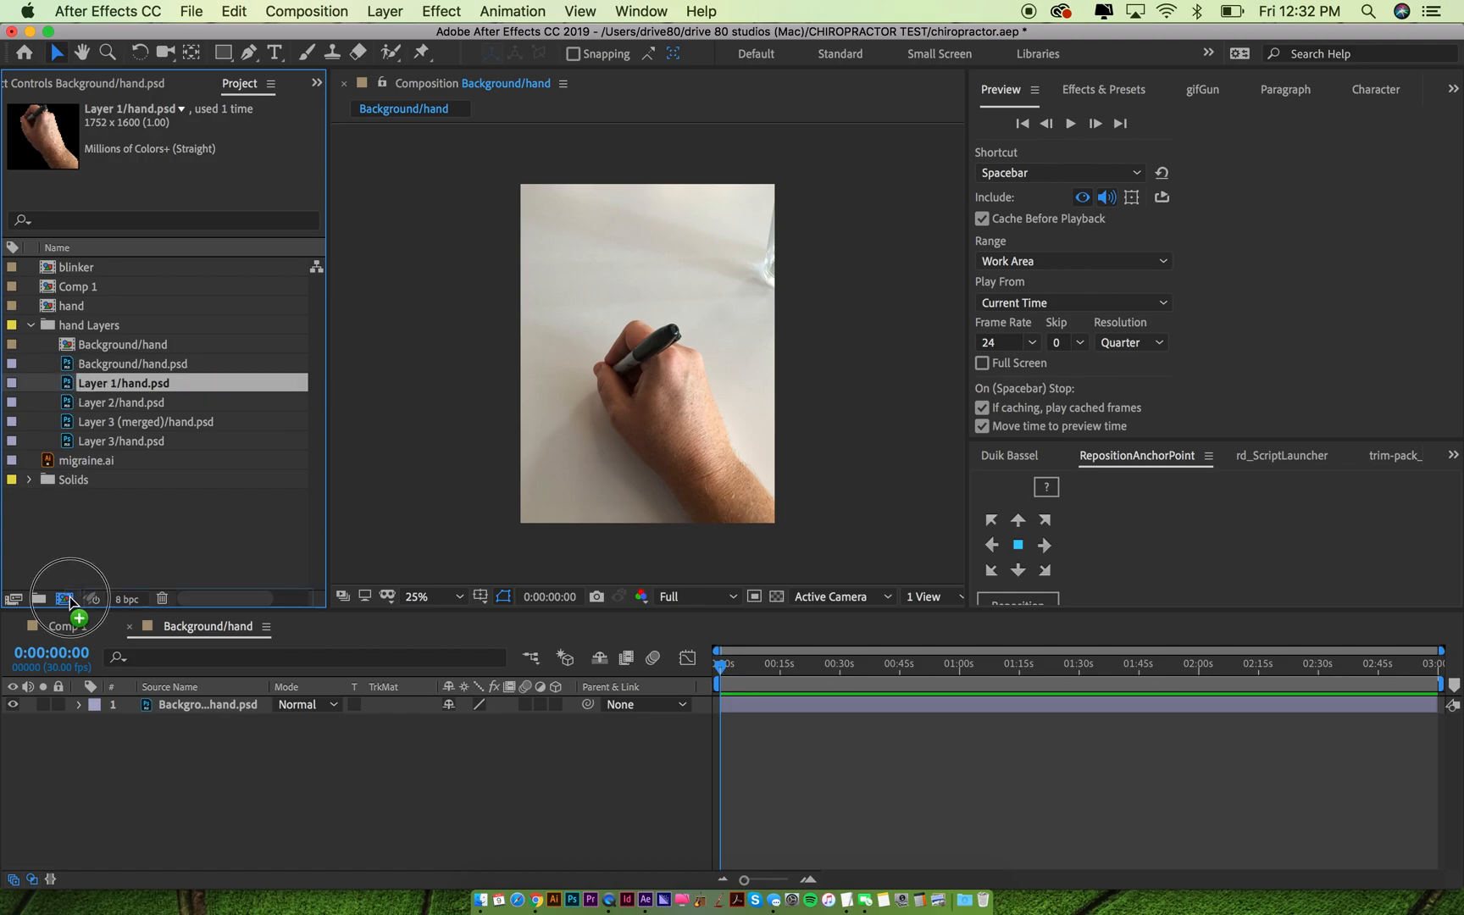
pyautogui.doubleClick(124, 383)
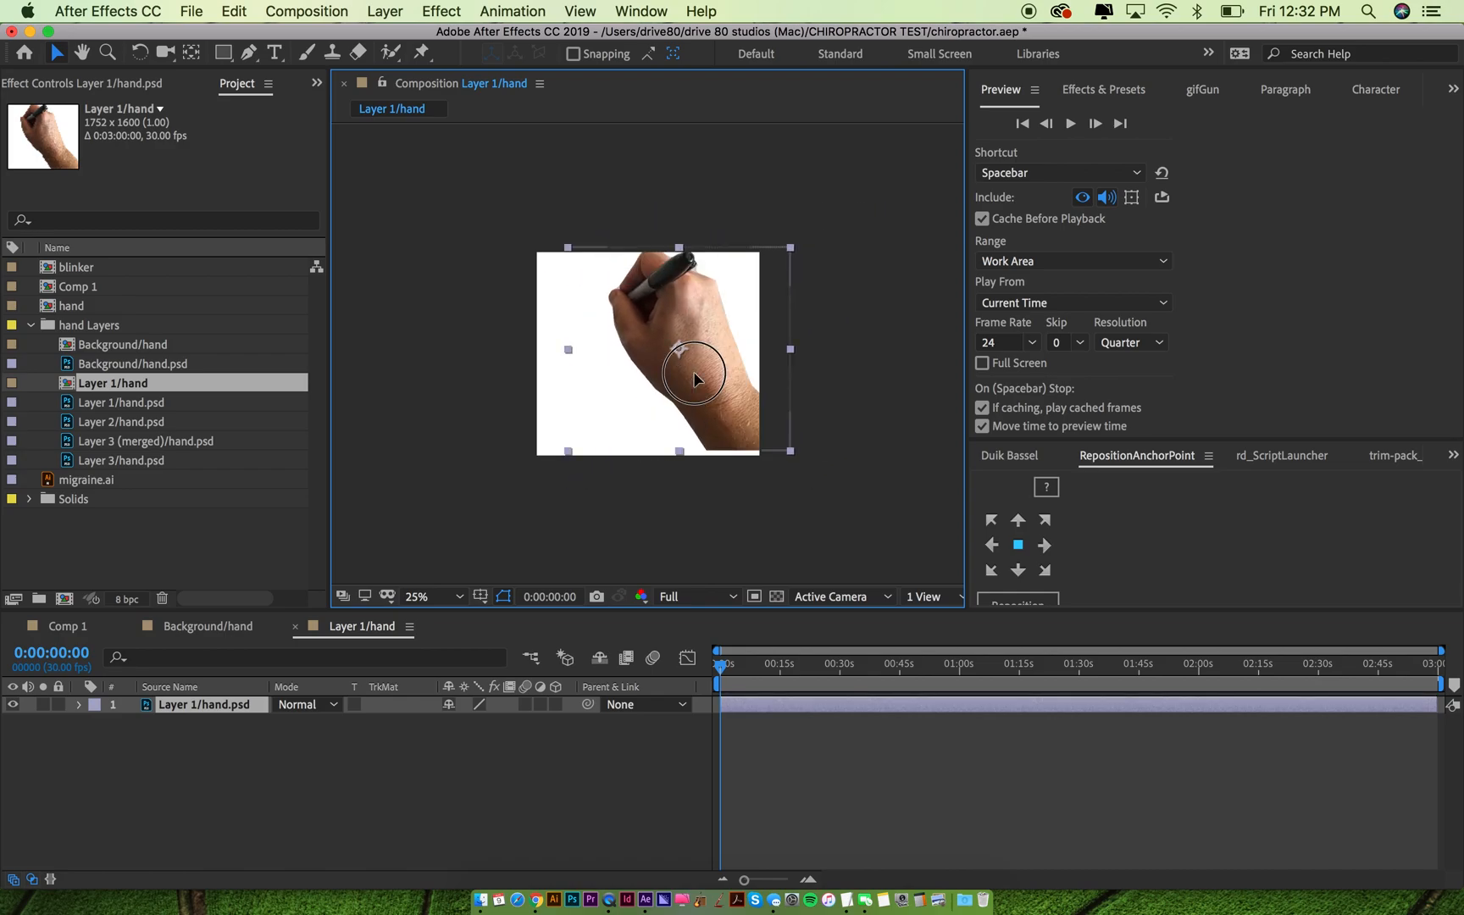
# Draw a red test rectangle behind the hand to check transparency, then delete that shape layer
pyautogui.click(224, 53)
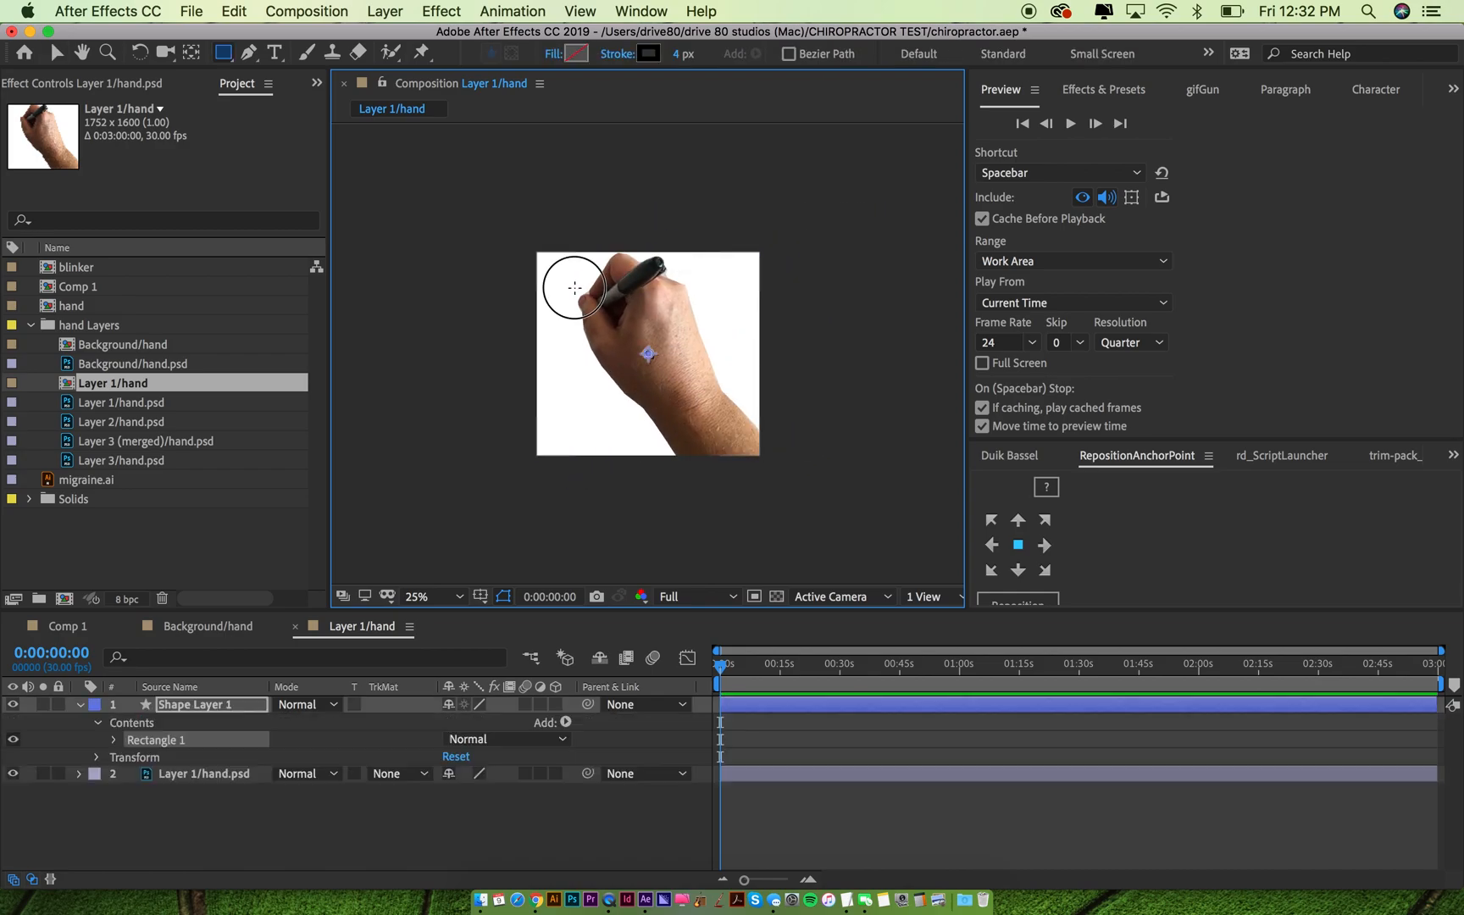
pyautogui.click(583, 52)
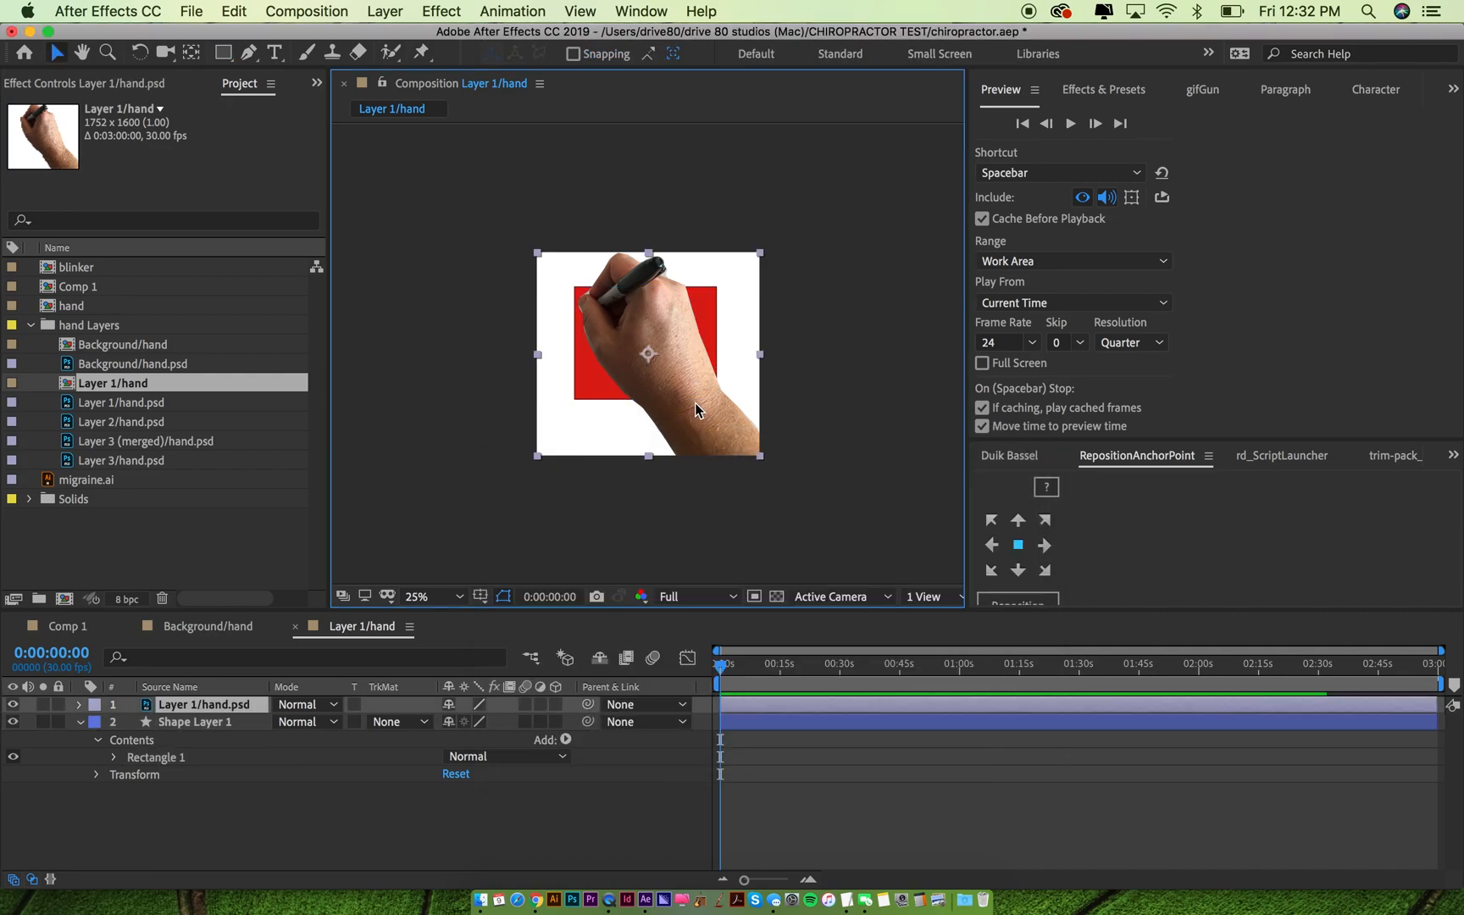
pyautogui.click(199, 720)
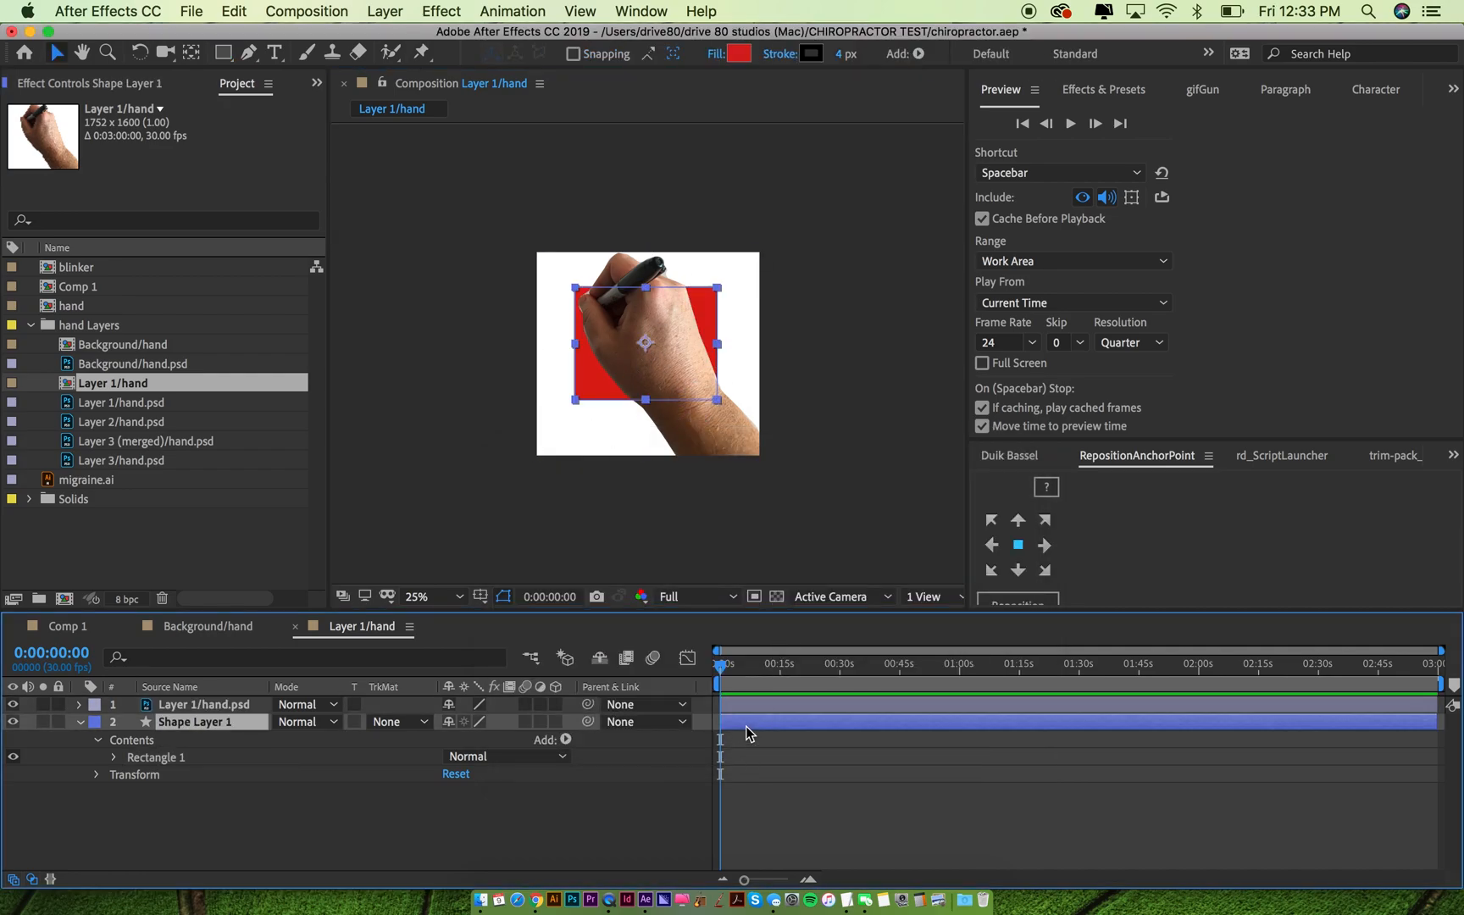
pyautogui.press('Delete')
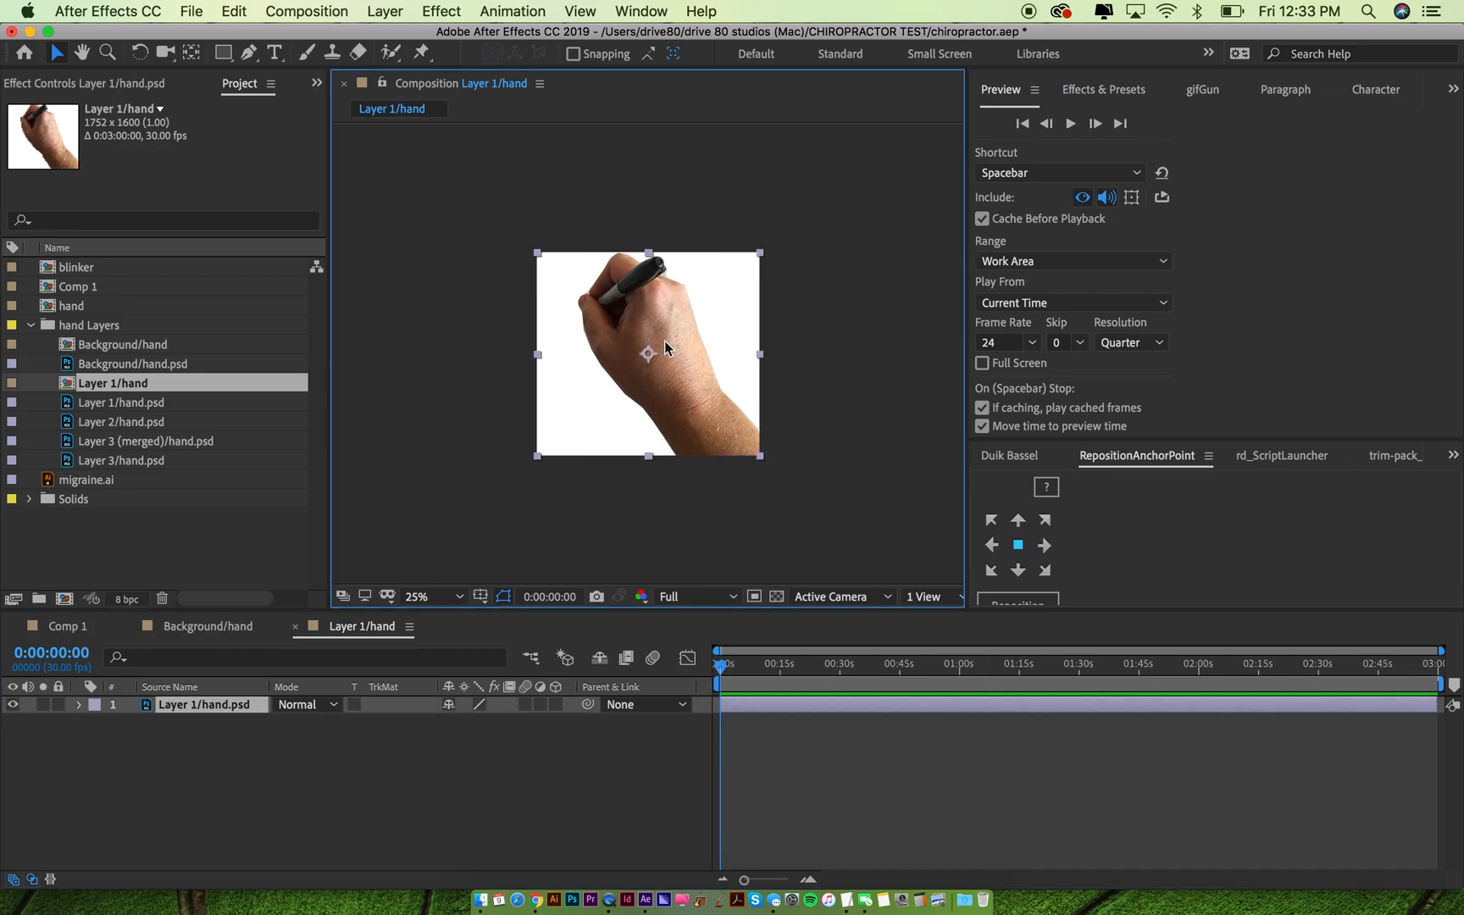
pyautogui.moveTo(665, 317)
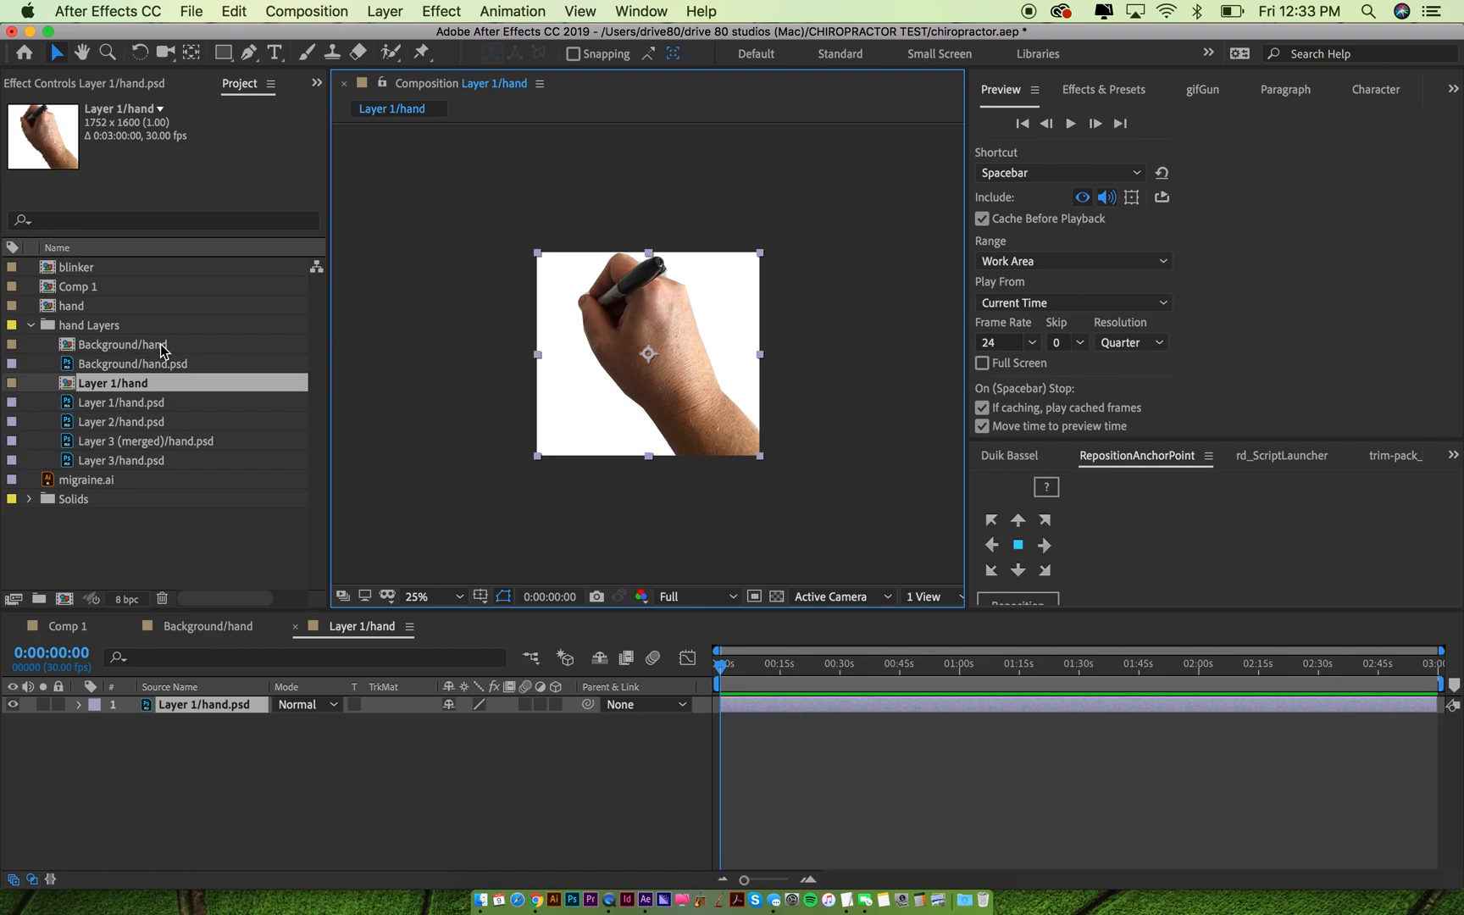
pyautogui.moveTo(507, 383)
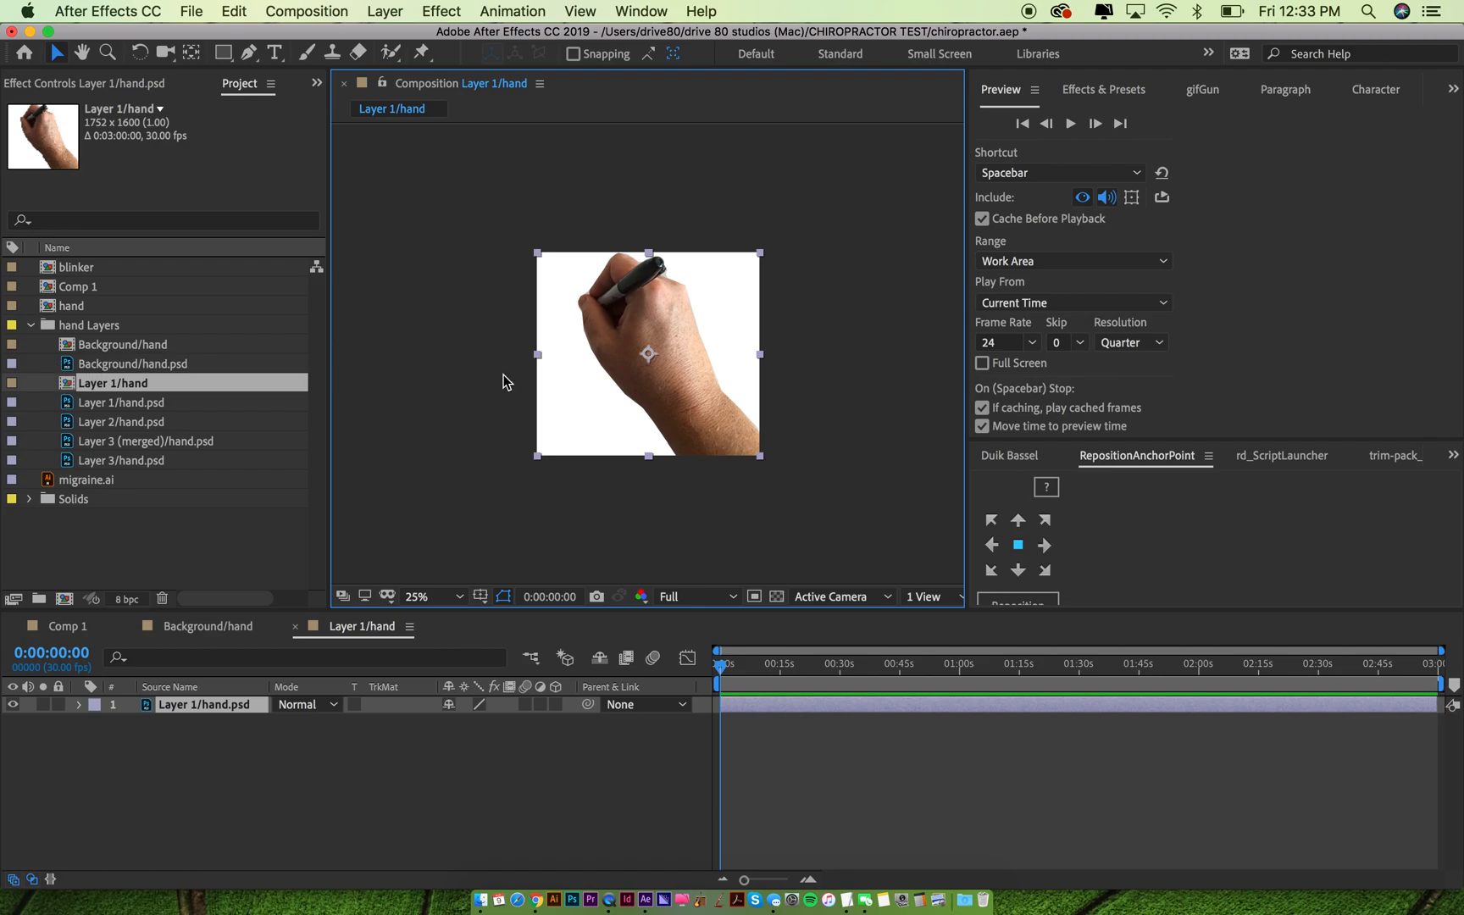
pyautogui.moveTo(702, 419)
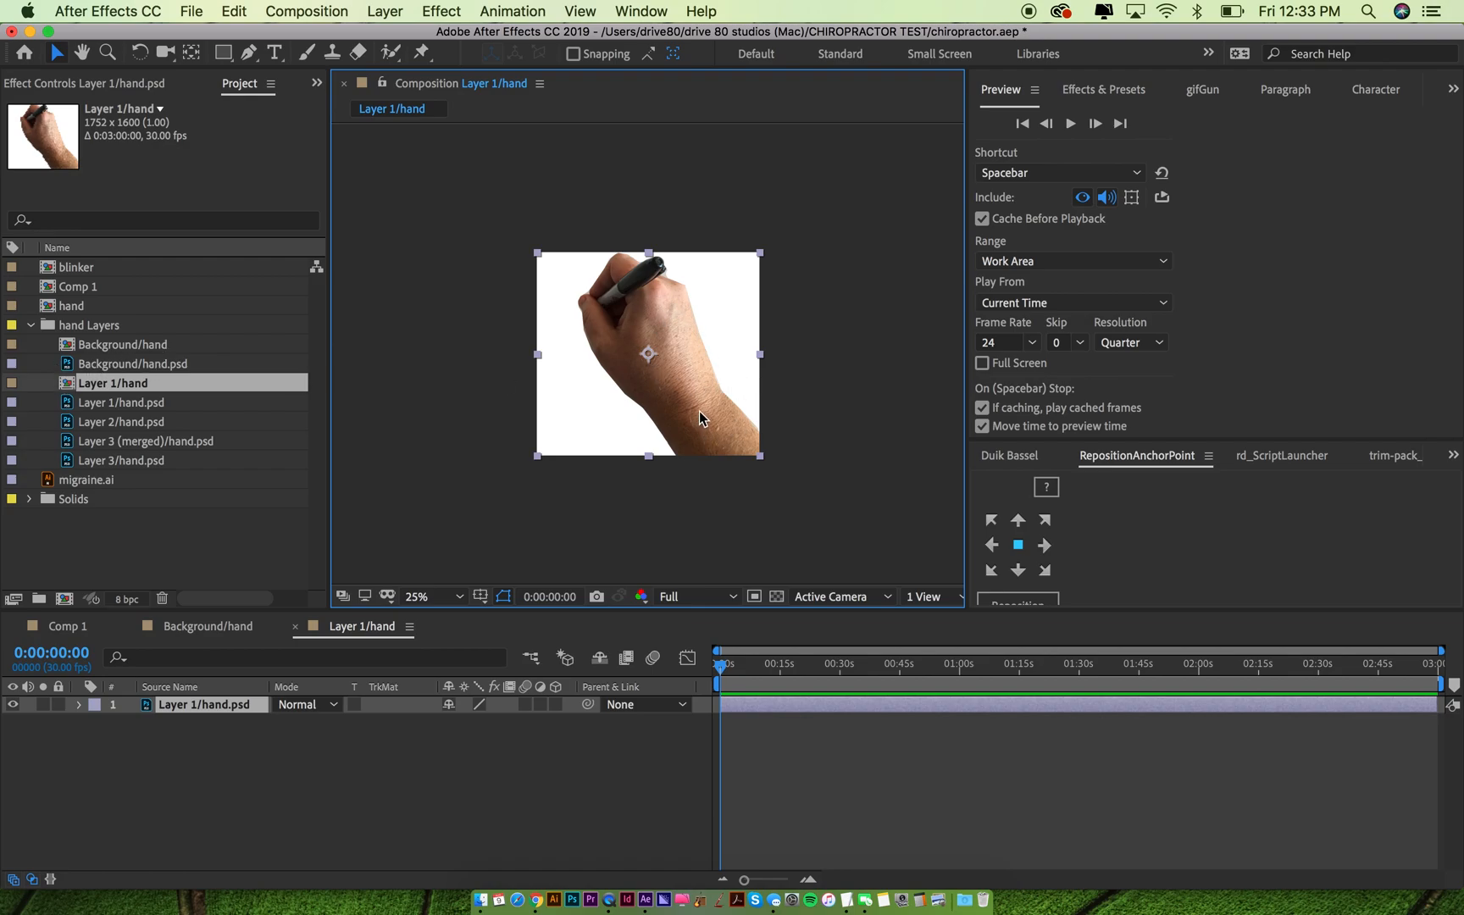
pyautogui.moveTo(413, 475)
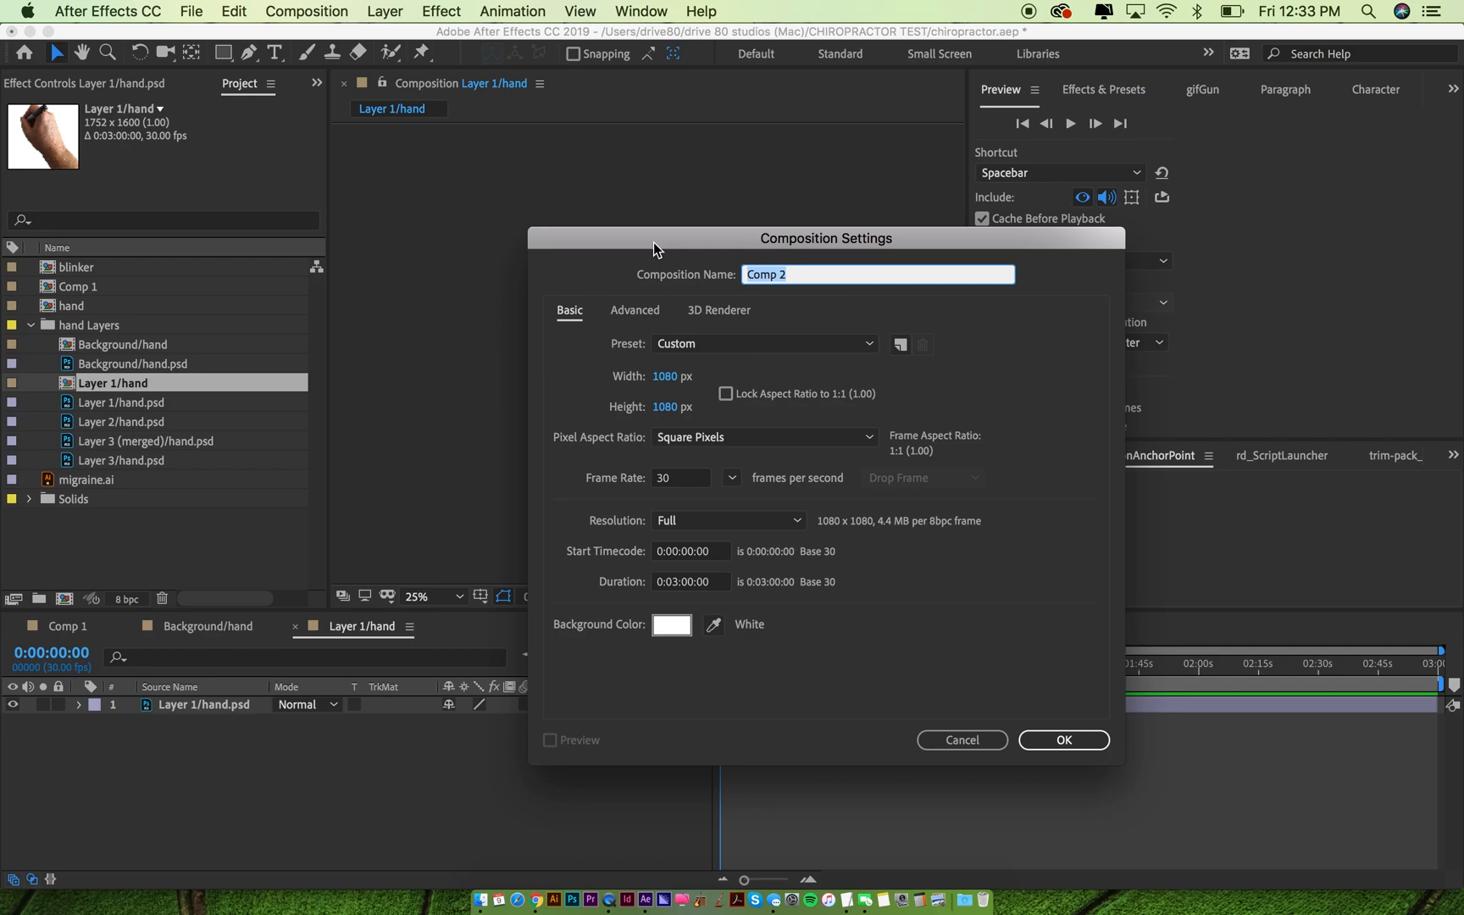
# Create the 1080x1080 'hand animation' composition and add the Layer 1 hand scaled to 72%
pyautogui.write('hand animation')
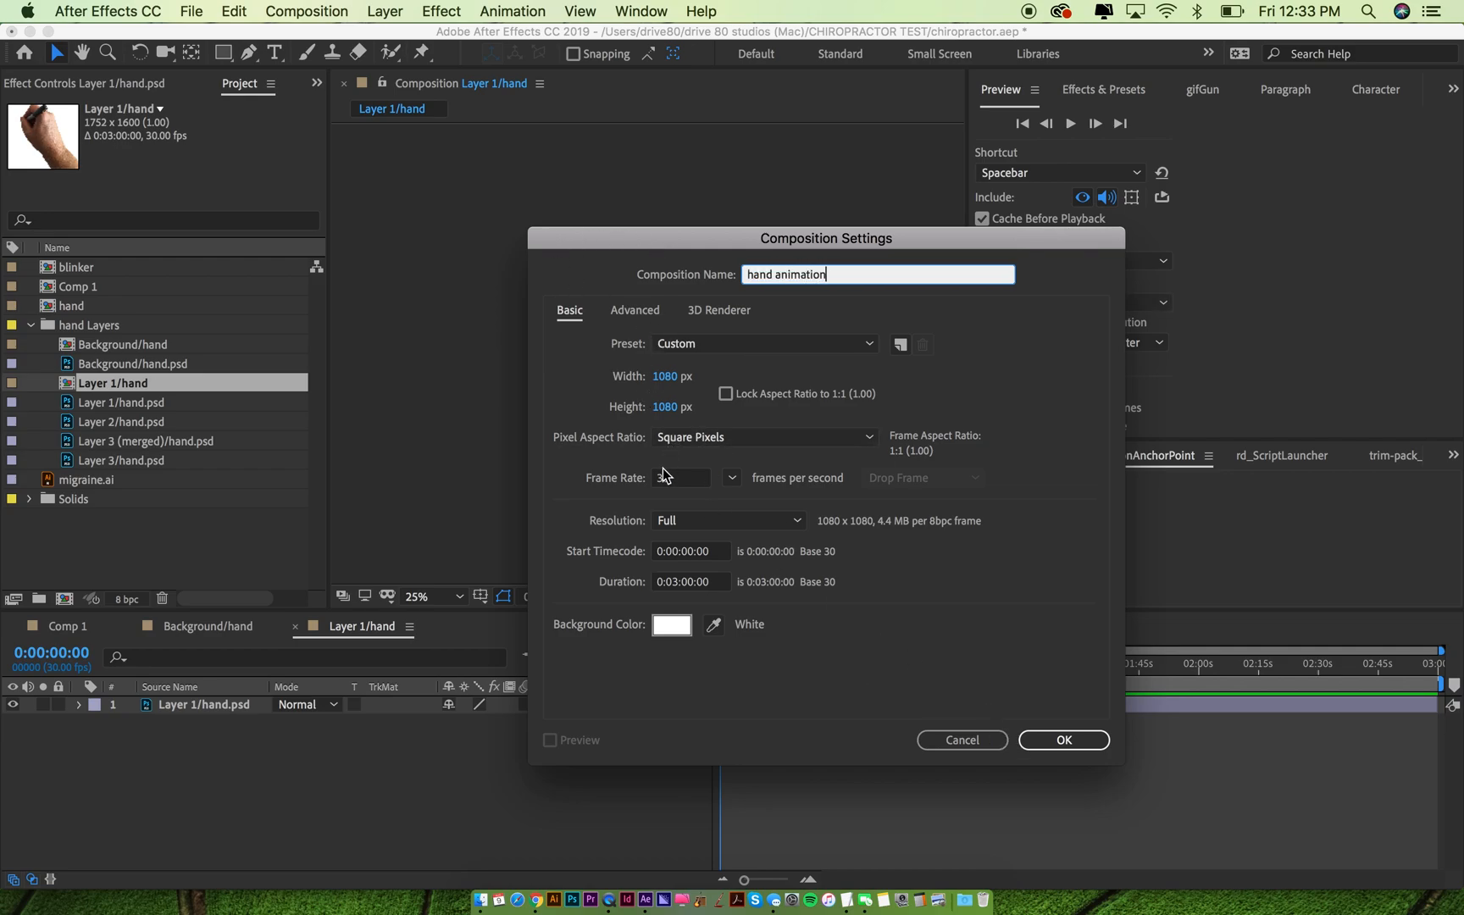
pyautogui.click(1063, 739)
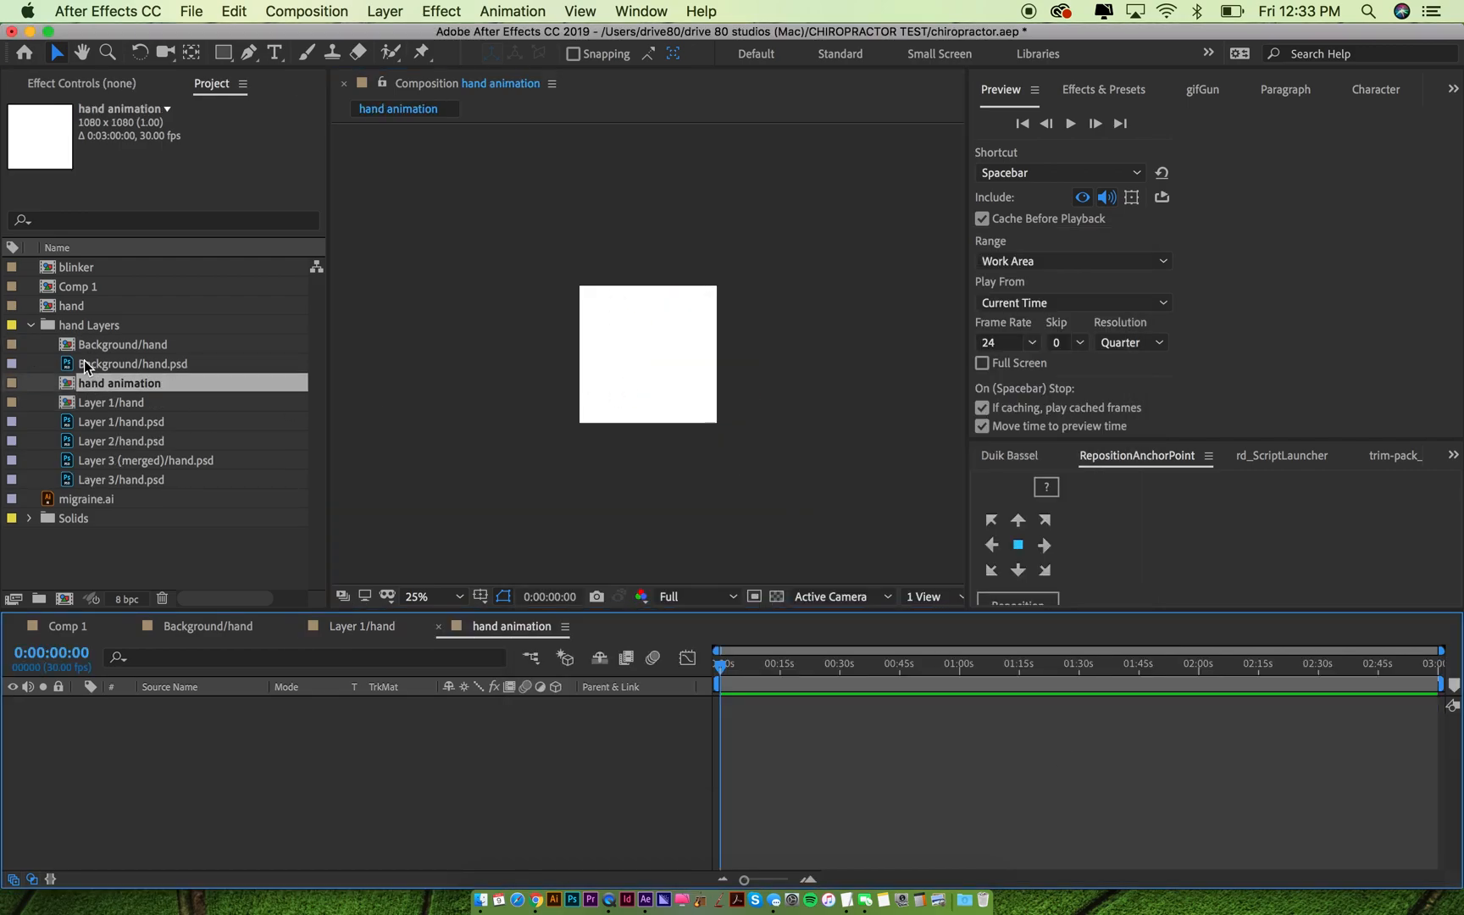
pyautogui.click(126, 422)
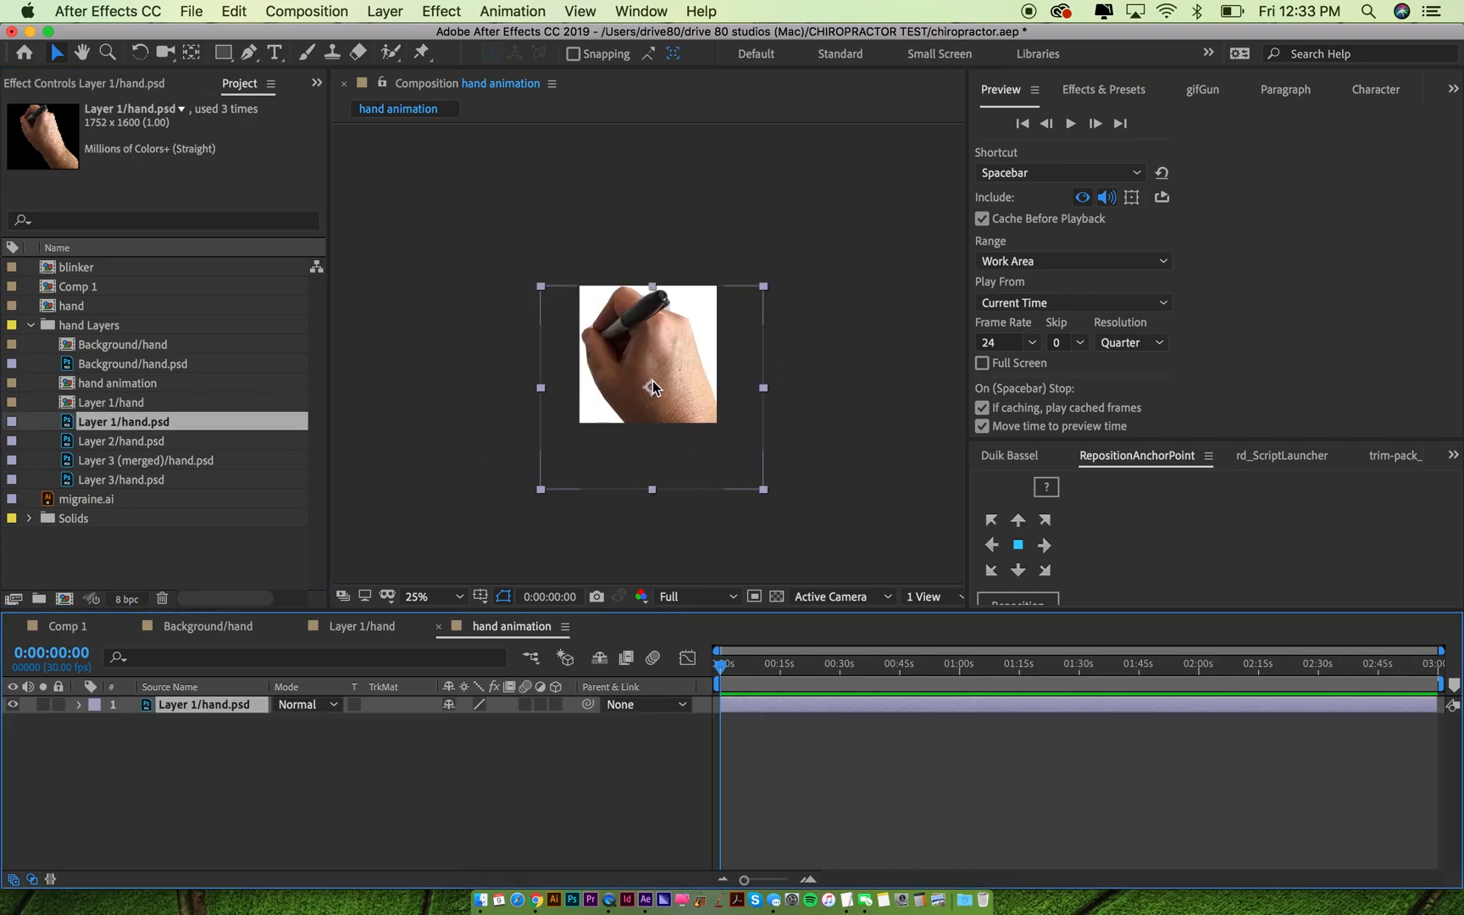
pyautogui.click(417, 597)
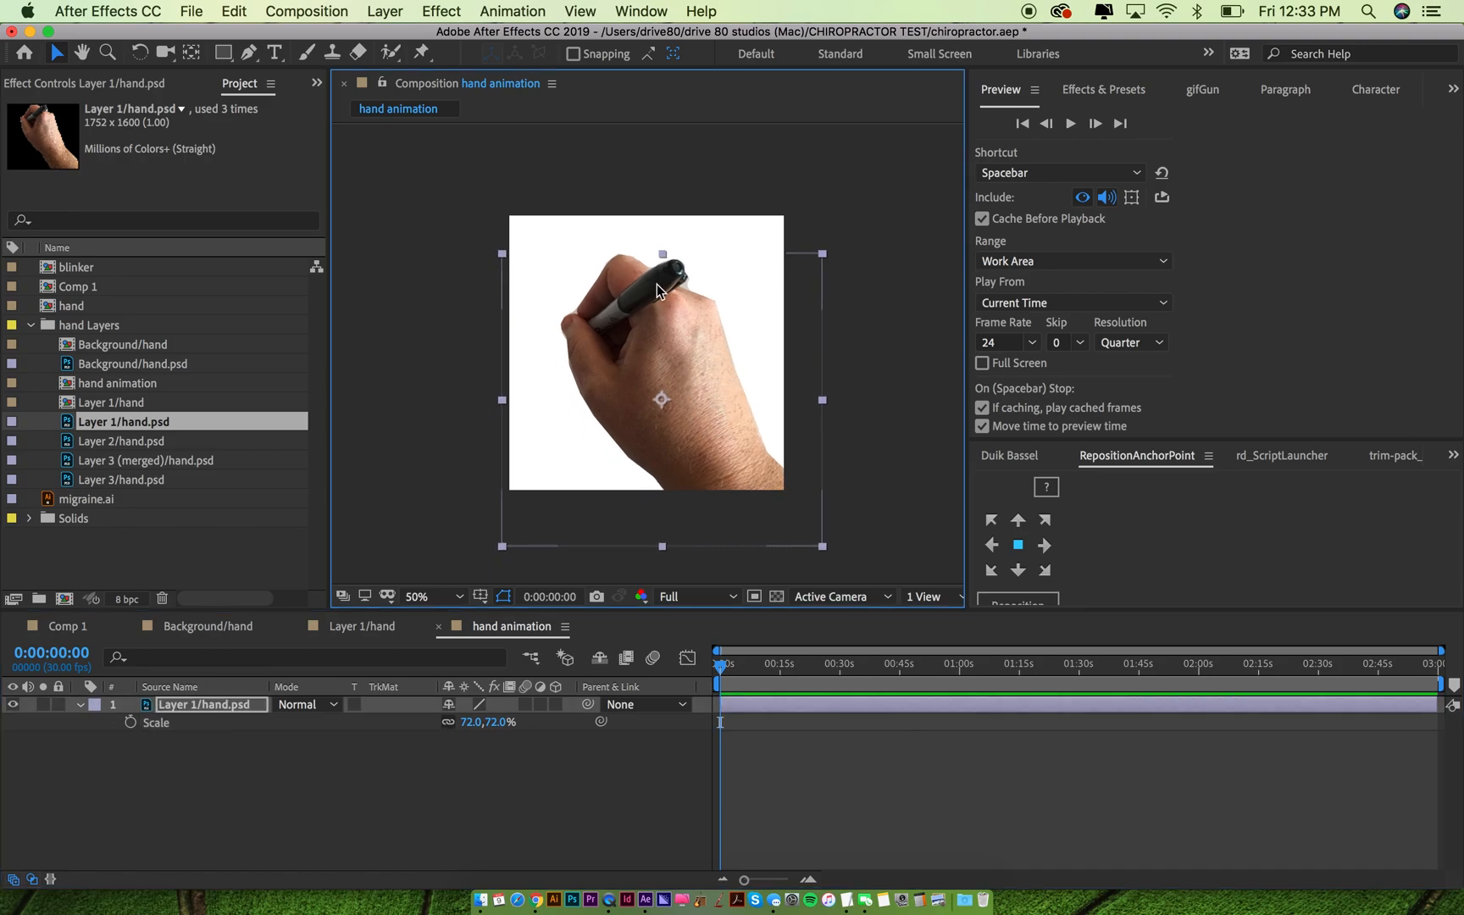
pyautogui.moveTo(668, 283)
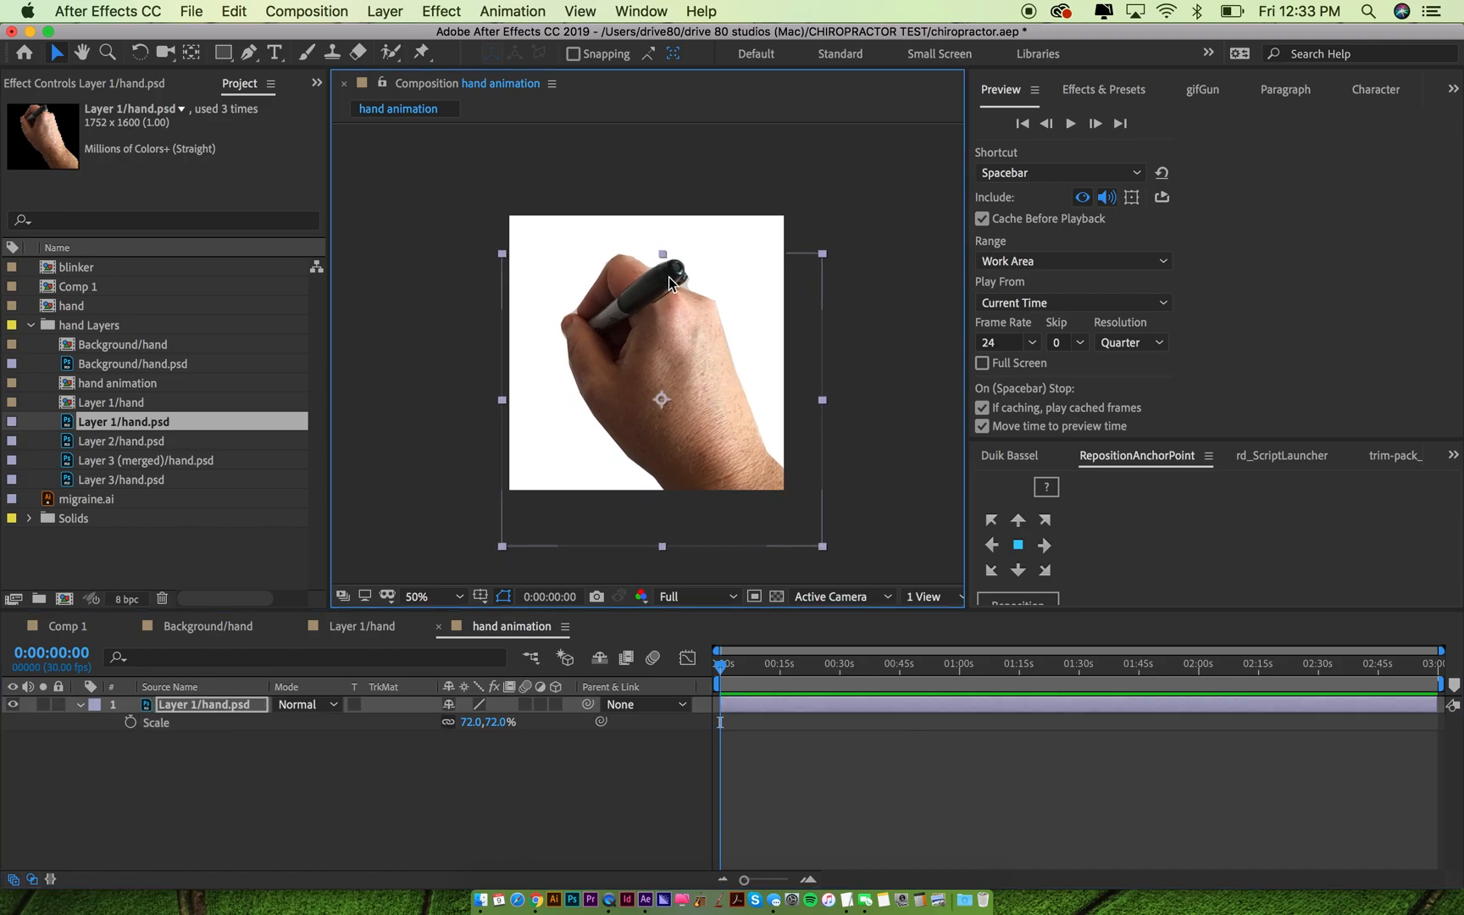
pyautogui.moveTo(458, 464)
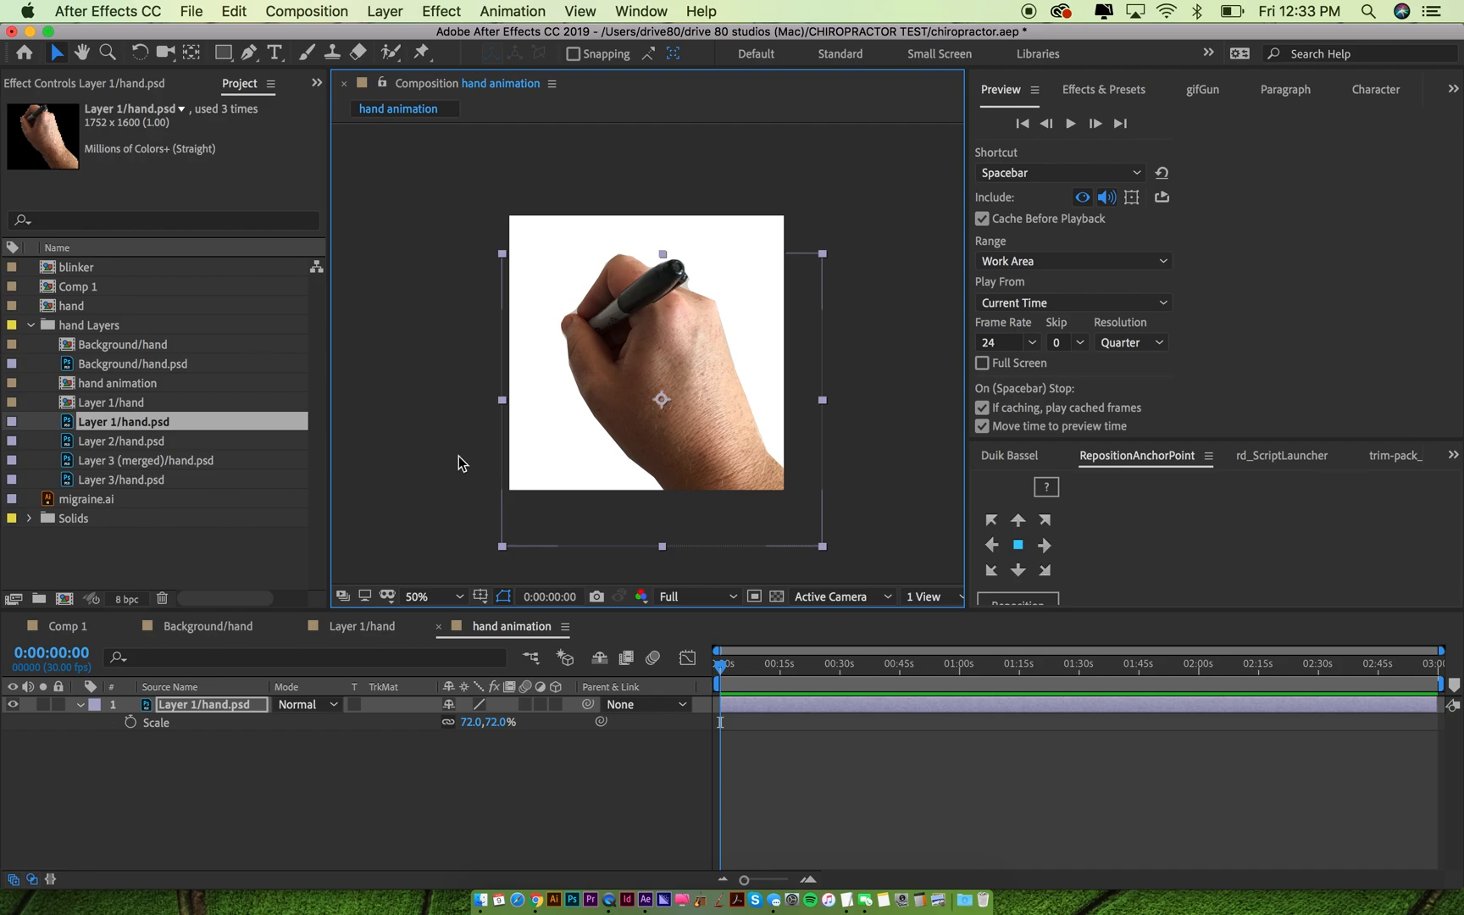
pyautogui.moveTo(418, 51)
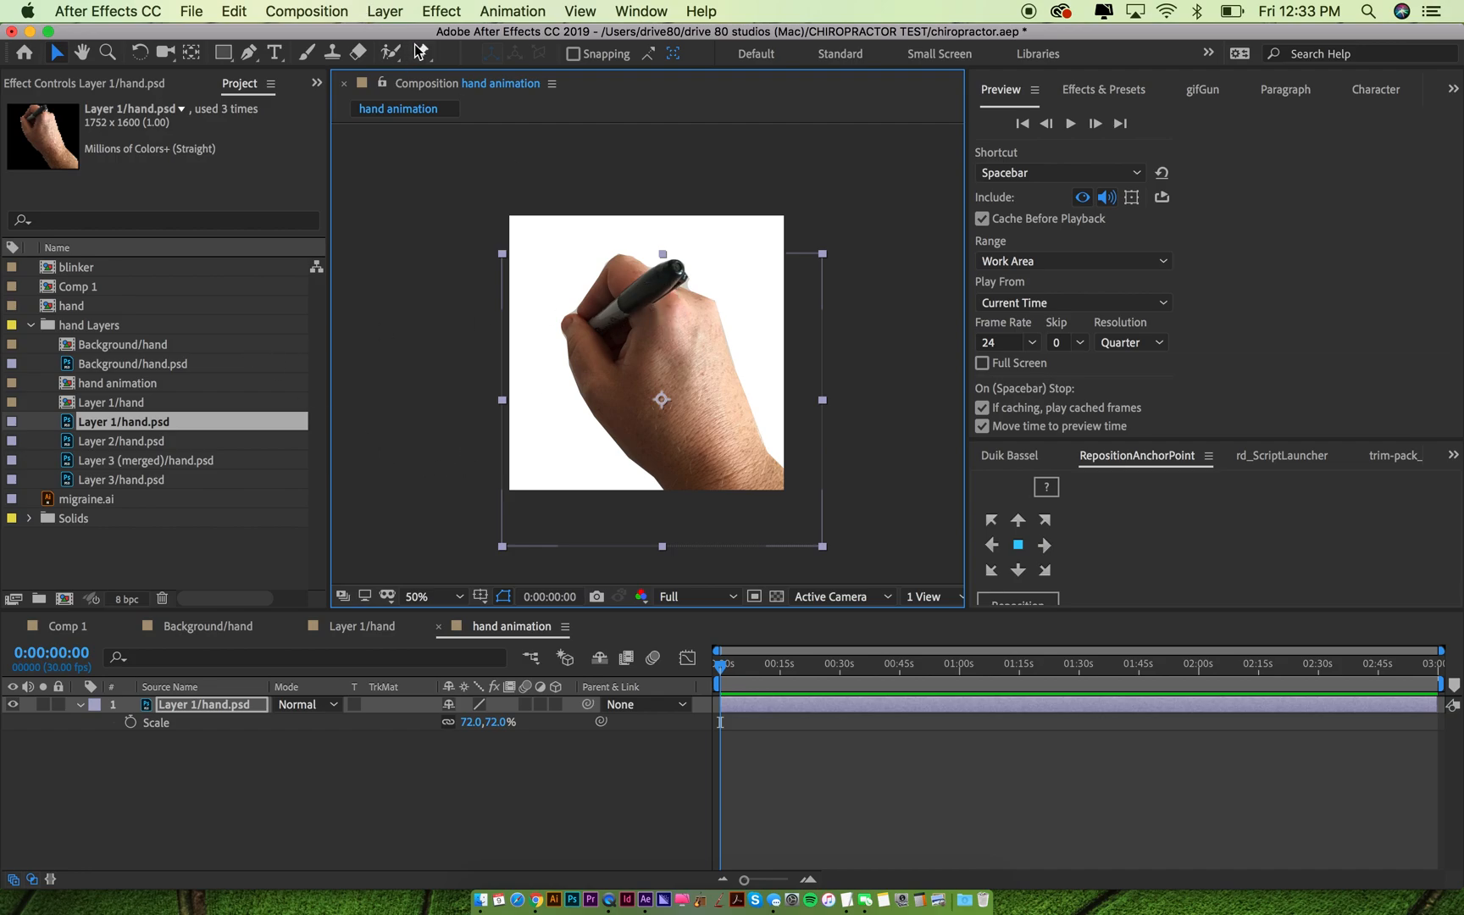
# Place four puppet pins on the hand layer, on the marker tip and across the hand
pyautogui.click(422, 53)
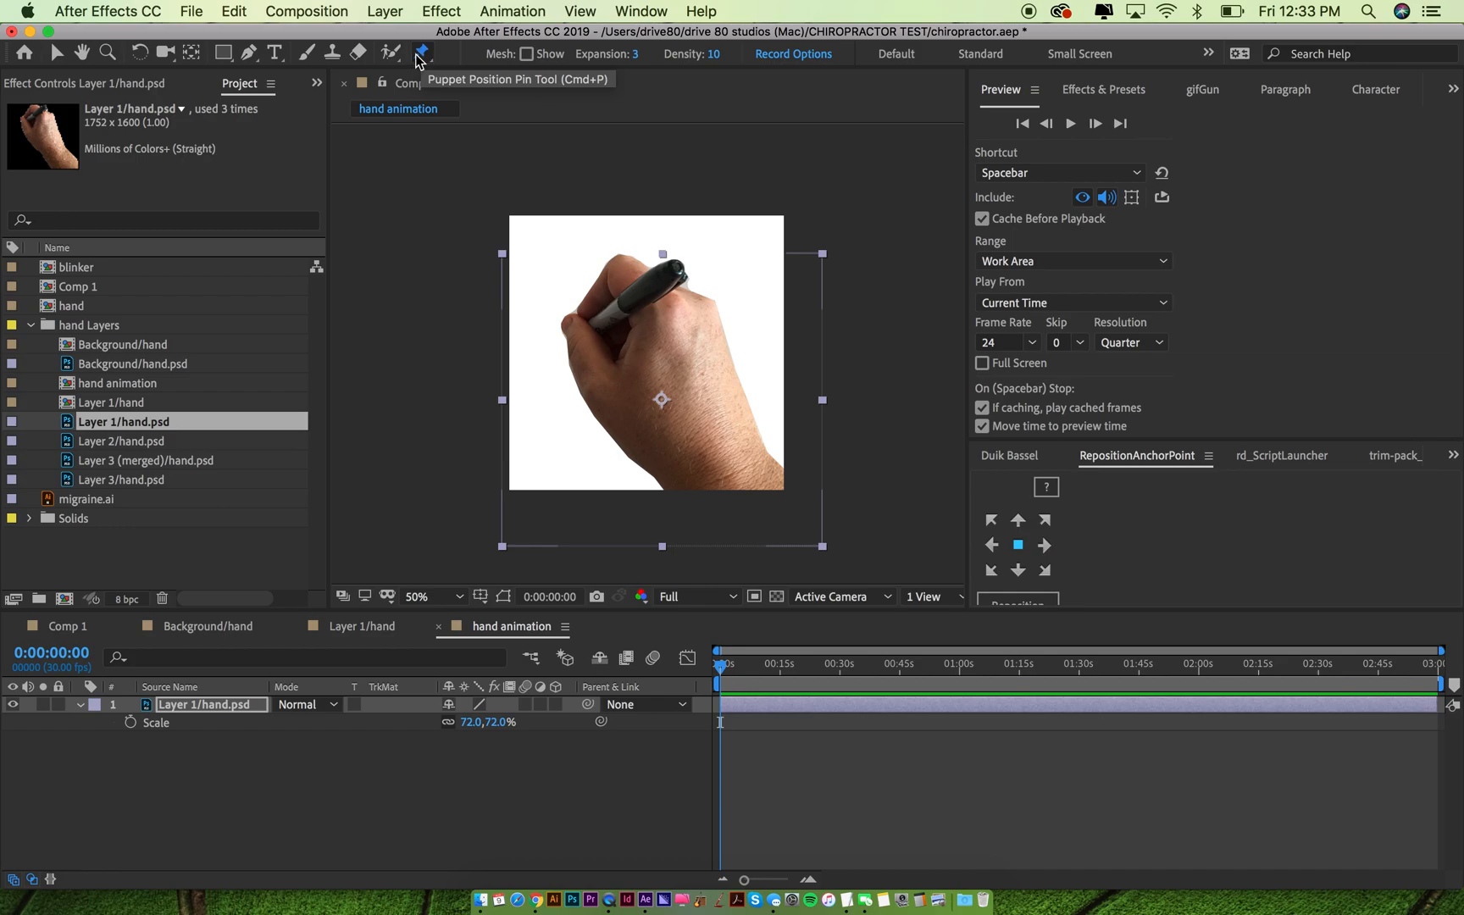
pyautogui.moveTo(598, 363)
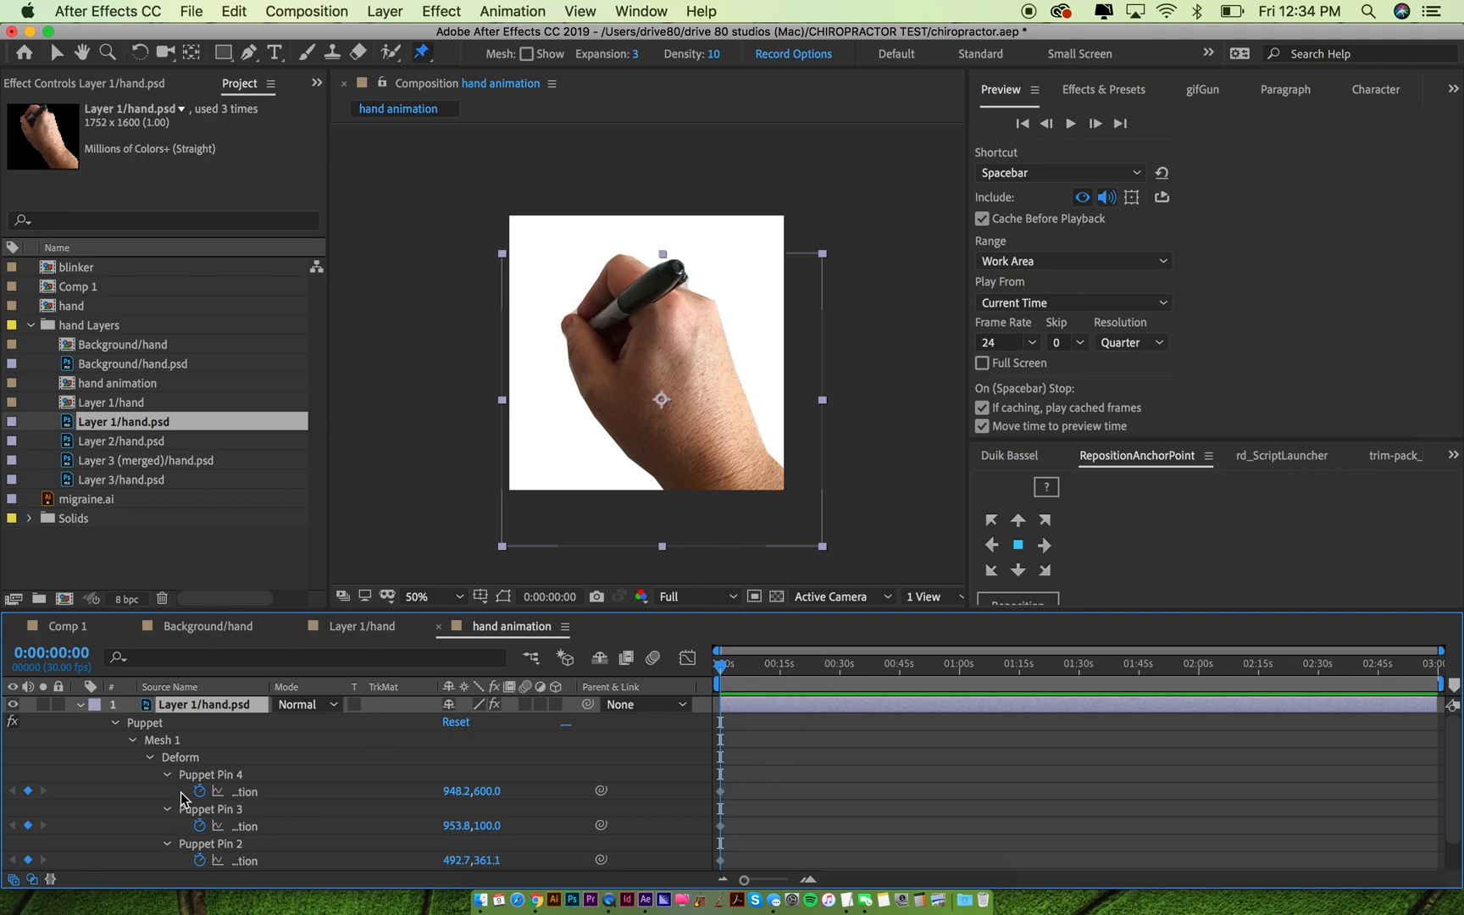
pyautogui.click(675, 271)
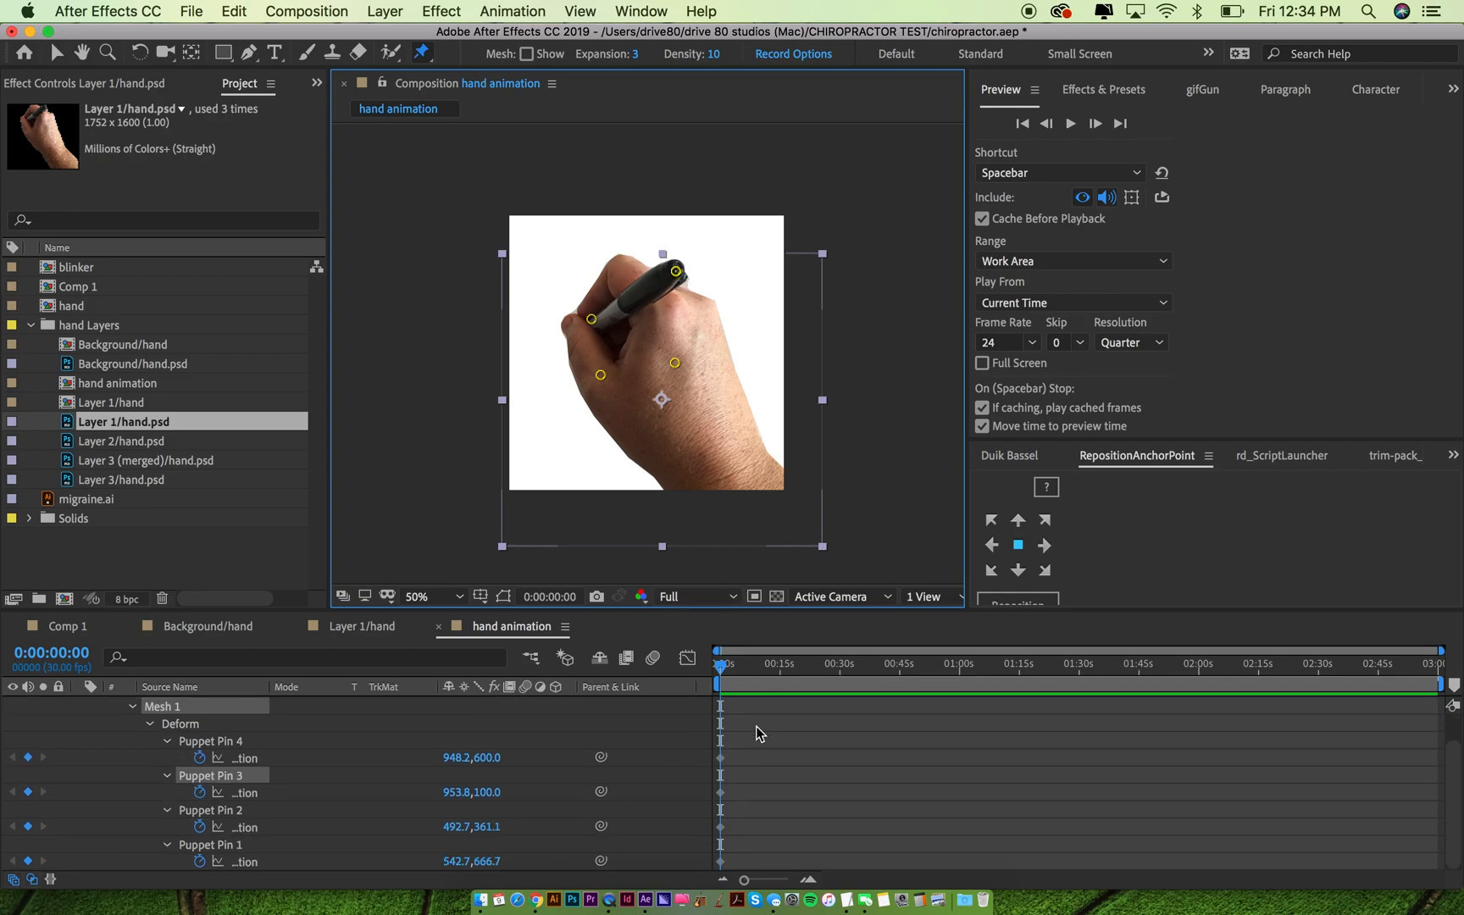
pyautogui.moveTo(219, 756)
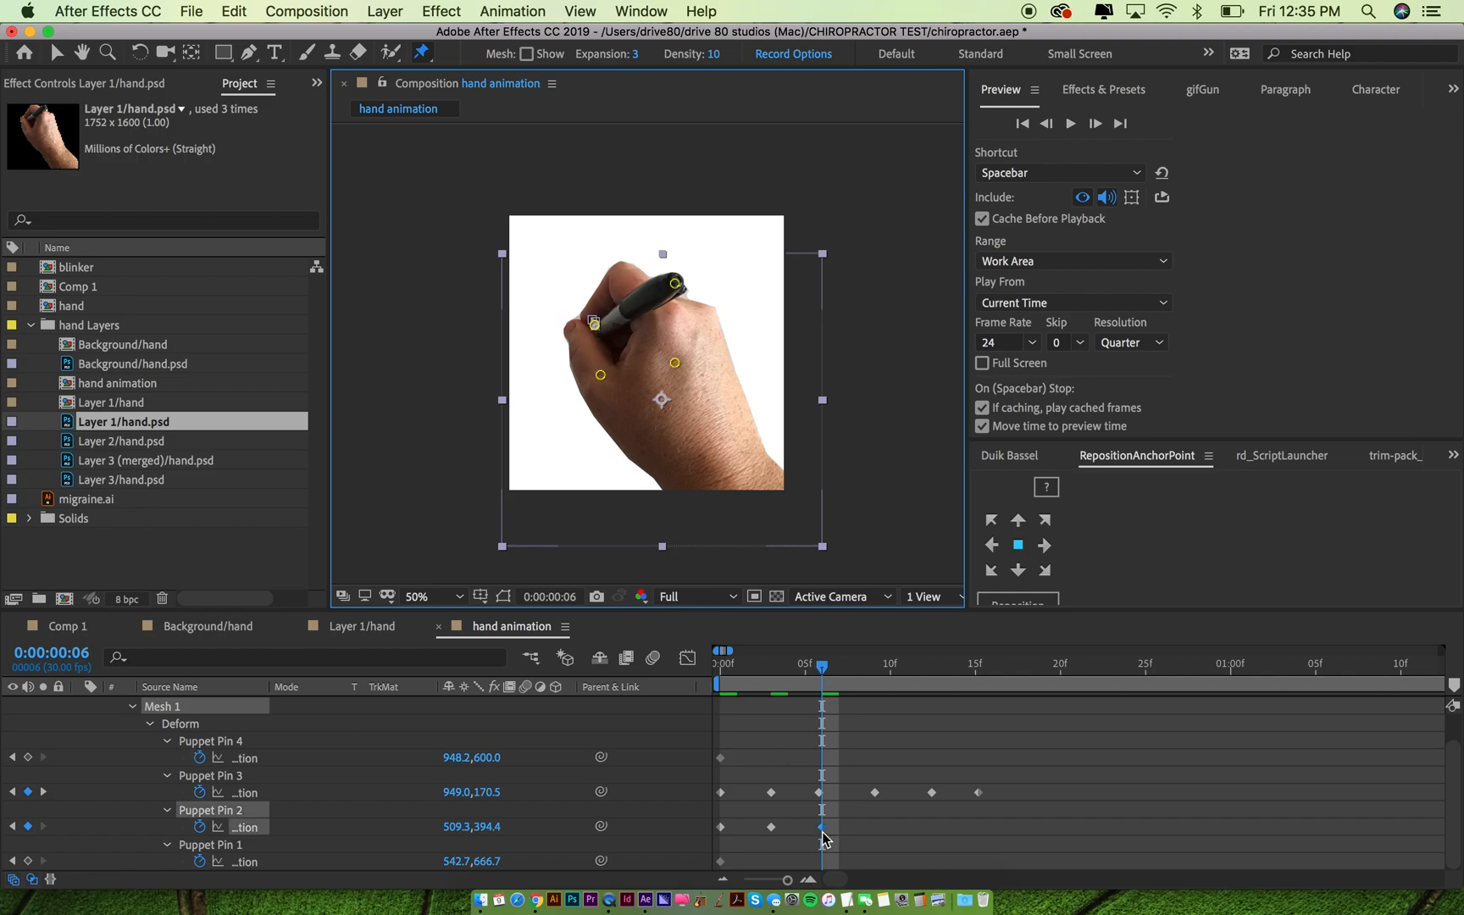
pyautogui.moveTo(825, 806)
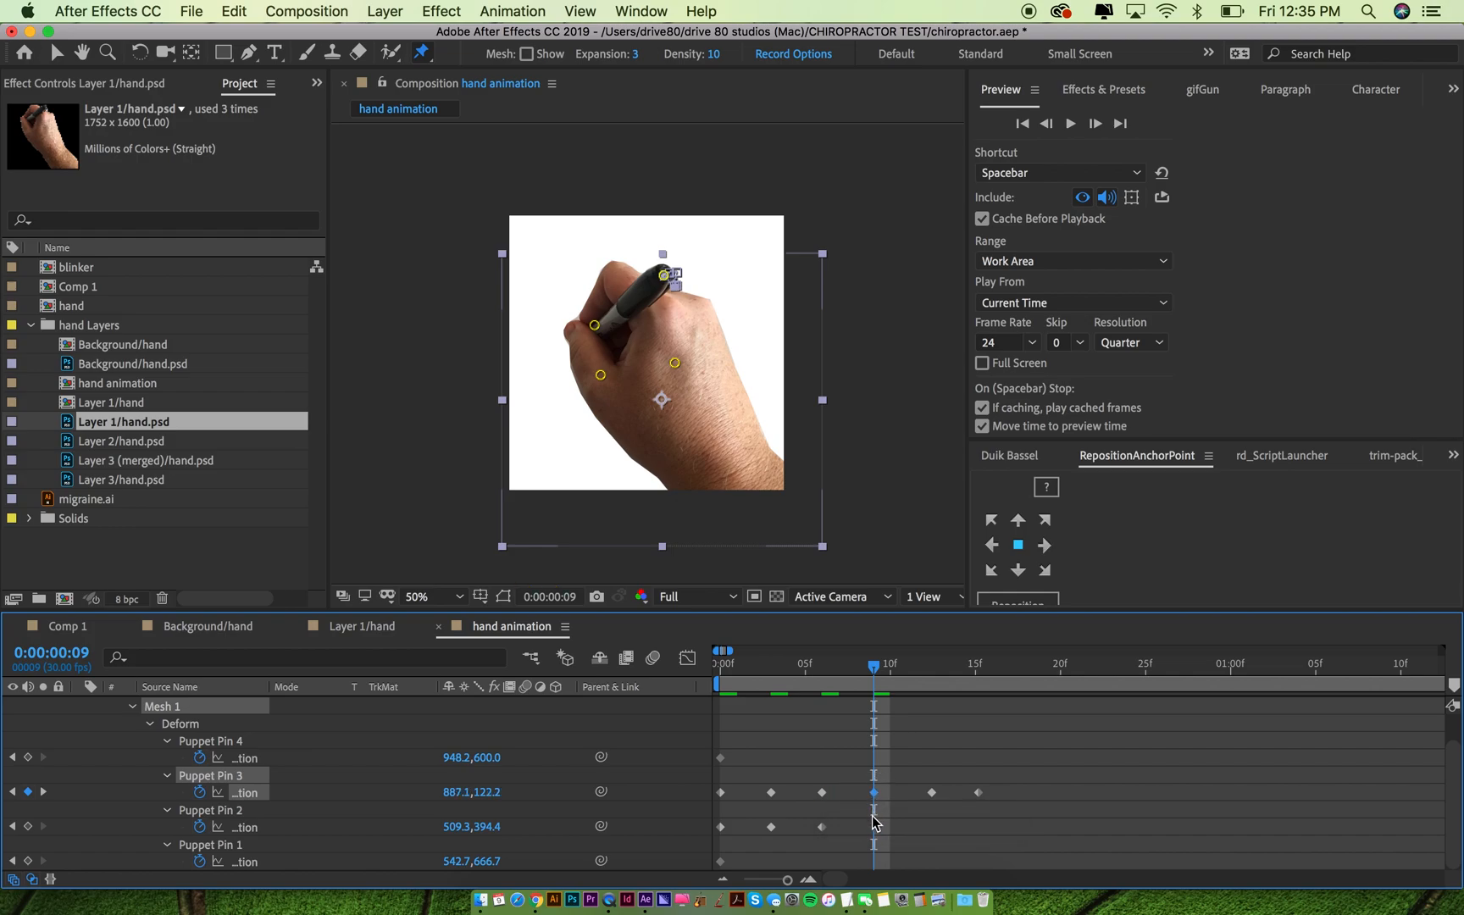
pyautogui.moveTo(861, 670)
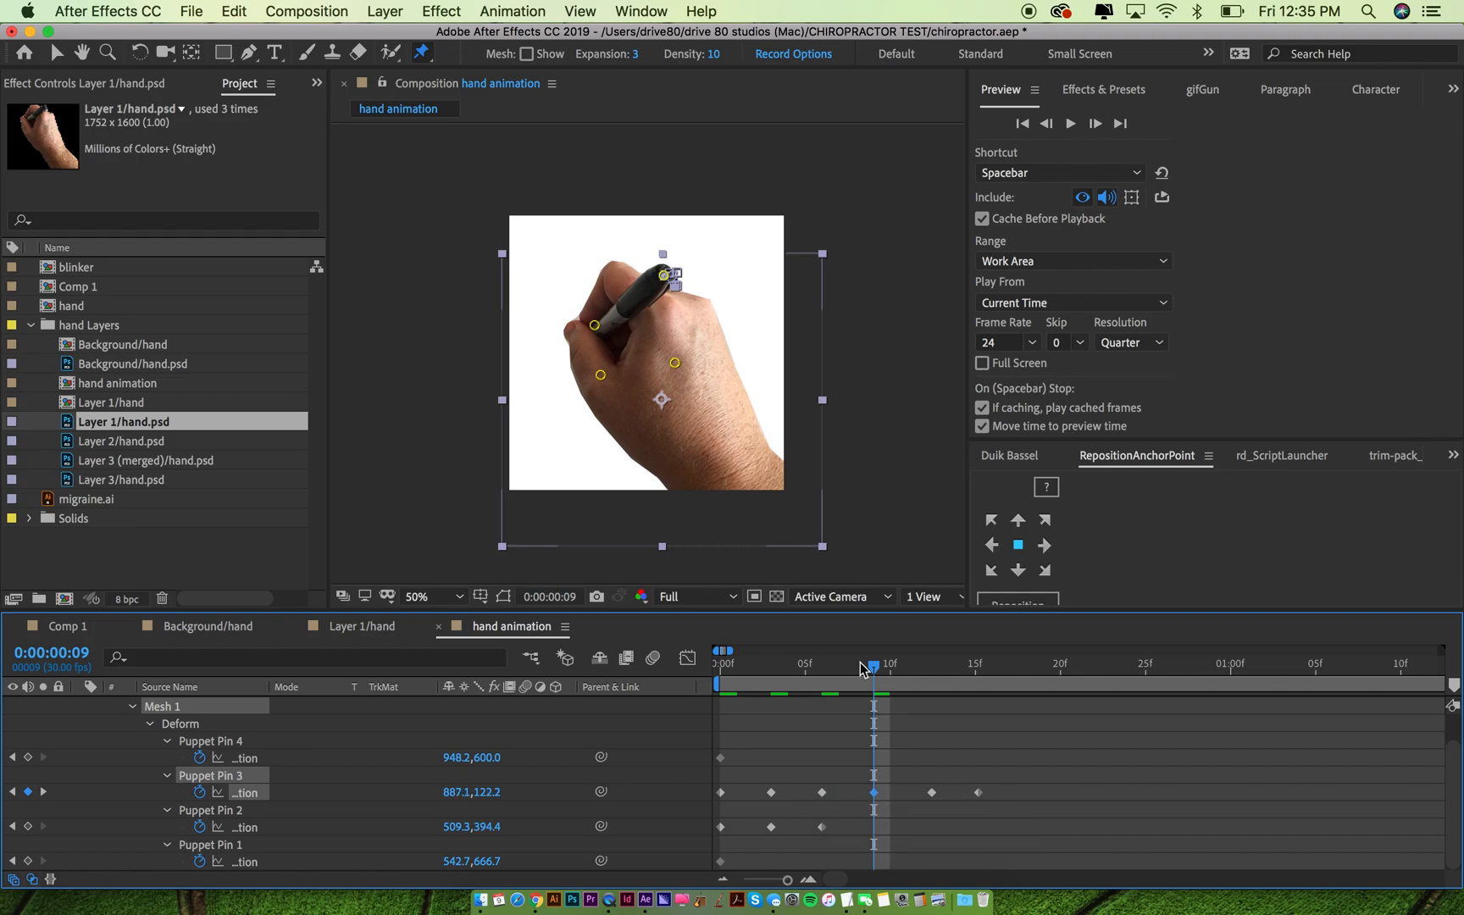
pyautogui.moveTo(861, 668)
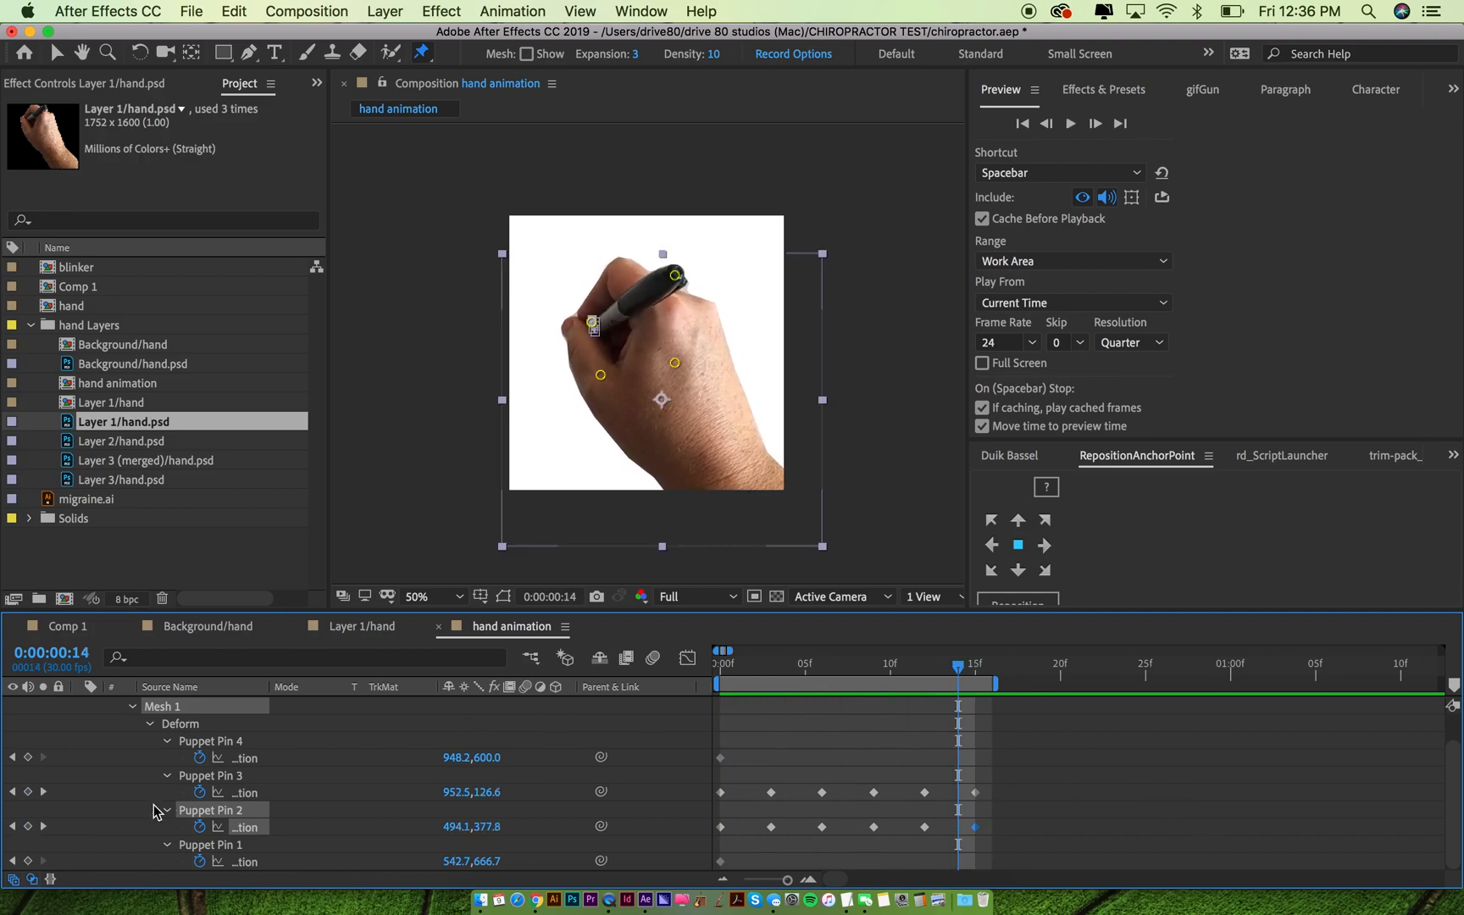
pyautogui.moveTo(199, 827)
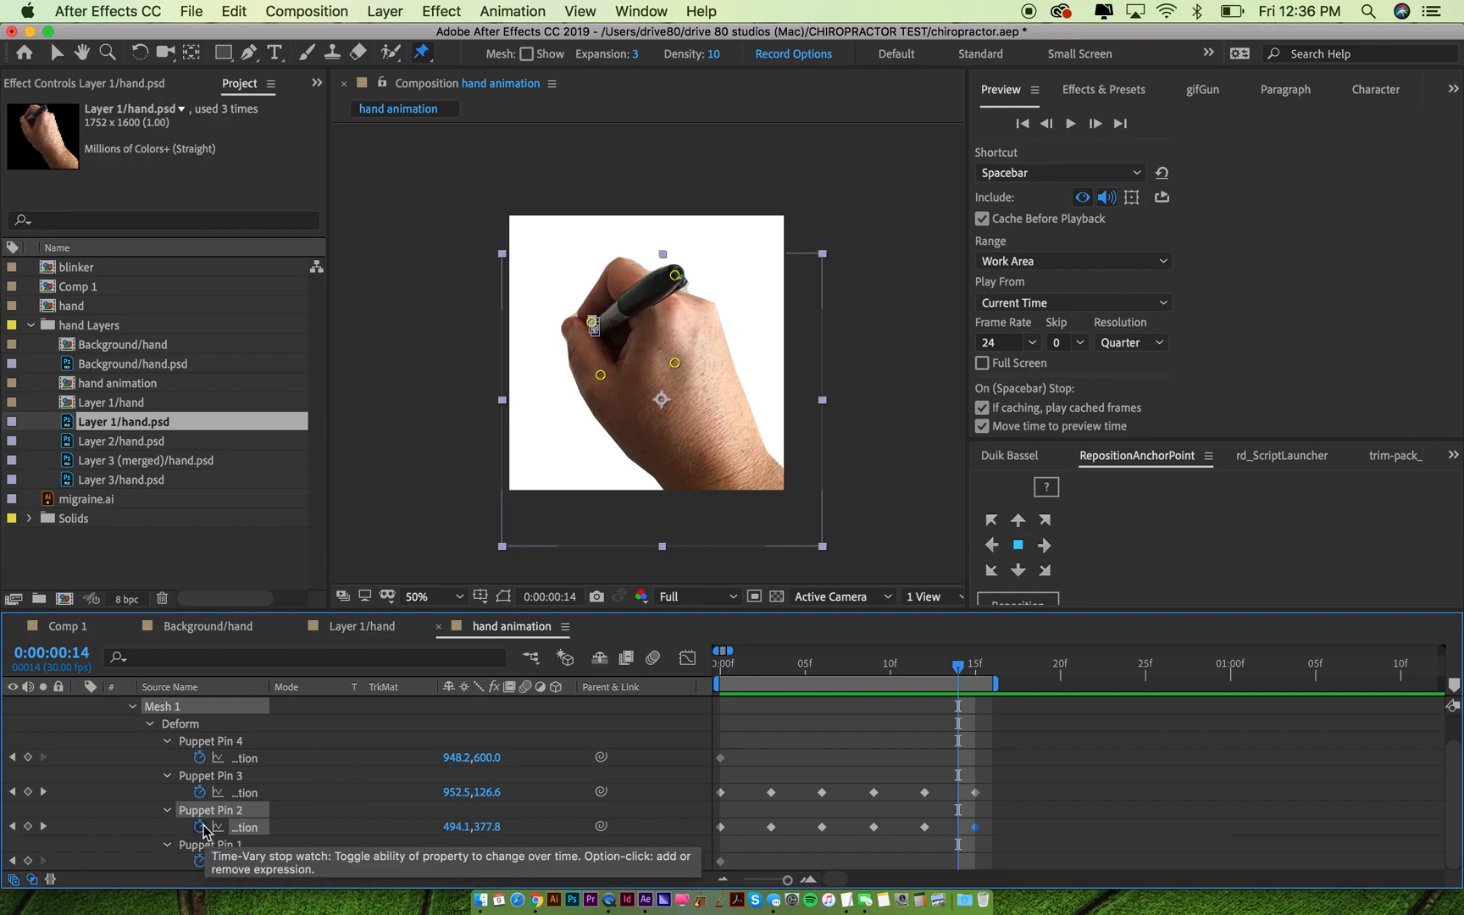
# Add loopOut("cycle") expressions to the puppet pins' Position and preview the looping writing motion
pyautogui.click(198, 828)
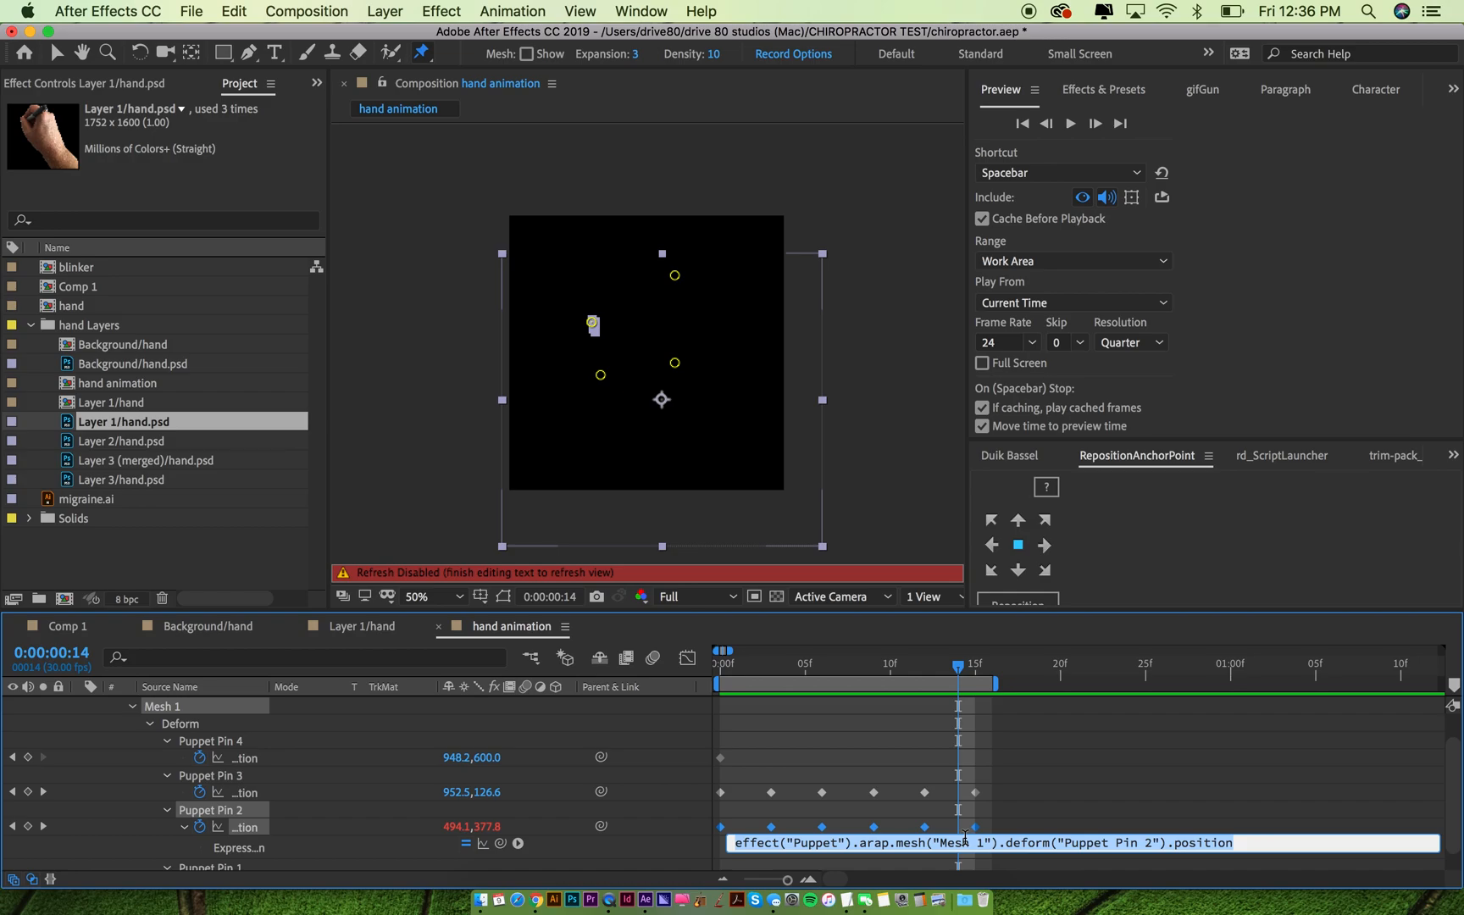
pyautogui.write('loop0')
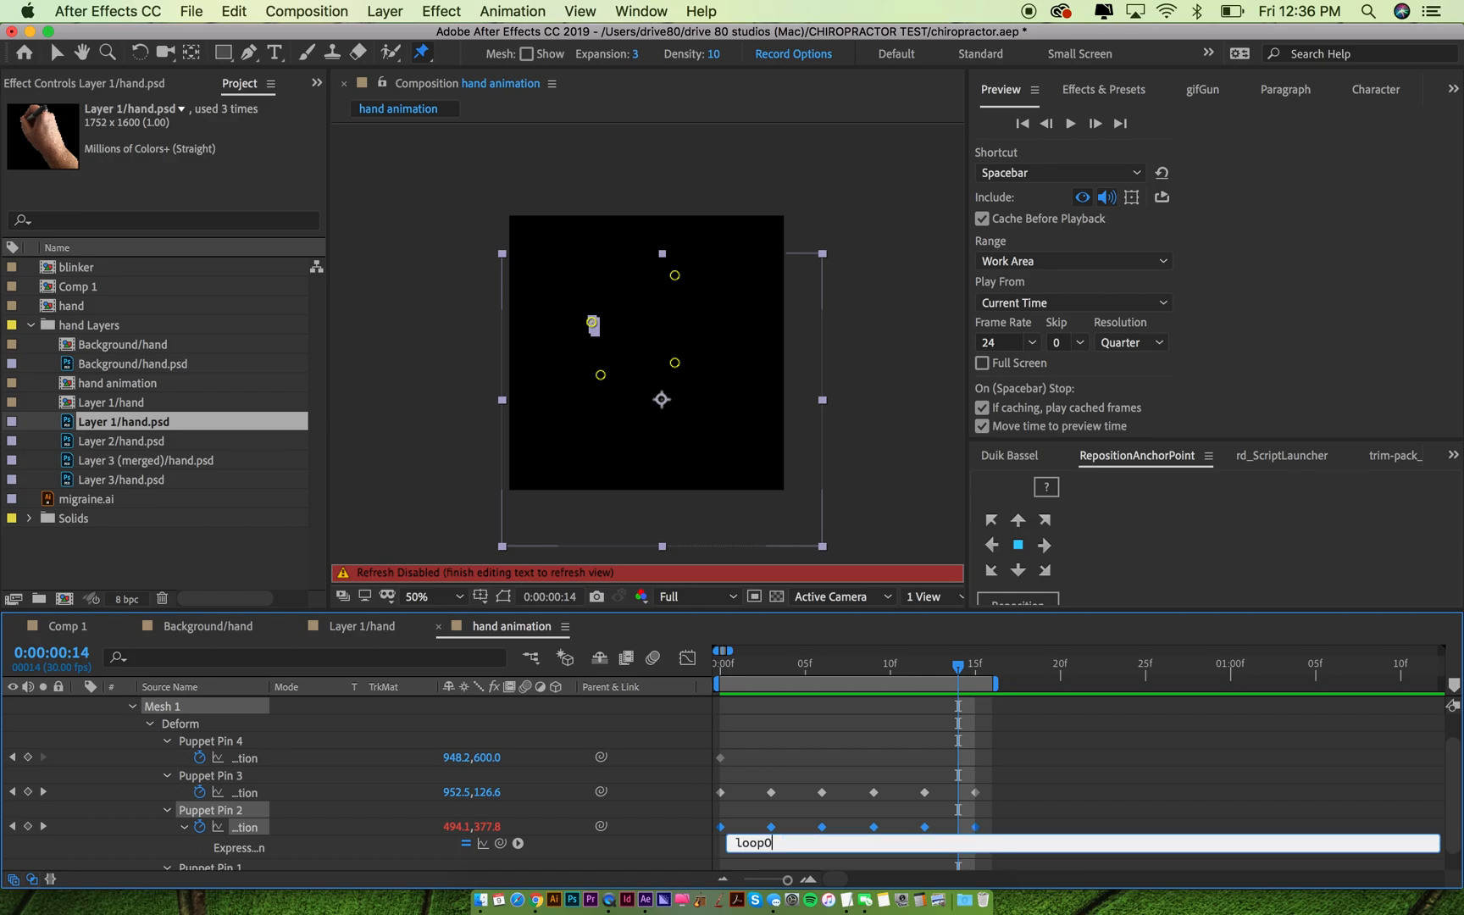
pyautogui.write('loopOut("')
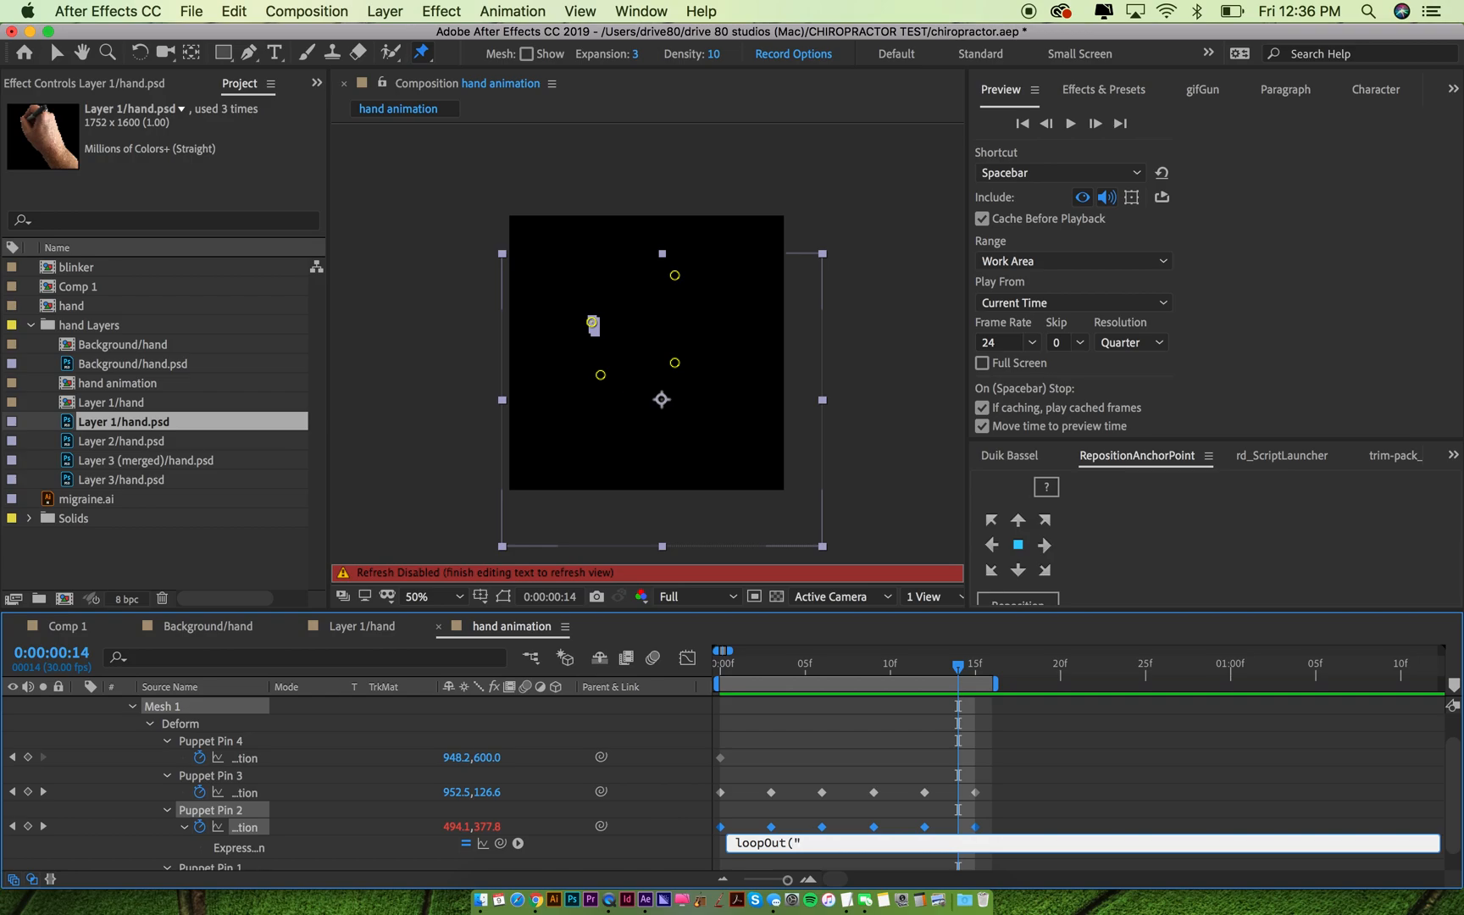
pyautogui.write('cycle"')
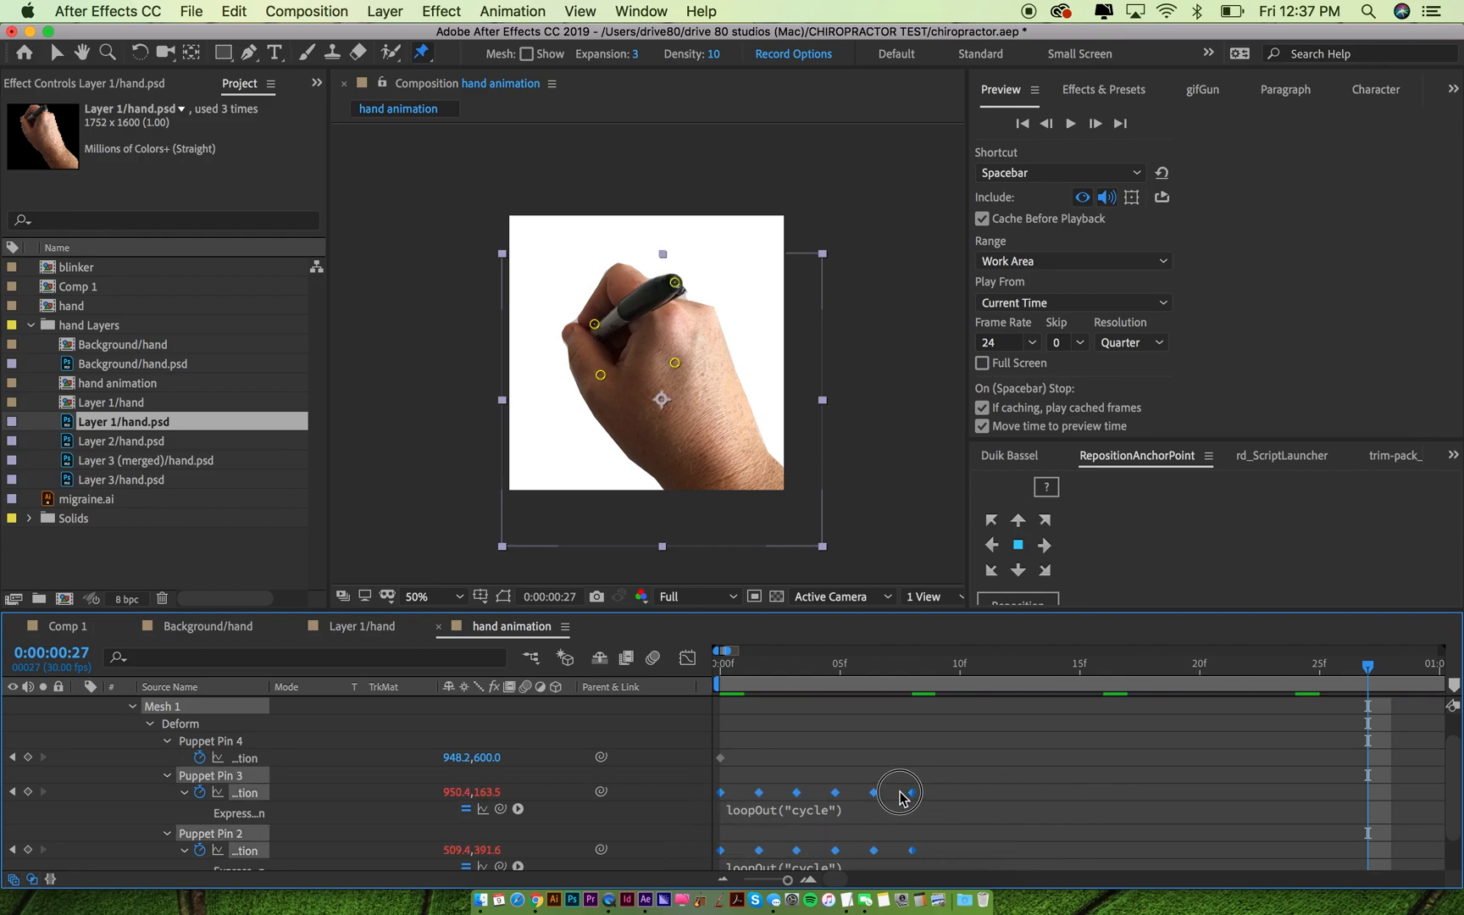
pyautogui.click(1069, 122)
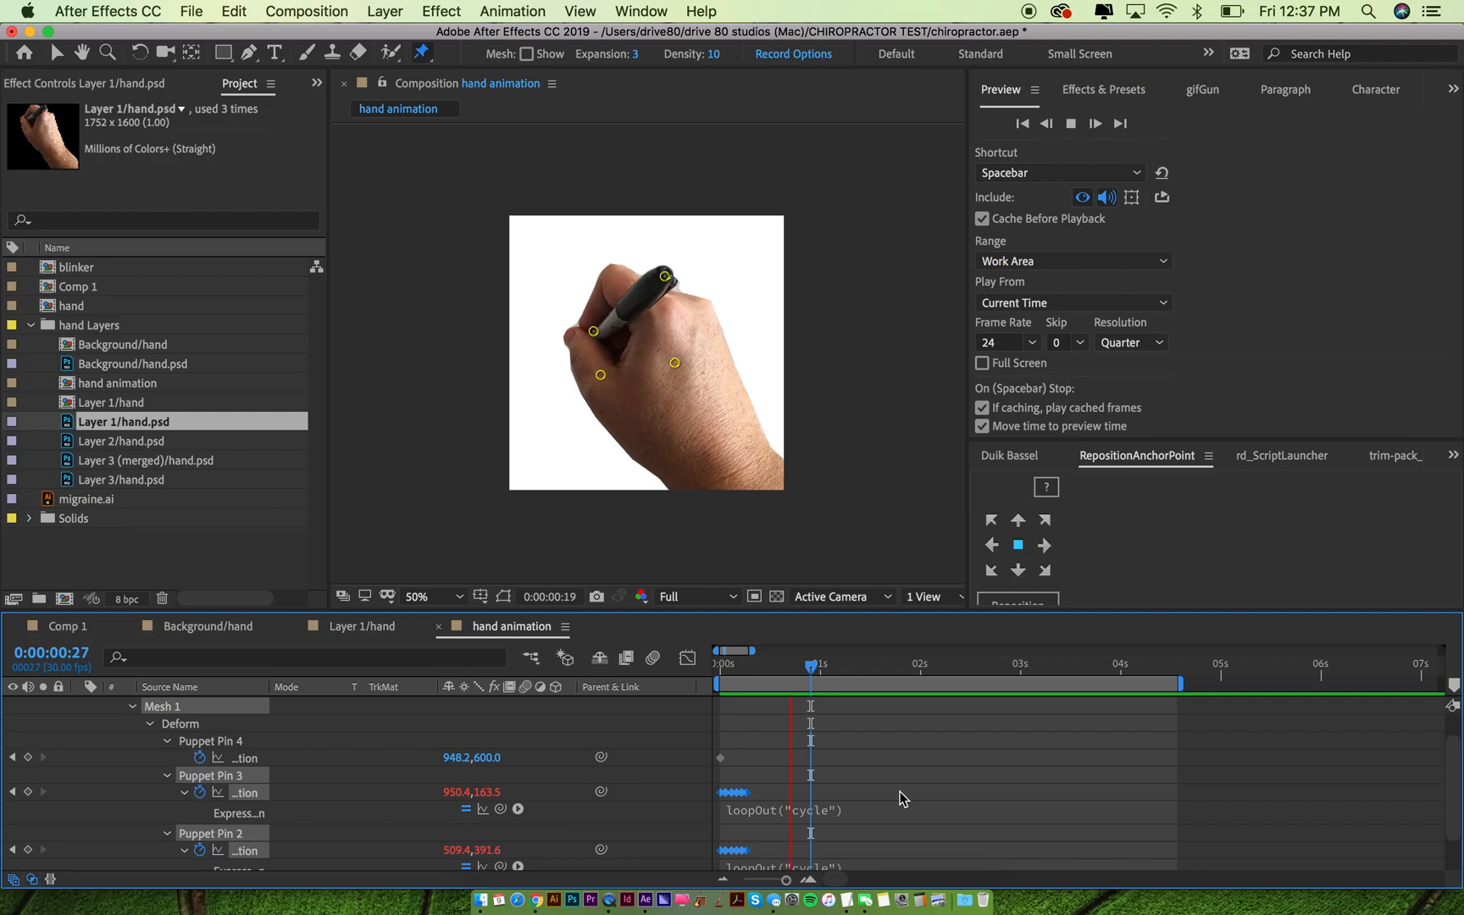
pyautogui.click(964, 662)
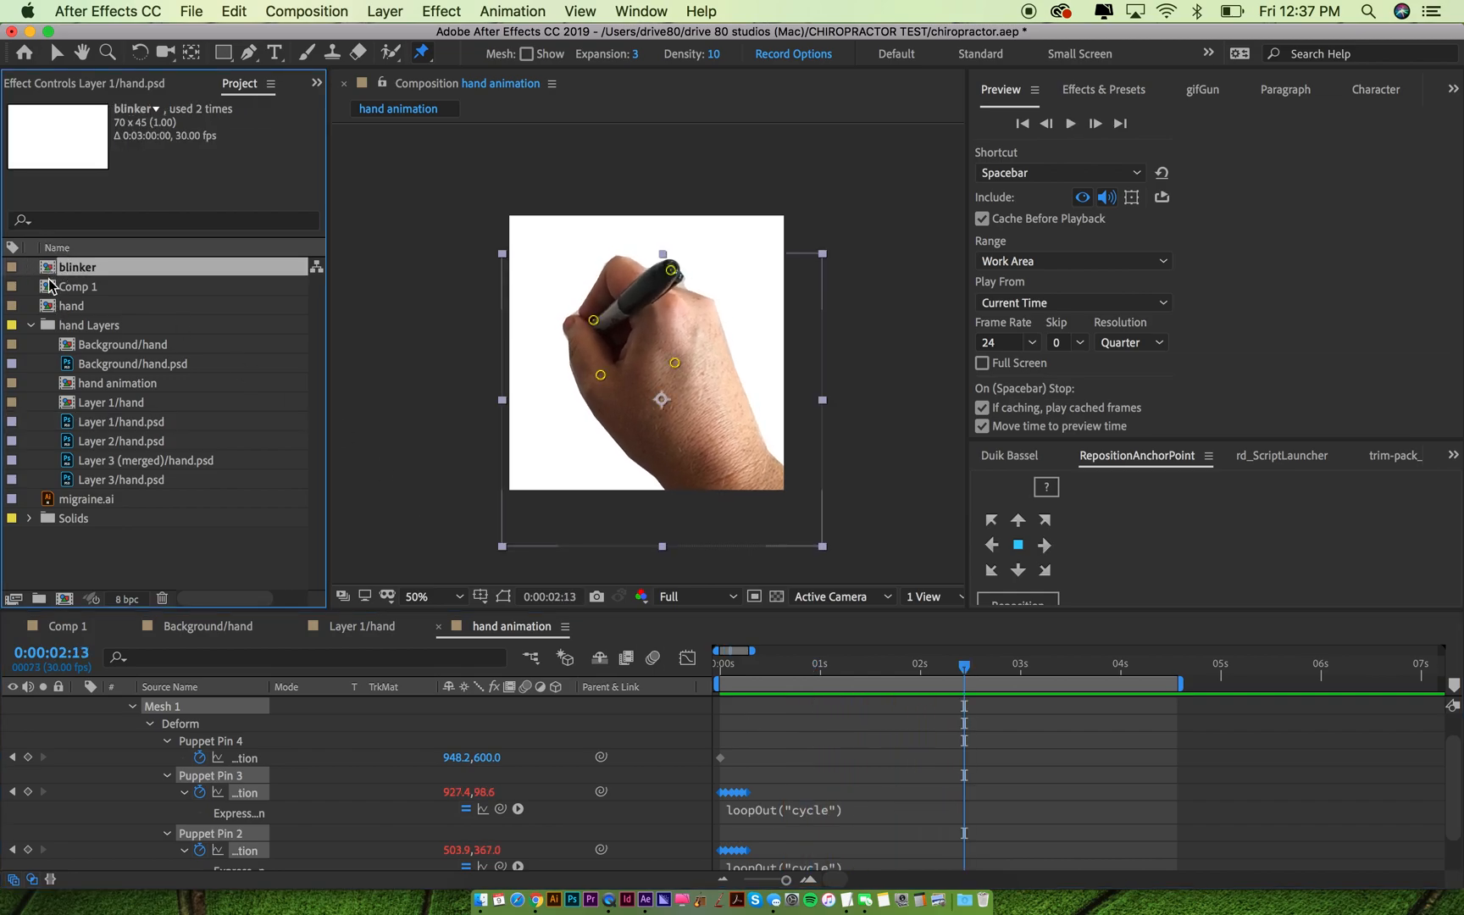
# Bring the migraine.ai cartoon man into the hand animation comp below the hand layer
pyautogui.click(78, 287)
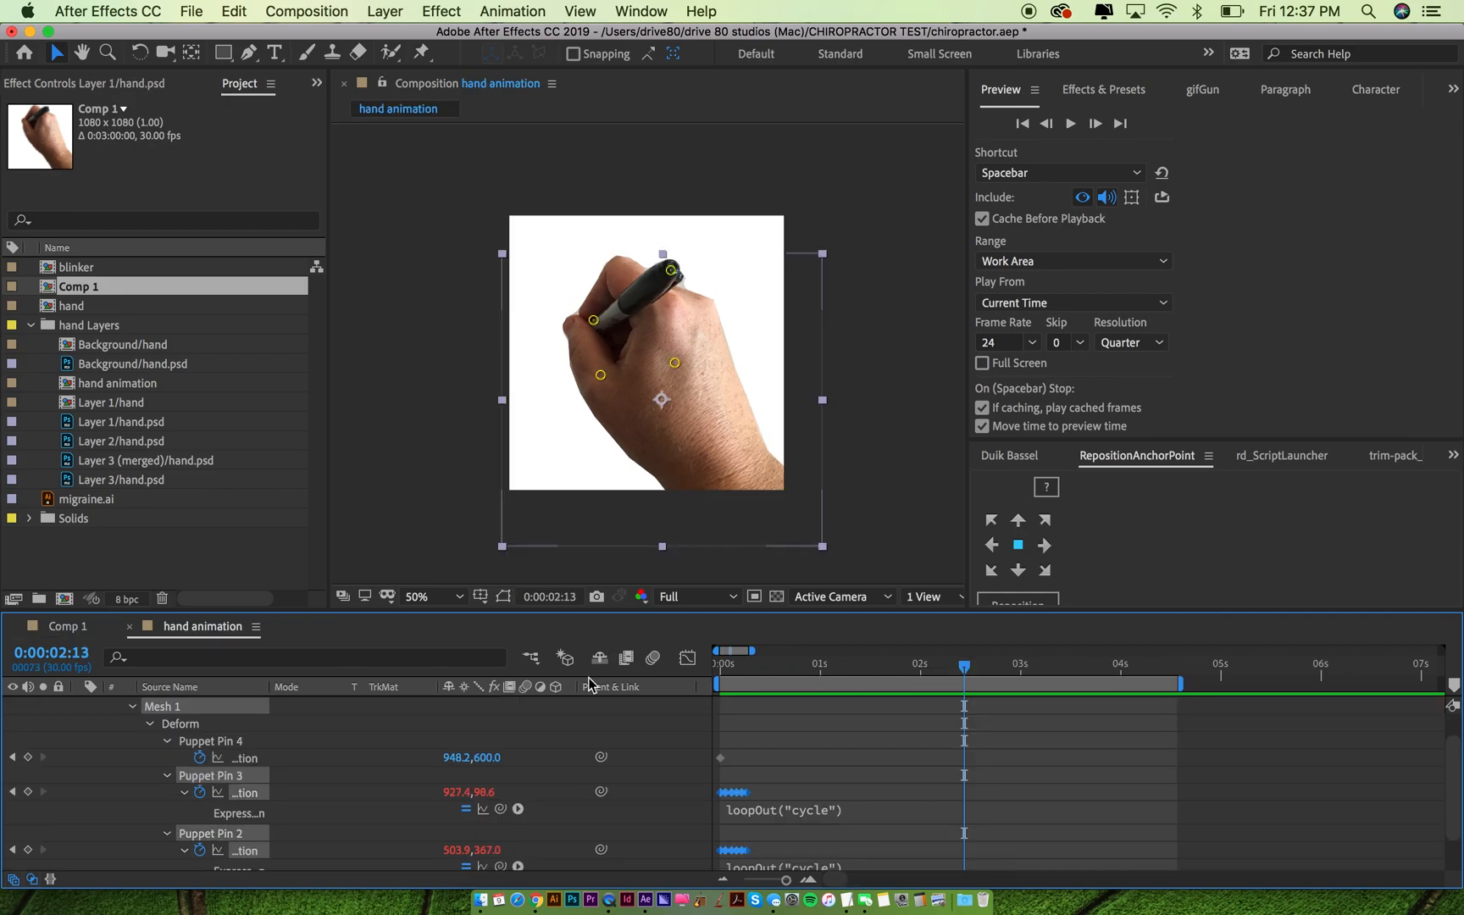
pyautogui.click(817, 663)
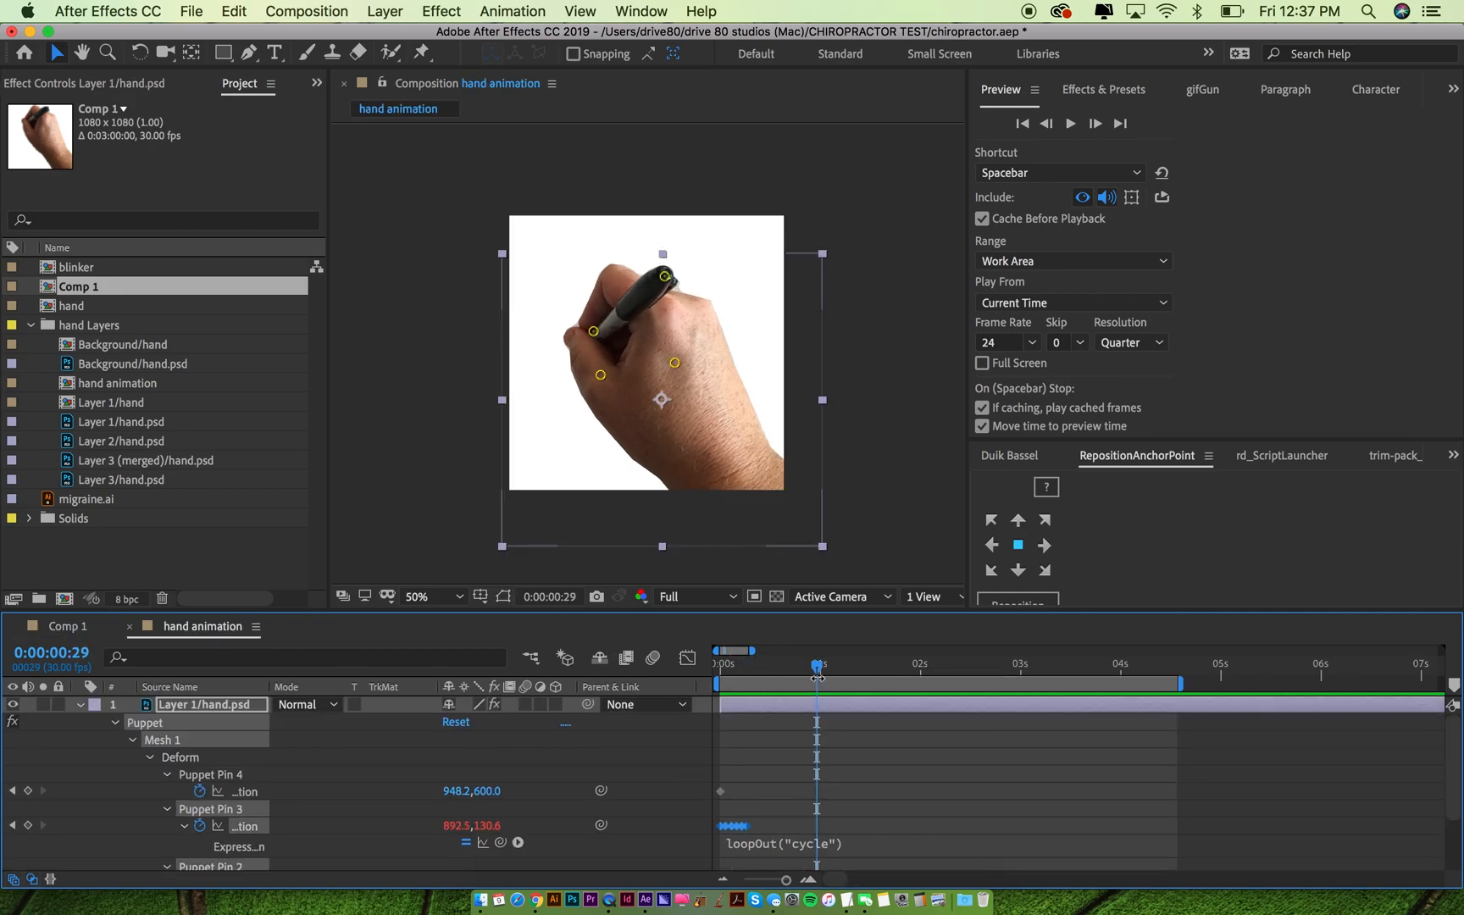
pyautogui.click(66, 626)
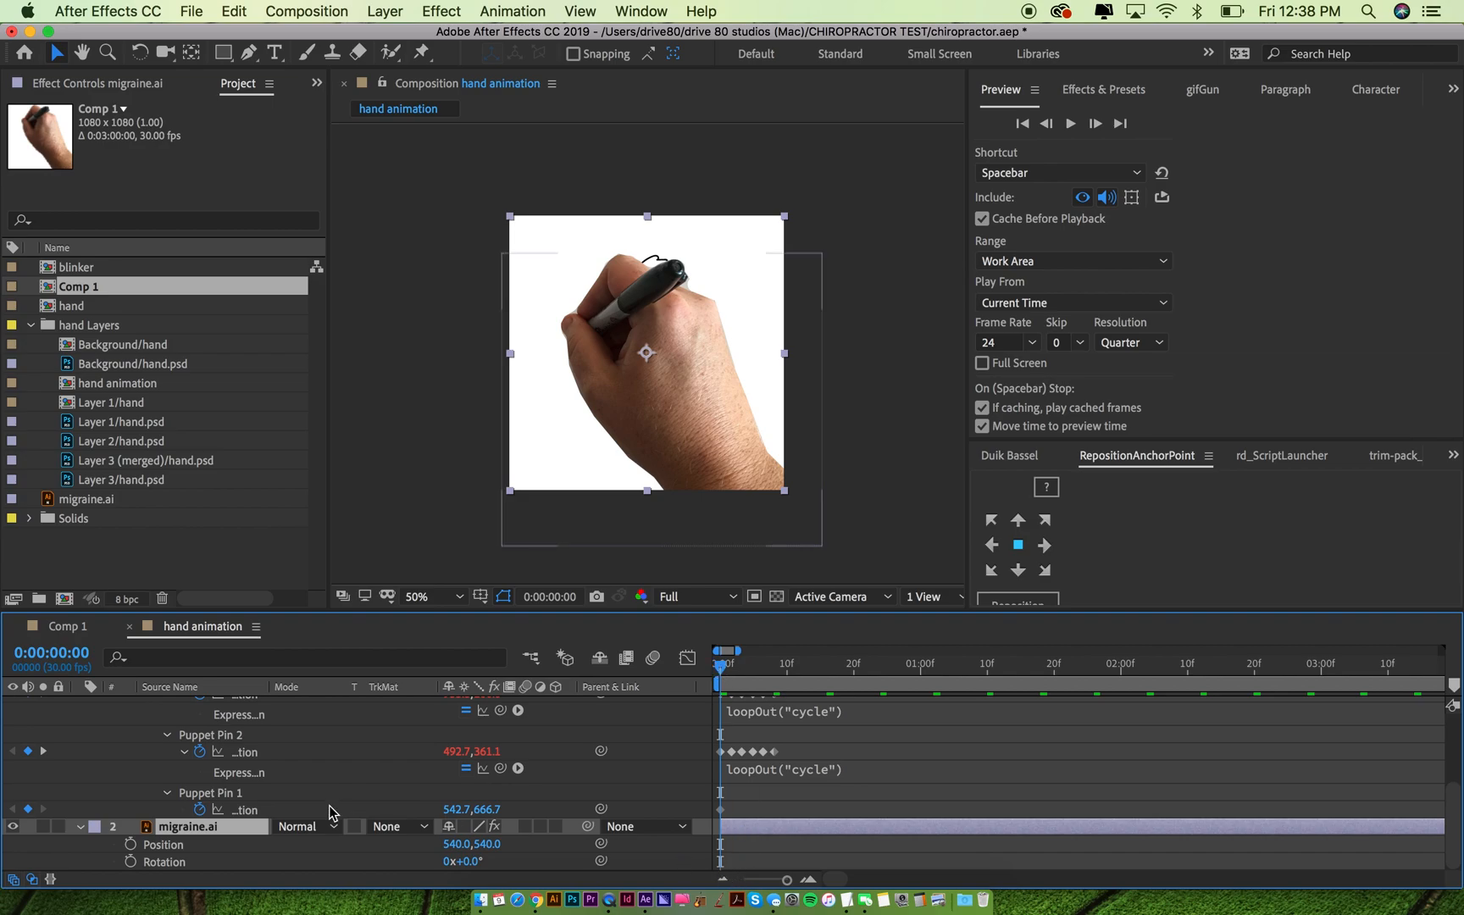
pyautogui.click(13, 827)
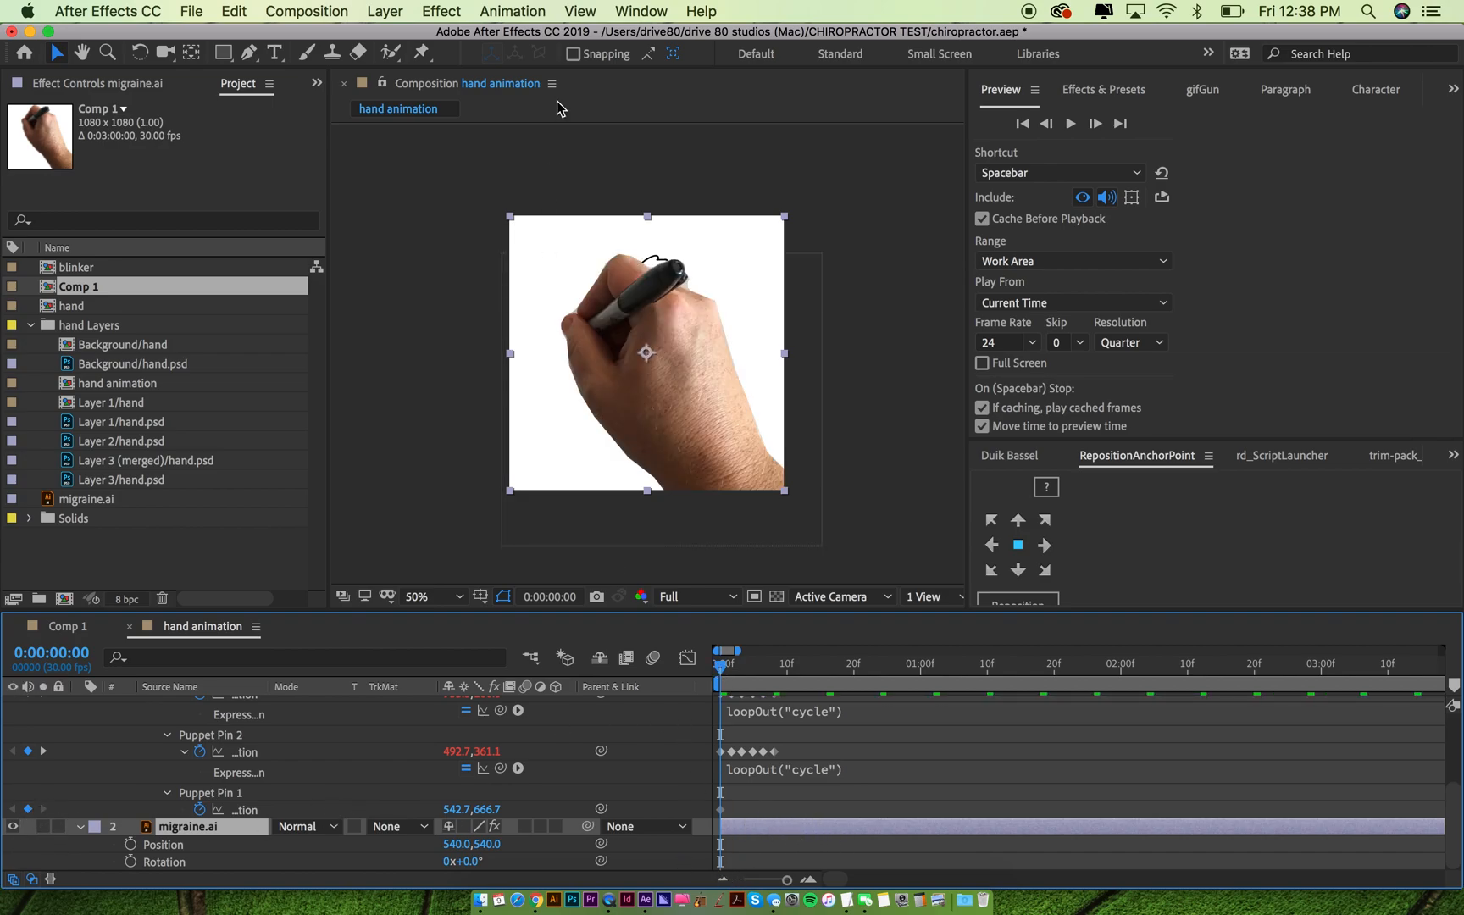
# Draw a rectangle mask on the man and enable Mask Path keyframing so only his hair shows
pyautogui.click(224, 52)
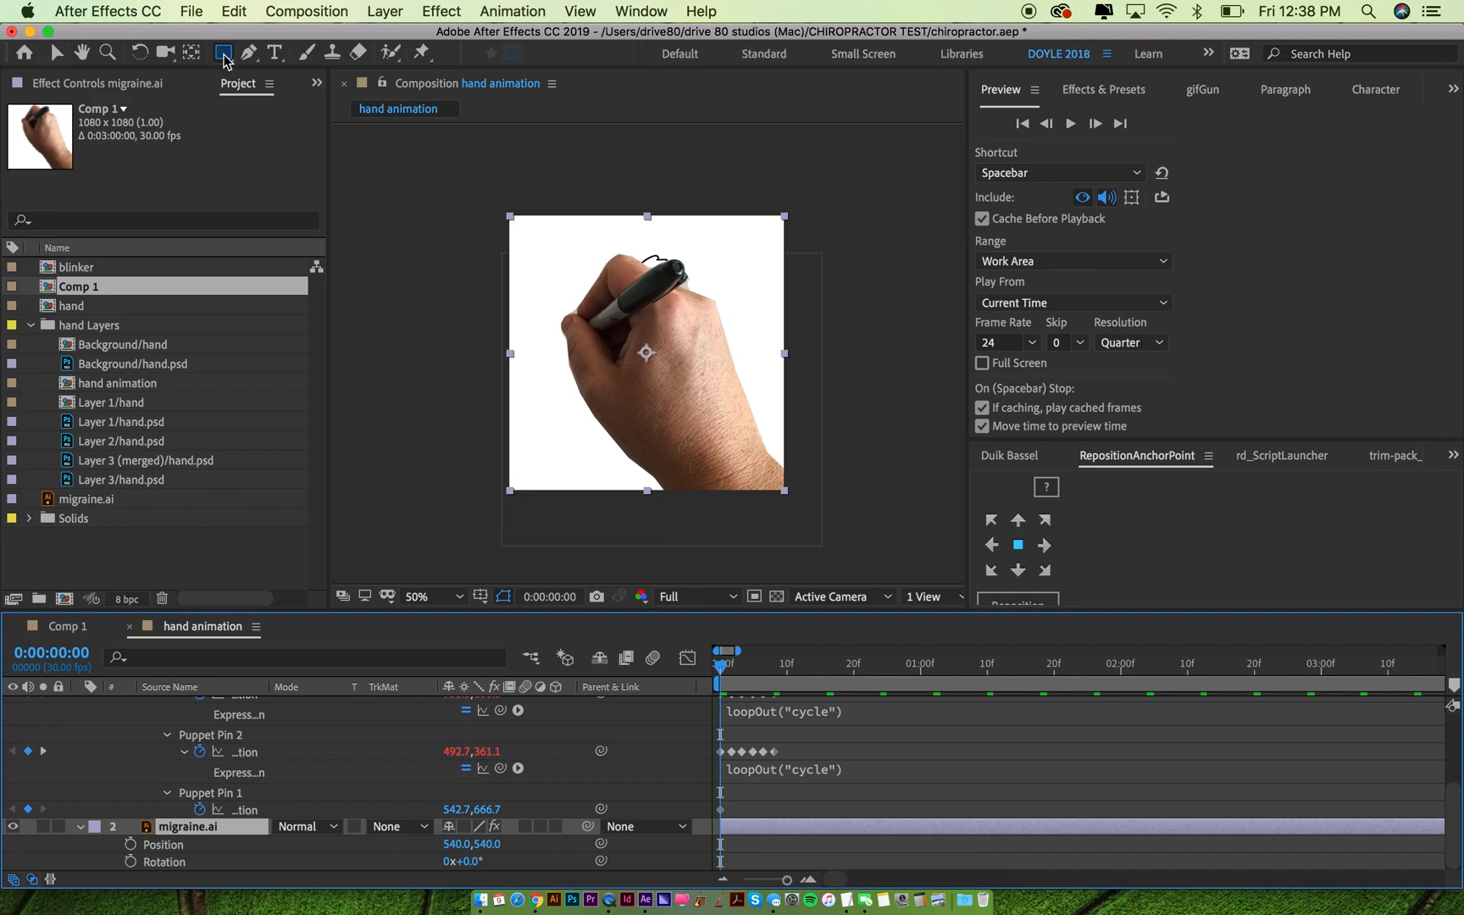
pyautogui.moveTo(585, 242)
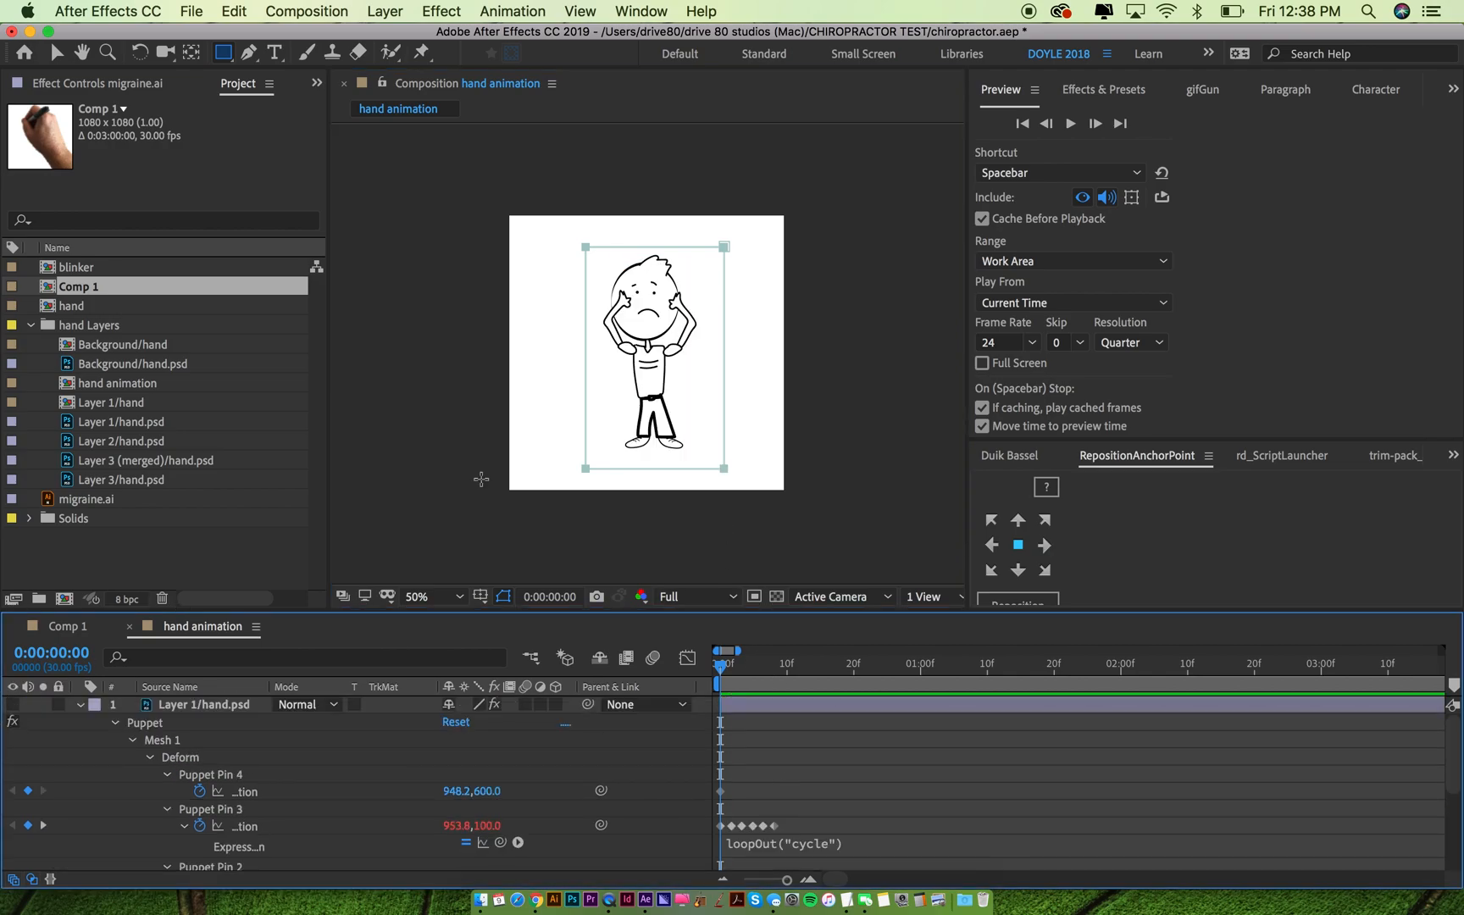
pyautogui.moveTo(780, 761)
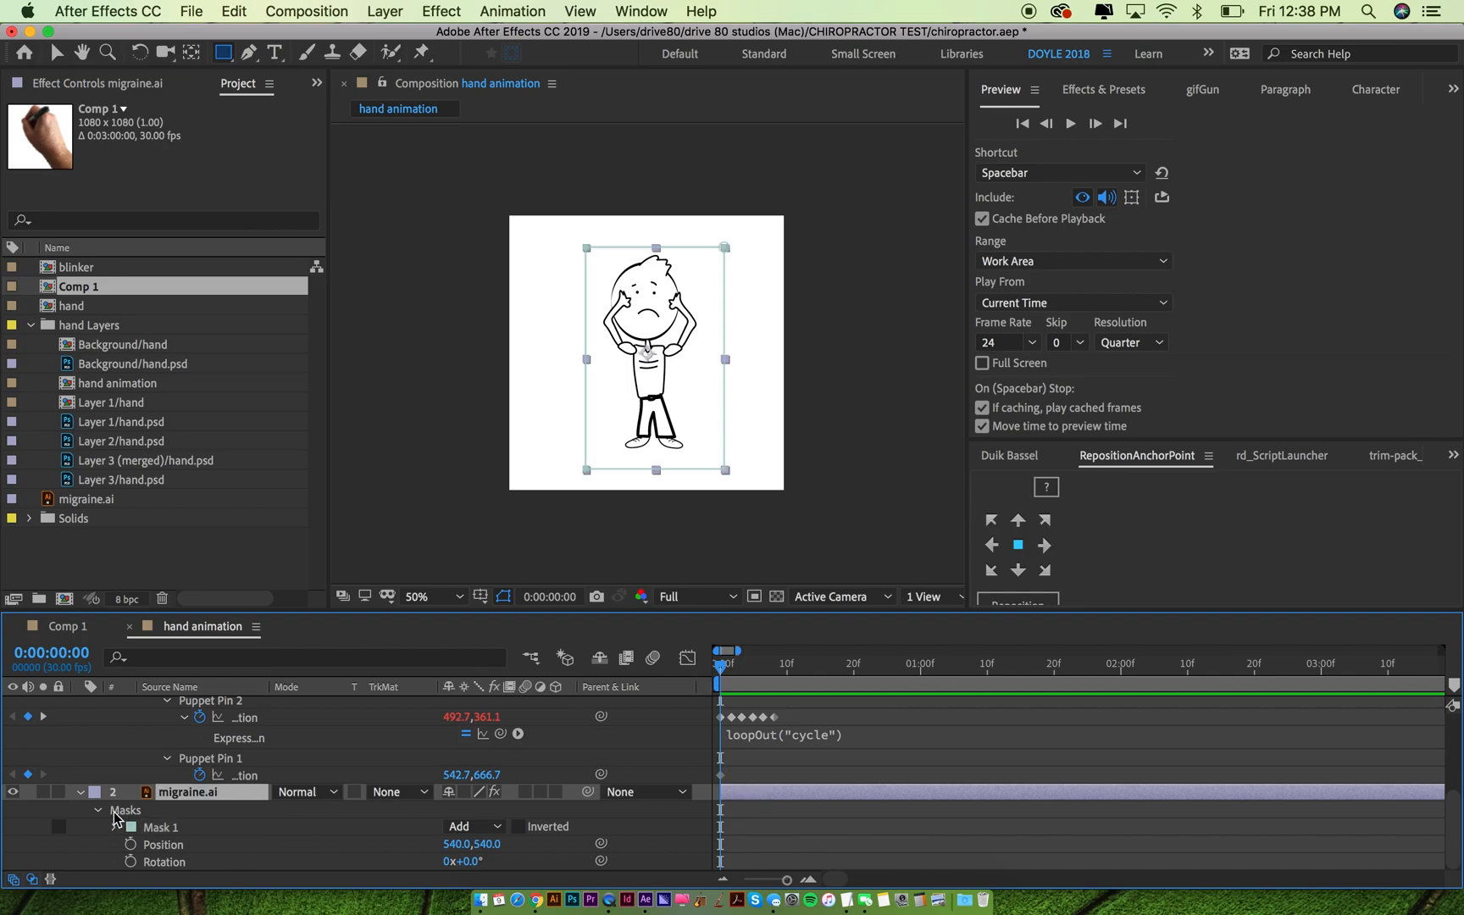
pyautogui.click(115, 810)
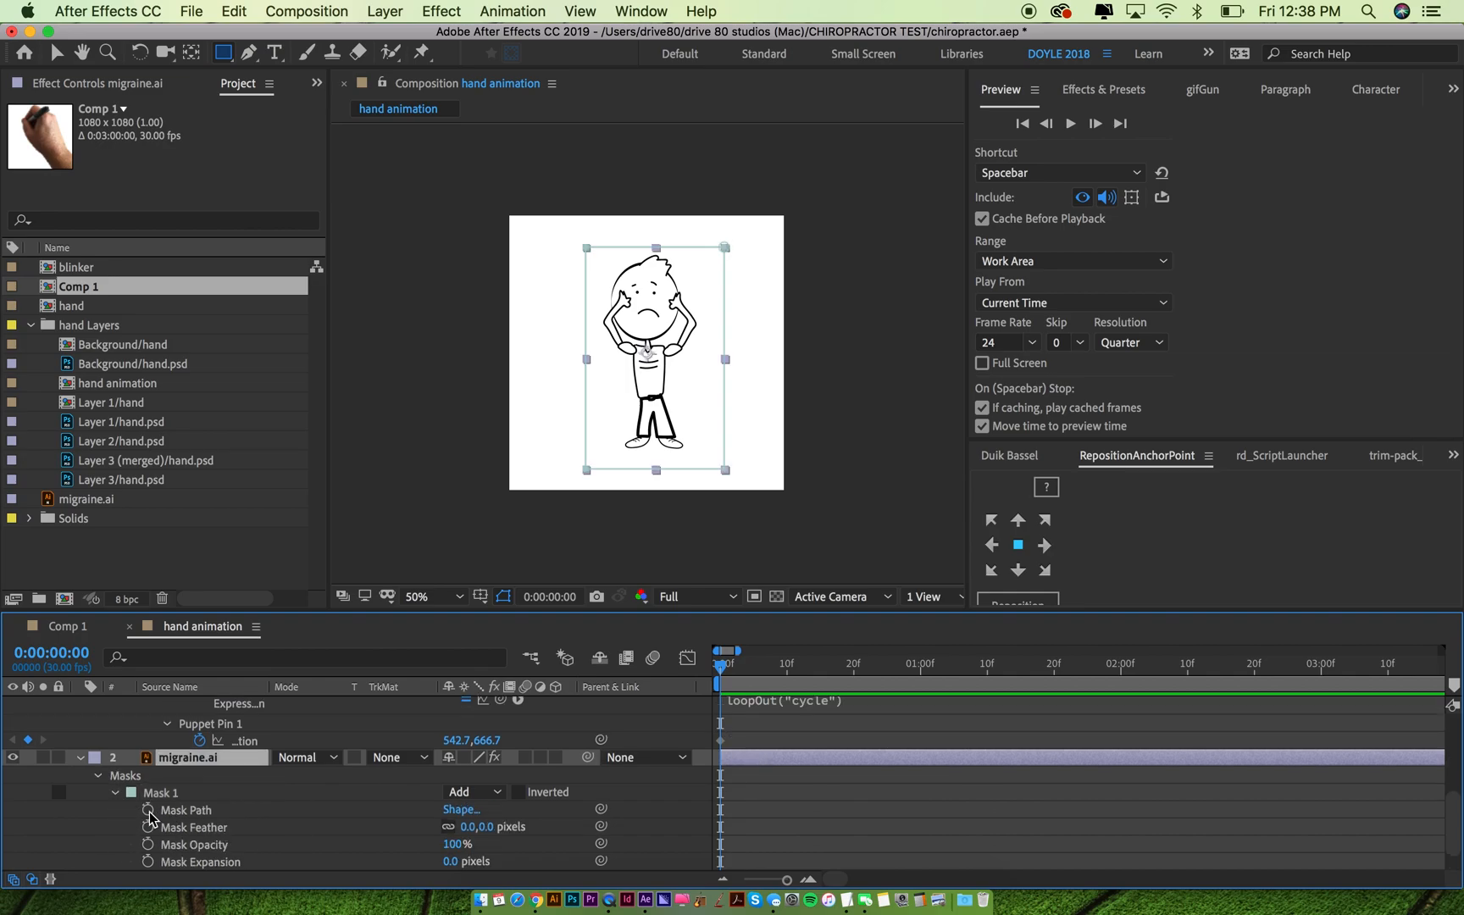
pyautogui.click(190, 811)
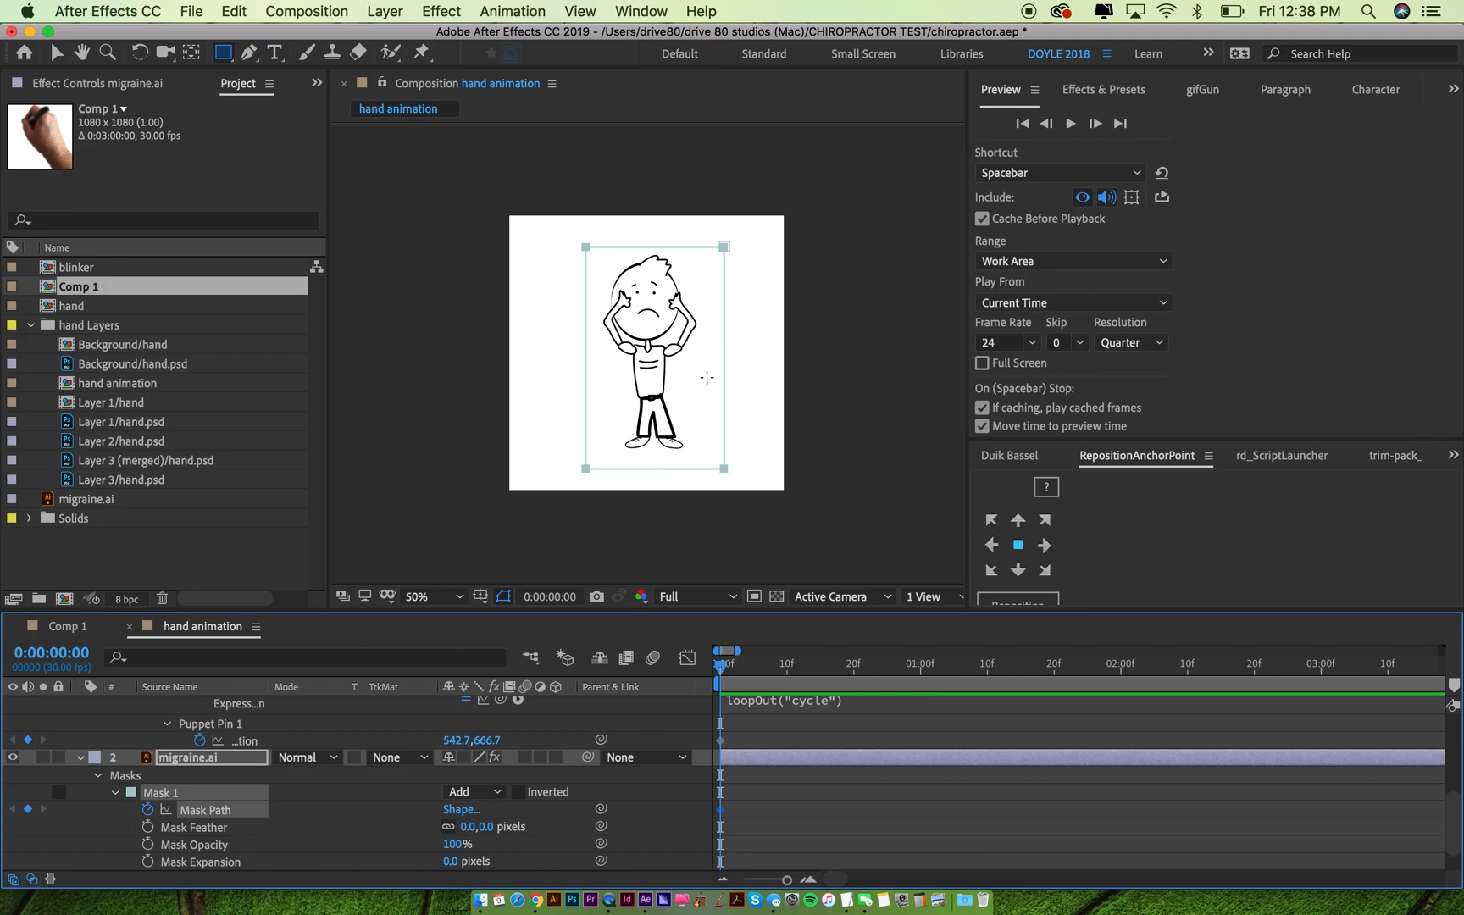
pyautogui.moveTo(590, 475)
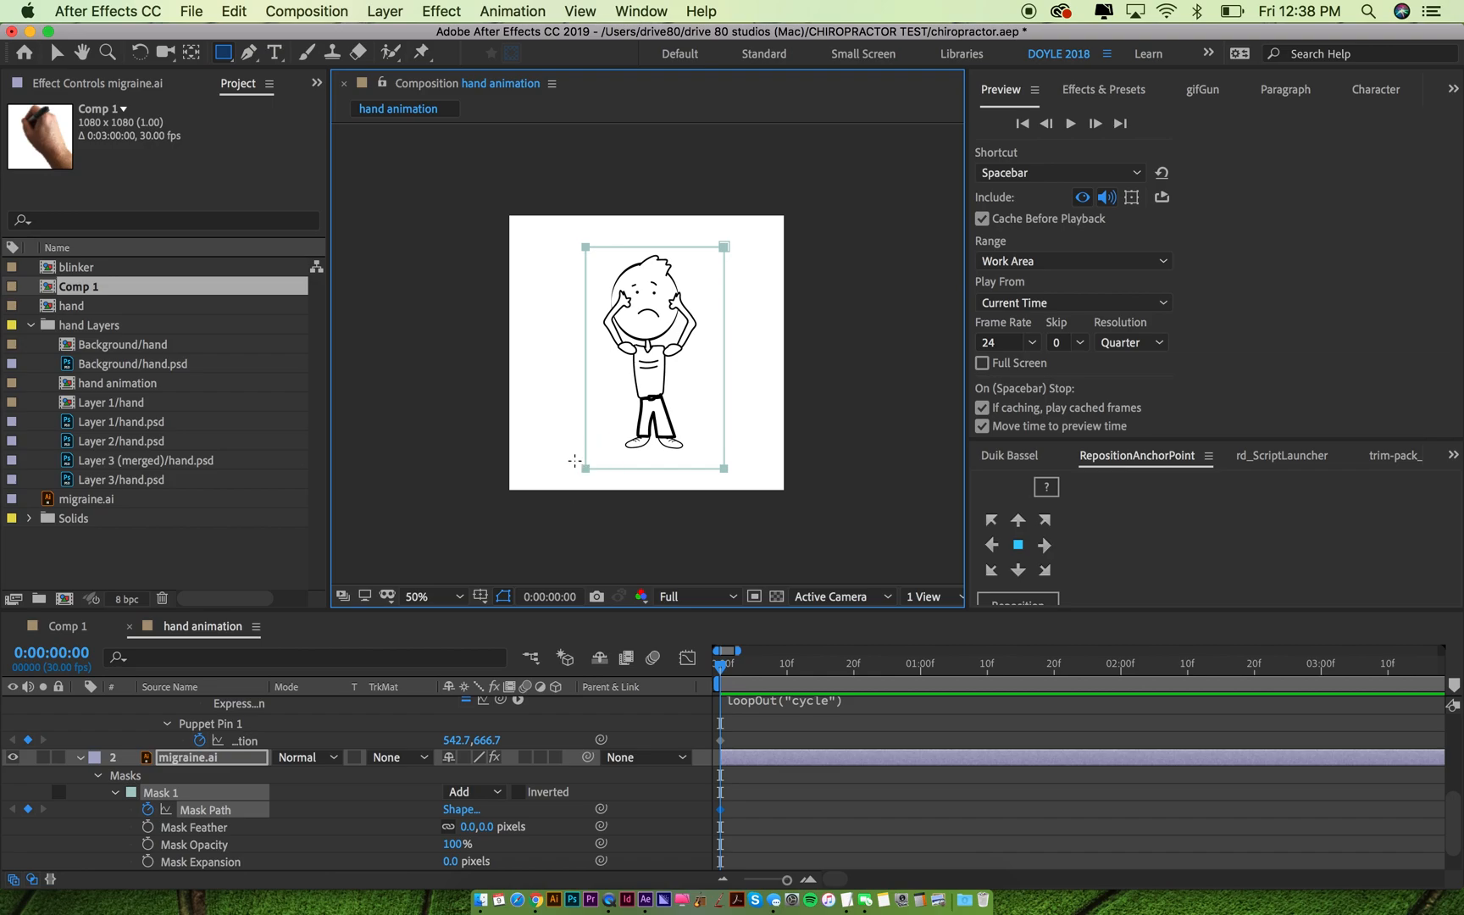
pyautogui.moveTo(554, 439)
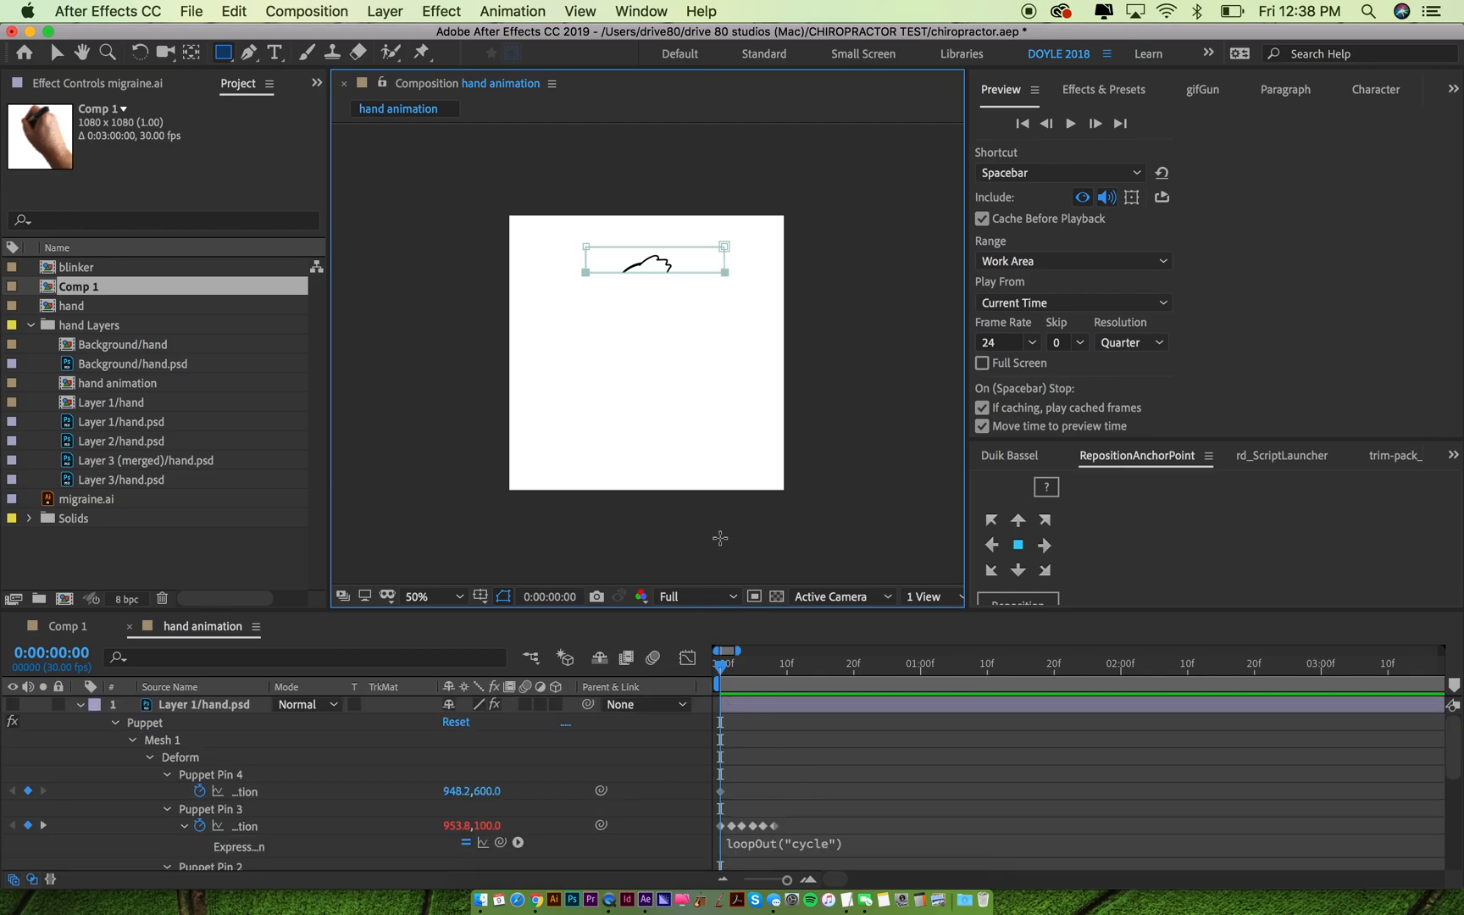
pyautogui.moveTo(196, 665)
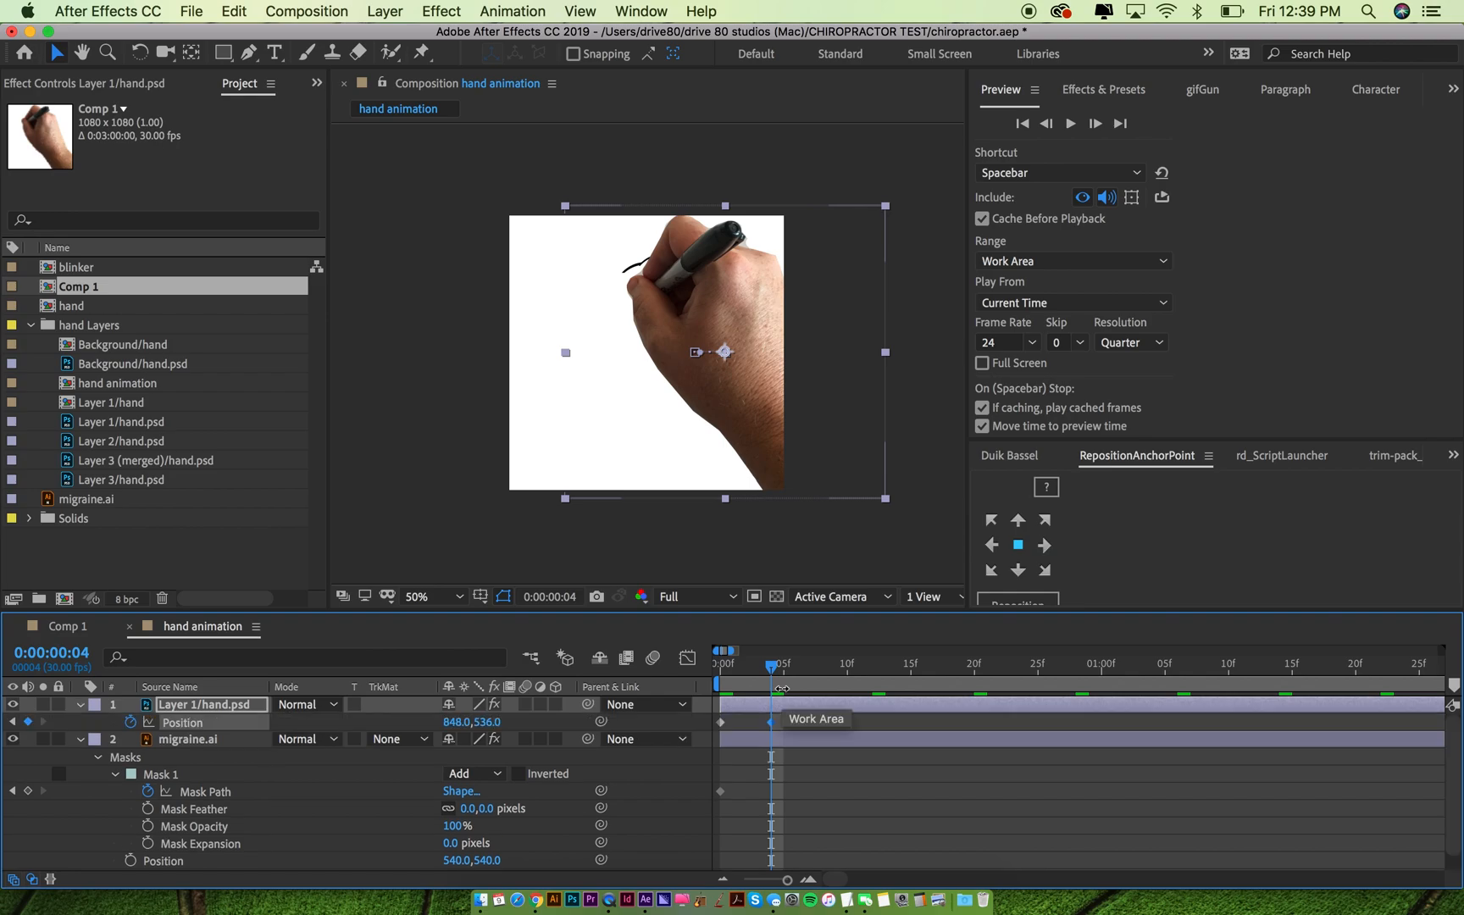
# Keyframe the hand Position and expanding Mask Path at times up to 1:01 so the pen draws the head
pyautogui.click(846, 663)
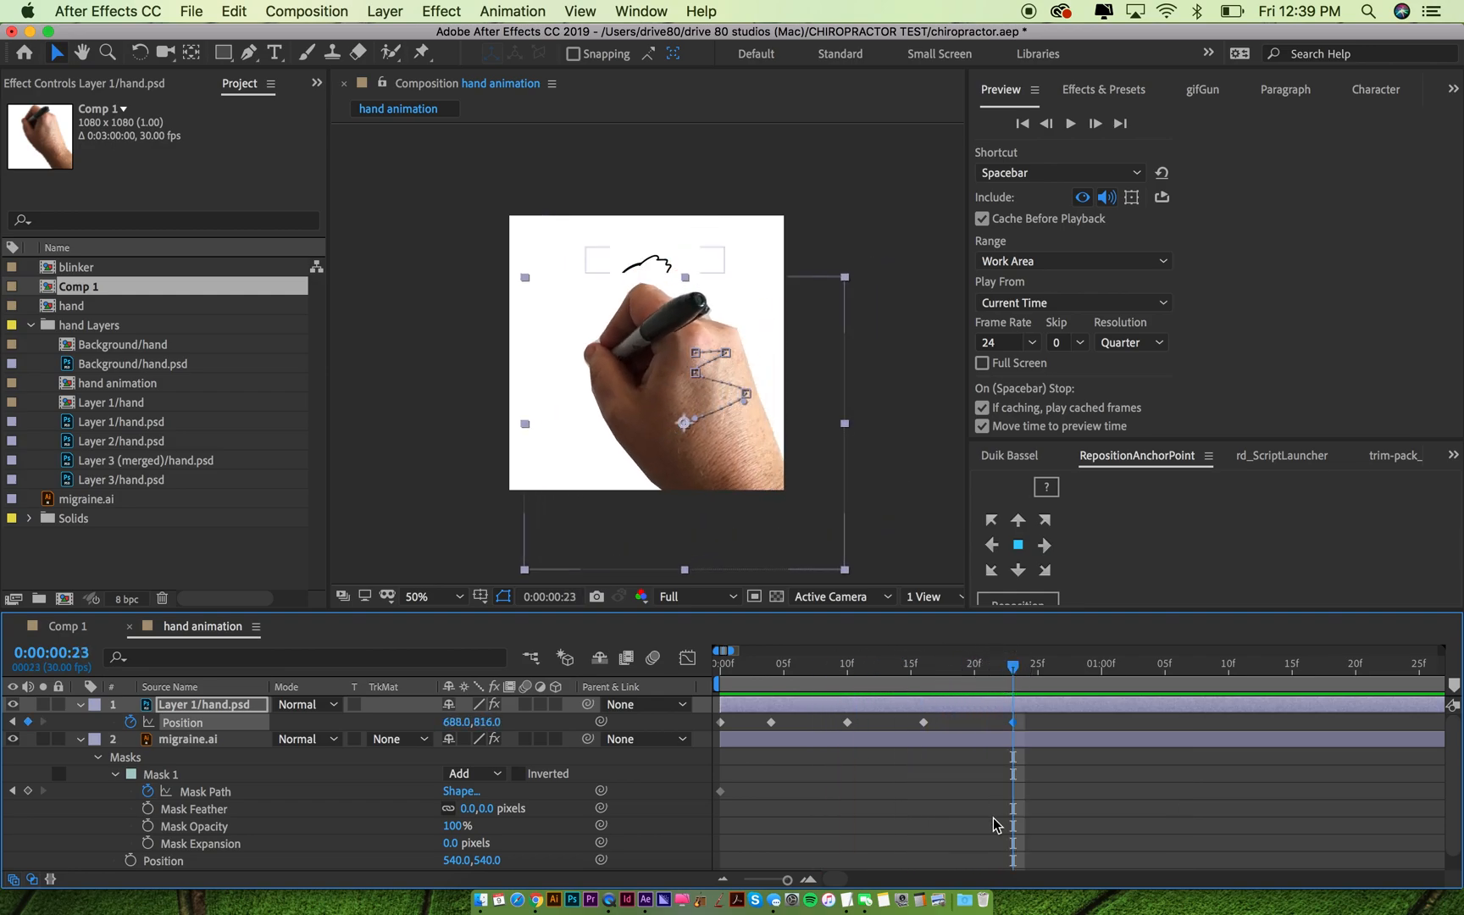
pyautogui.click(720, 650)
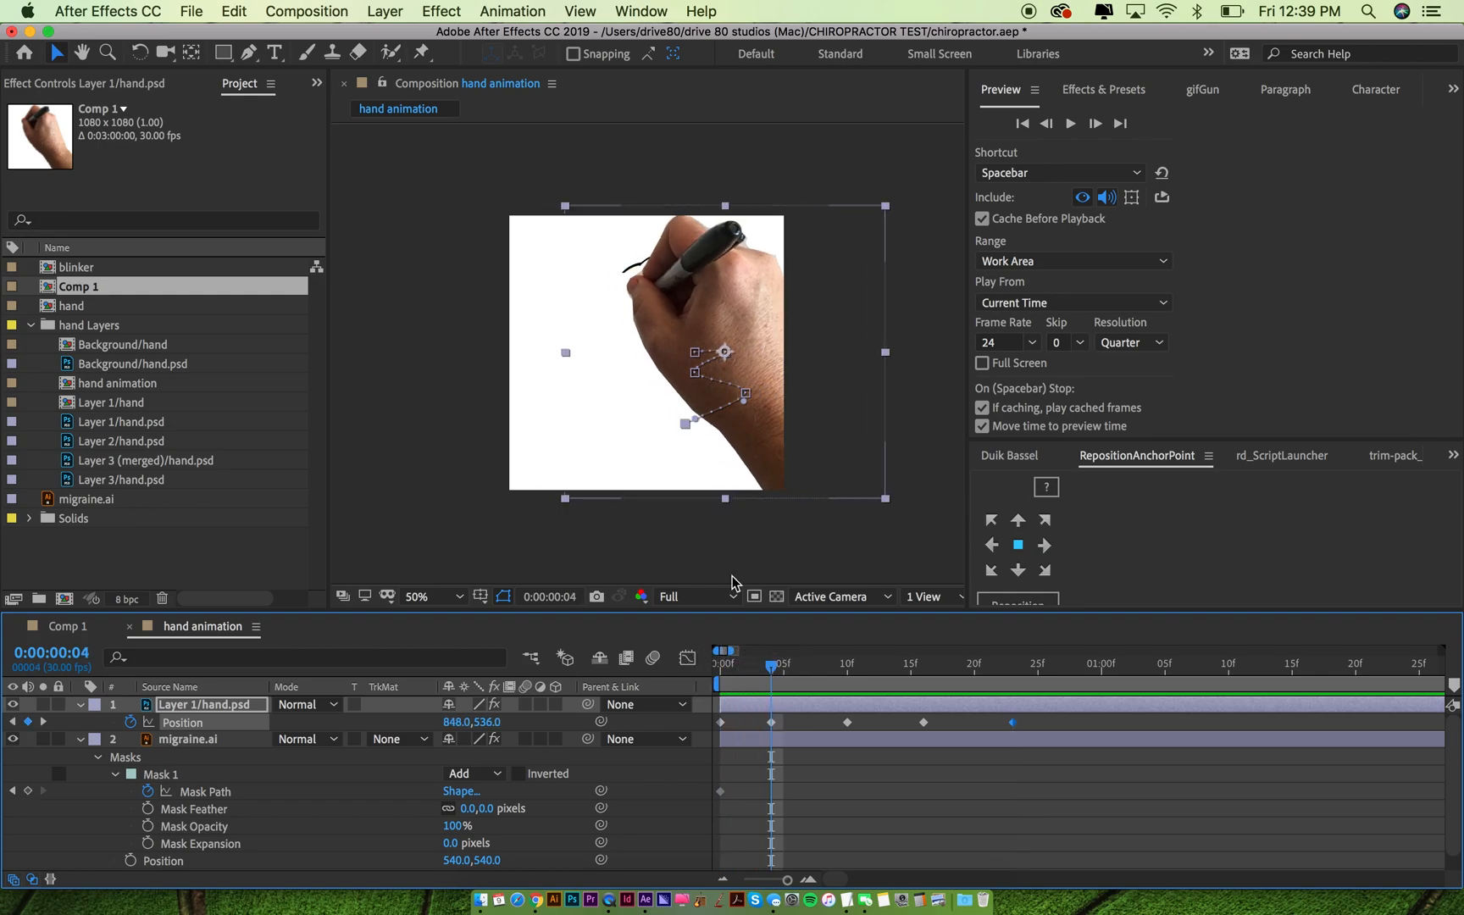
pyautogui.moveTo(670, 290)
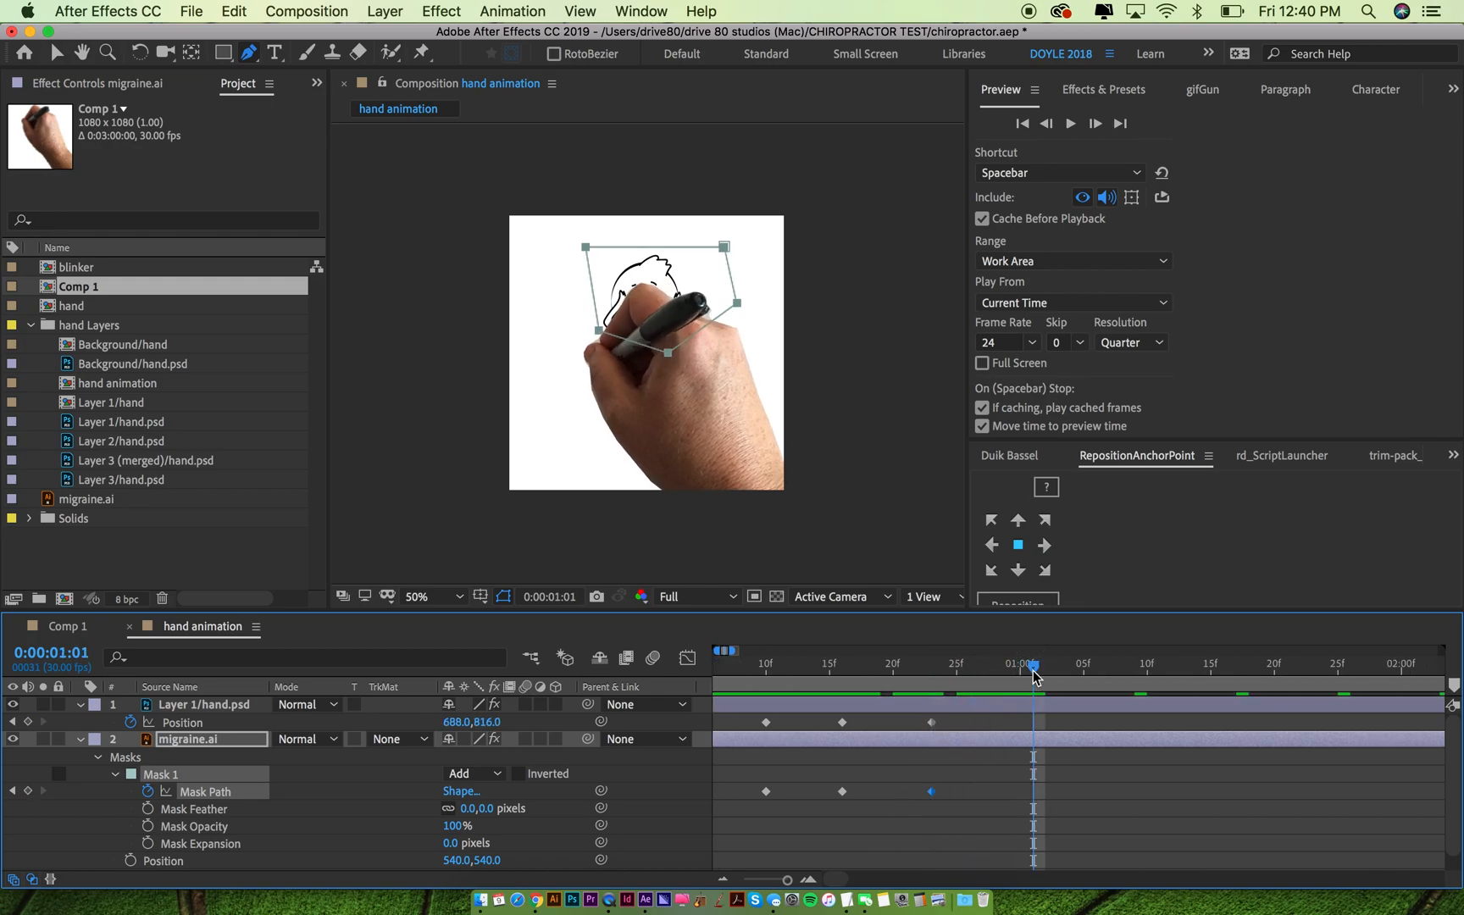
# Add final Mask Path and Position keyframes around 1:08 uncovering the whole man with the hand below frame
pyautogui.click(207, 705)
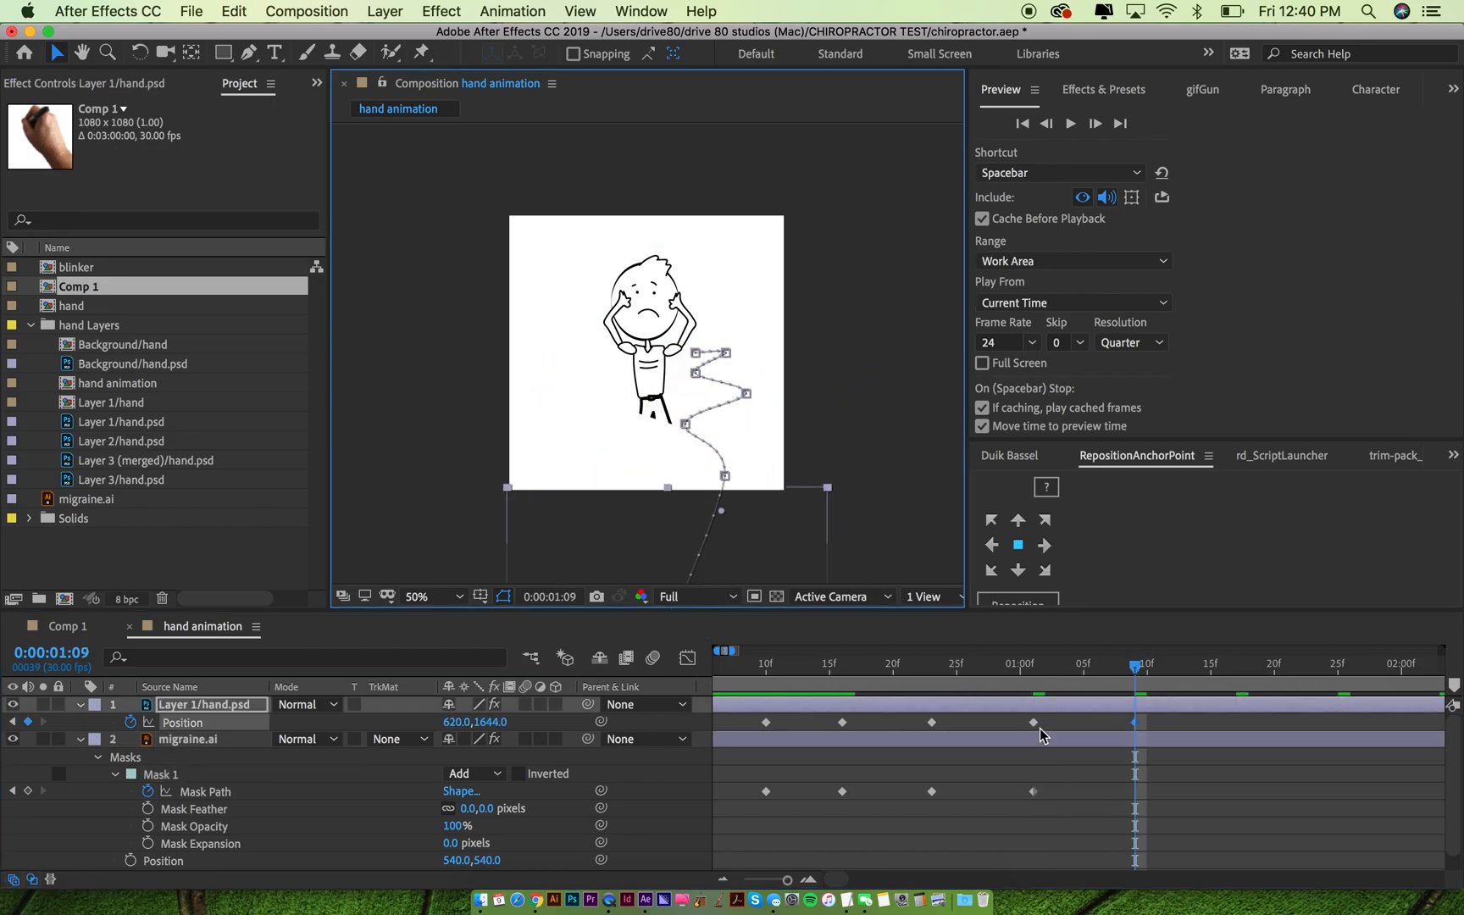
pyautogui.click(187, 739)
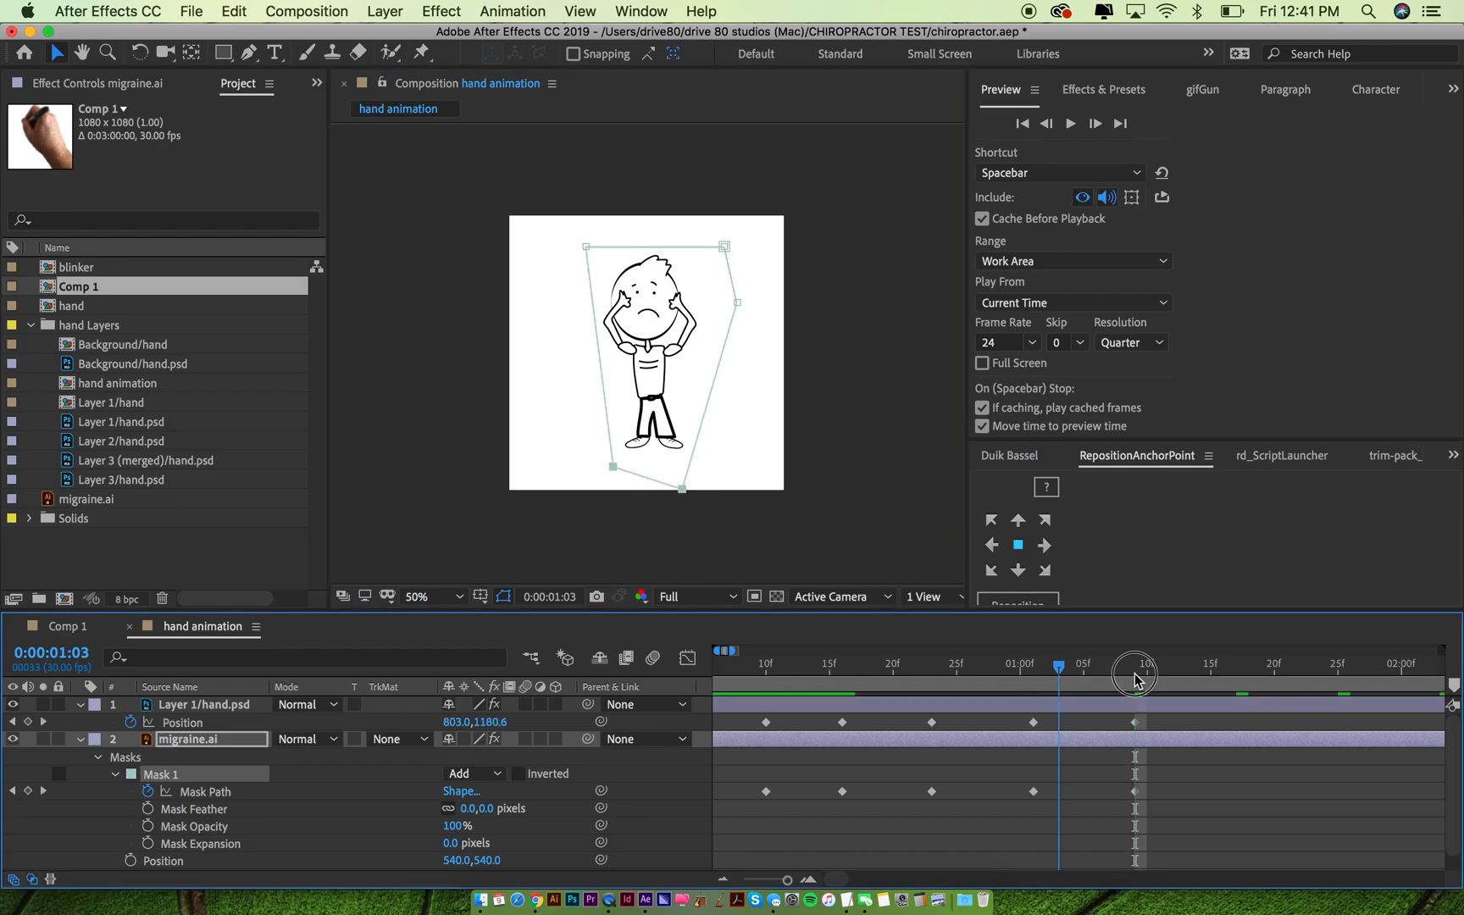
pyautogui.click(1199, 665)
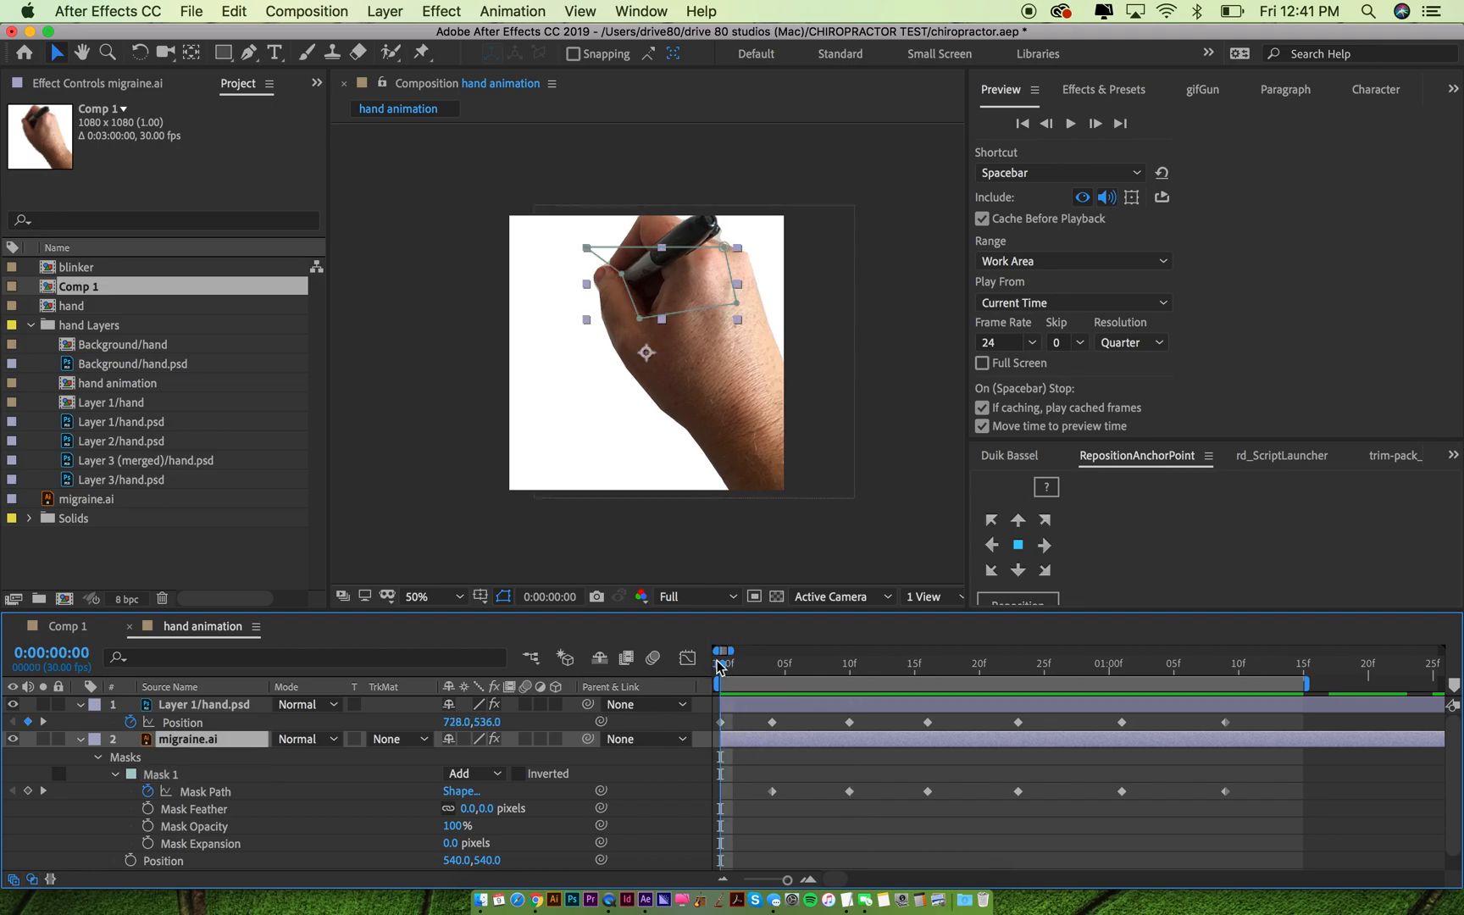
# Return to time 0 and preview the full drawing reveal from the start
pyautogui.click(207, 703)
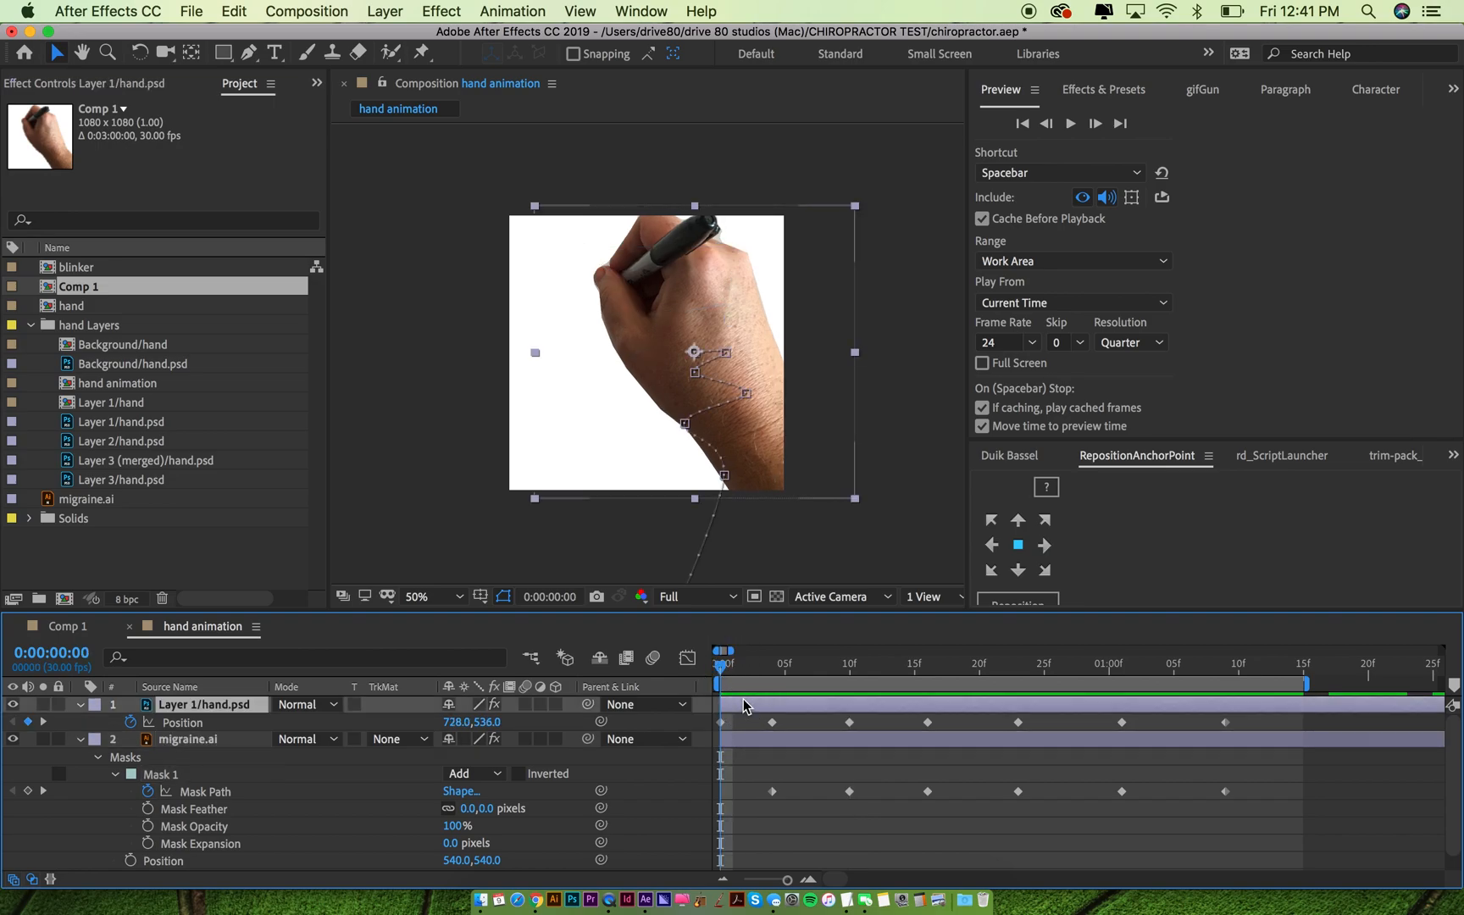
pyautogui.click(1069, 122)
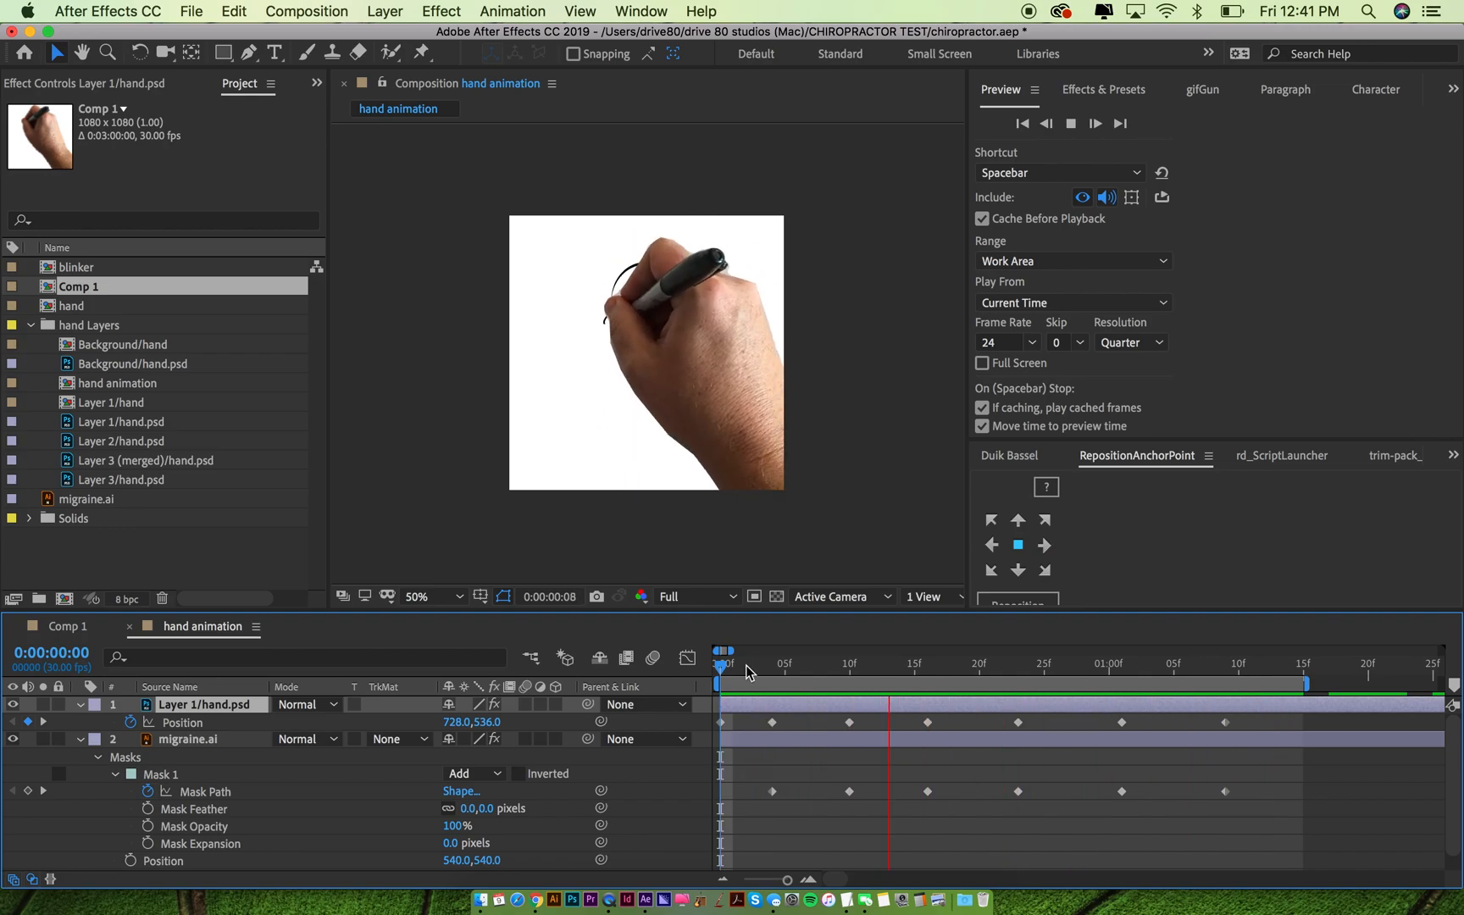
# Open Comp 2 holding the blue contact e-mail and website text lines
pyautogui.doubleClick(78, 305)
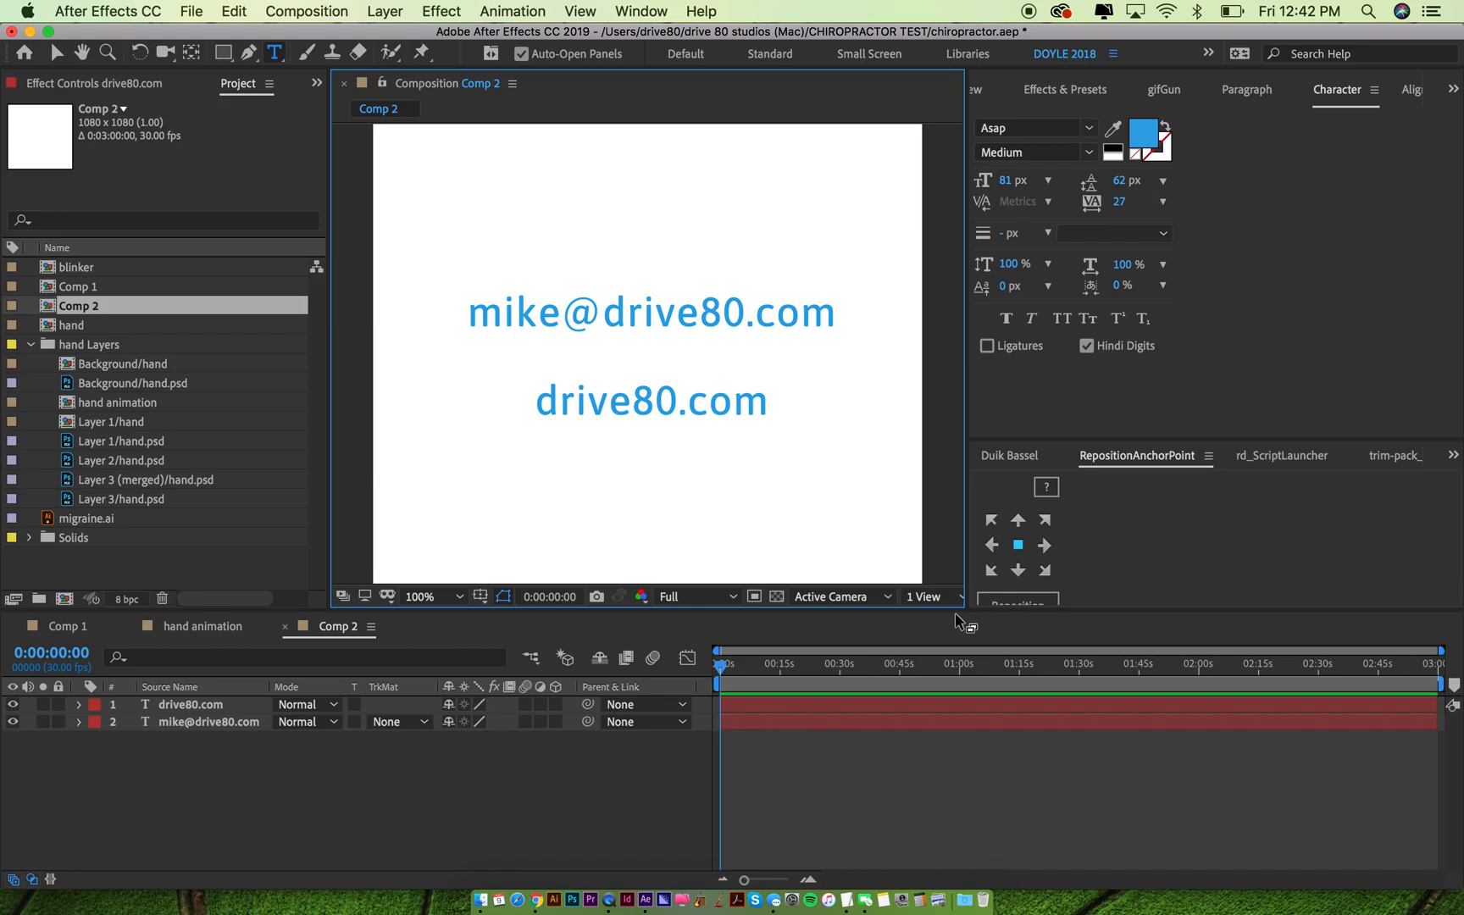
pyautogui.moveTo(458, 436)
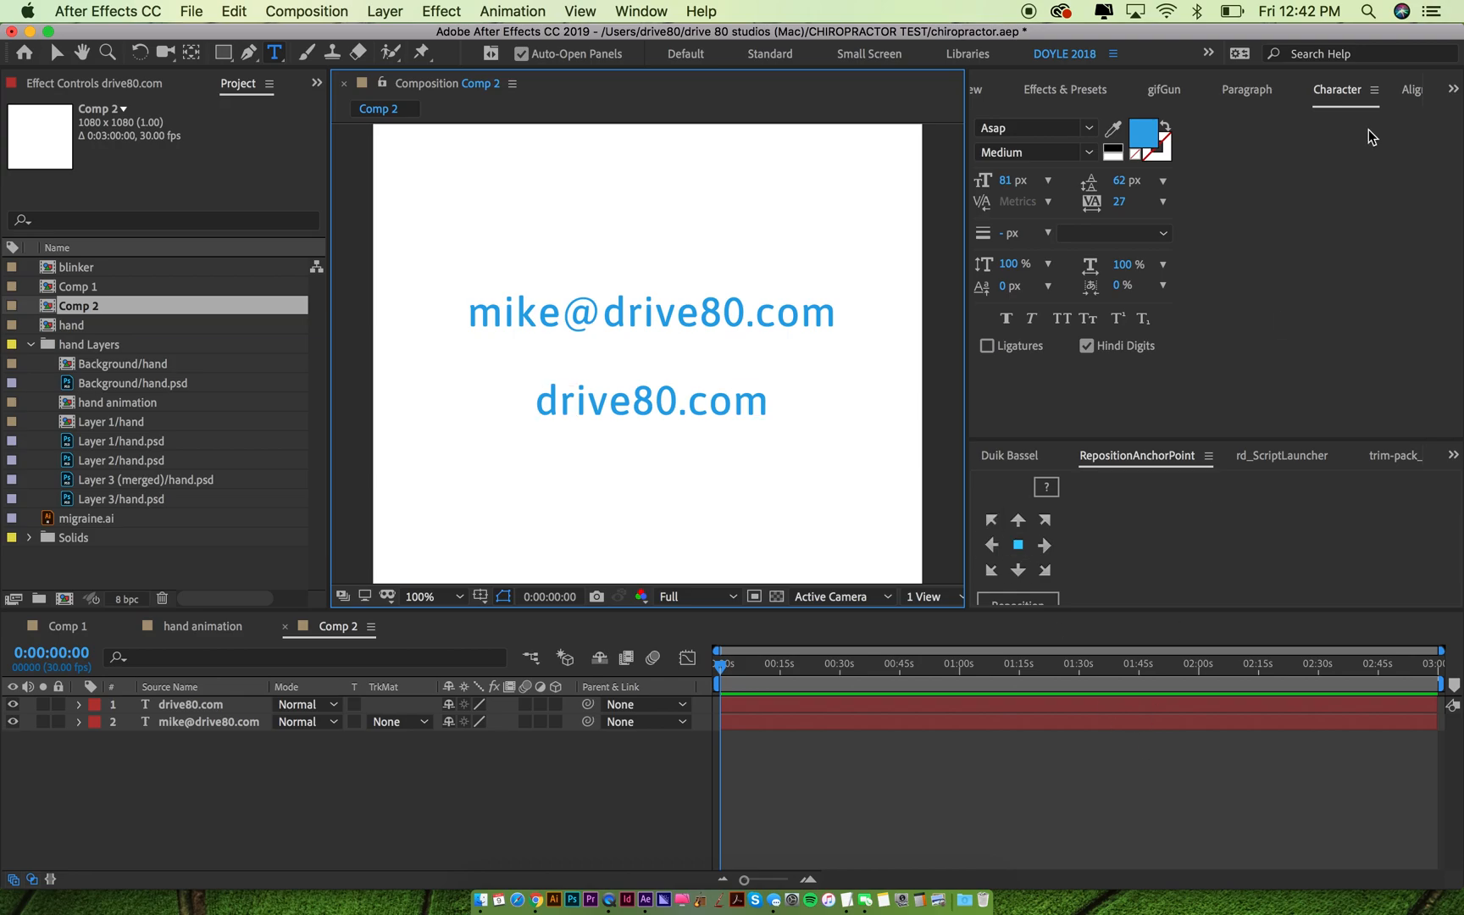
pyautogui.moveTo(1263, 6)
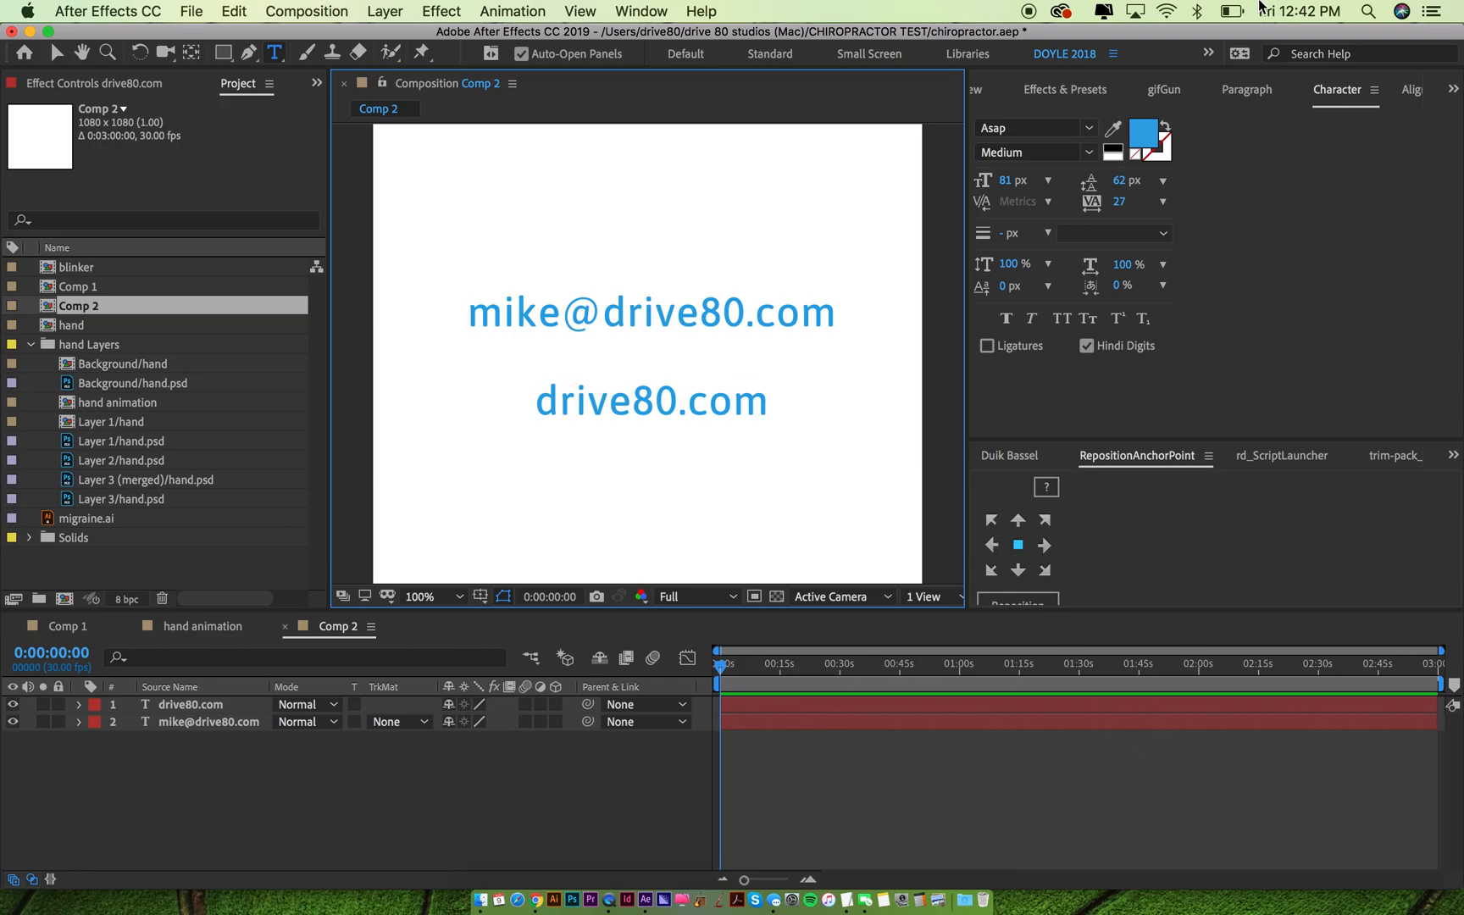